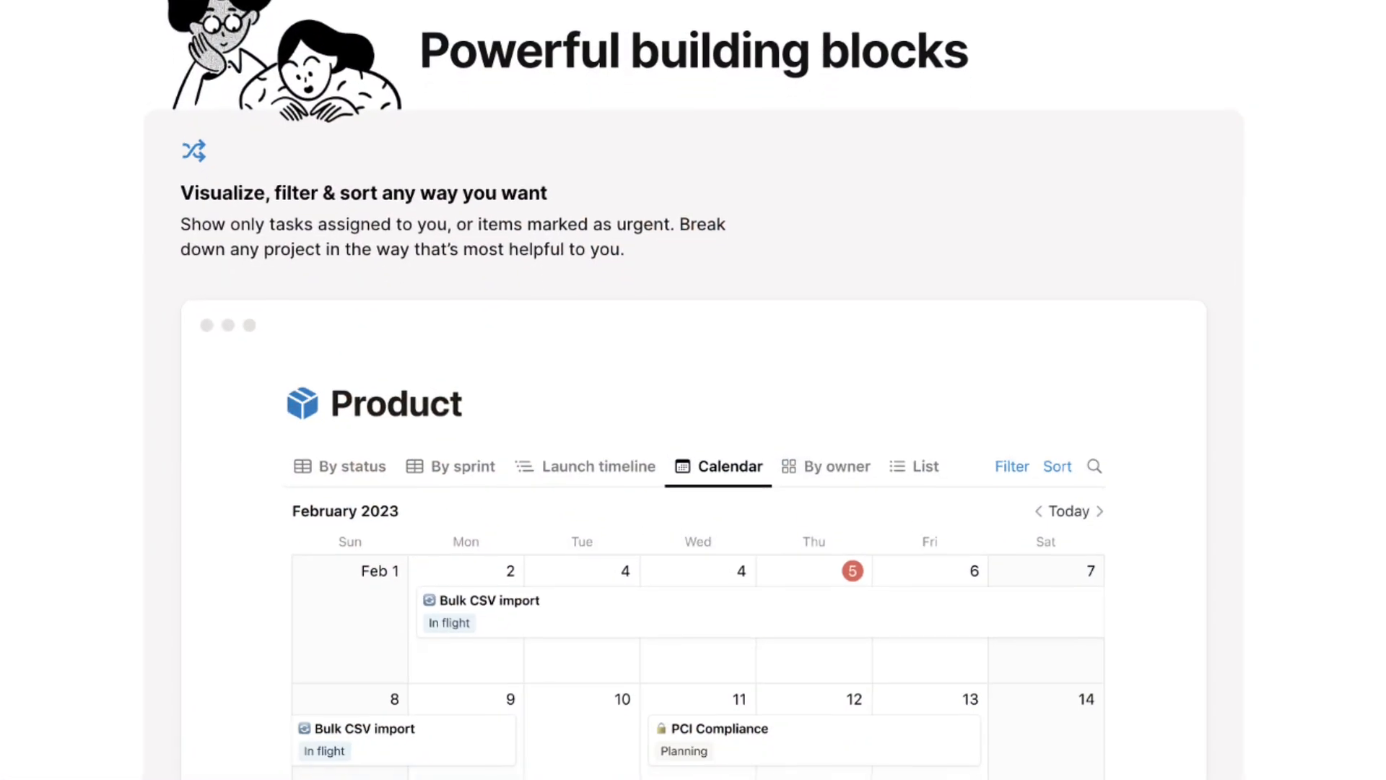
- Place the new page in Marketing Home as a Calendar backed by a new database
scroll(down, 3)
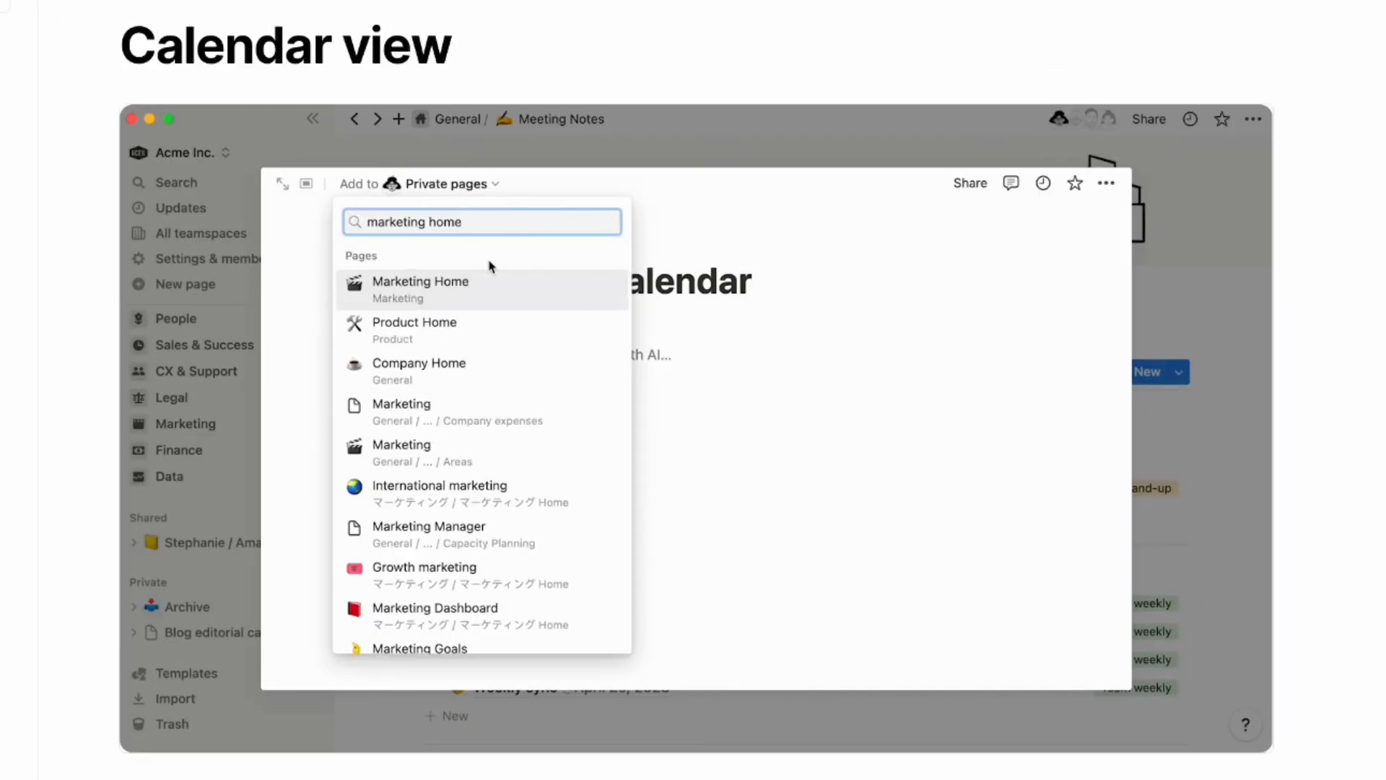
click(420, 289)
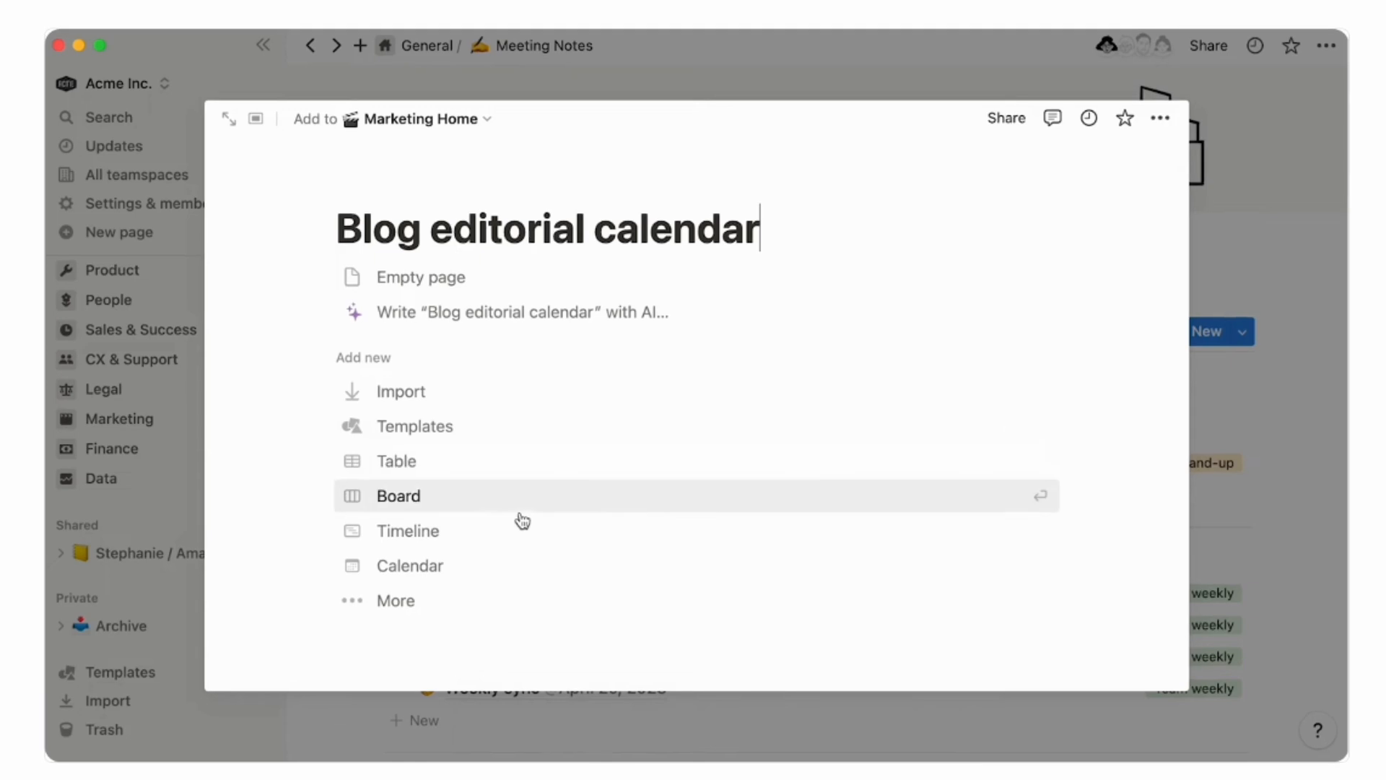
click(398, 496)
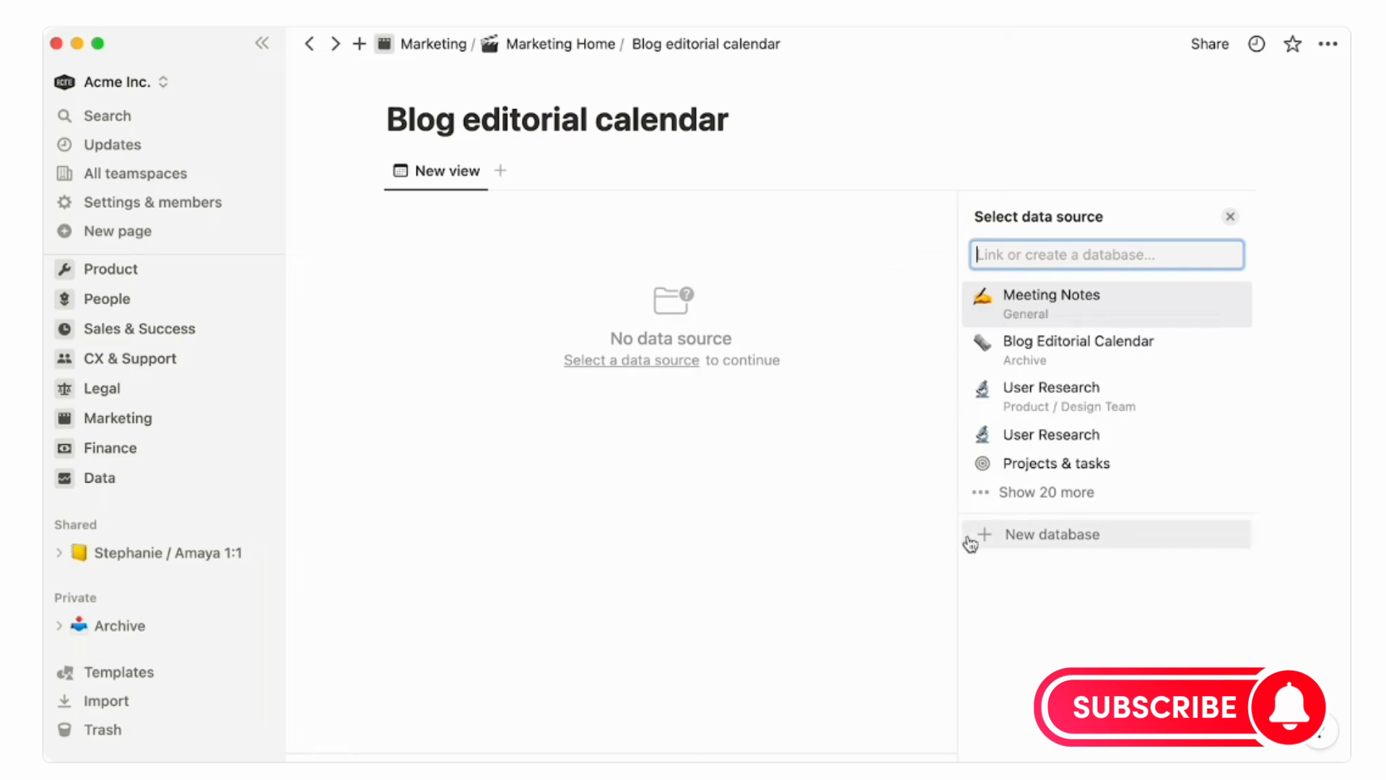
click(1052, 535)
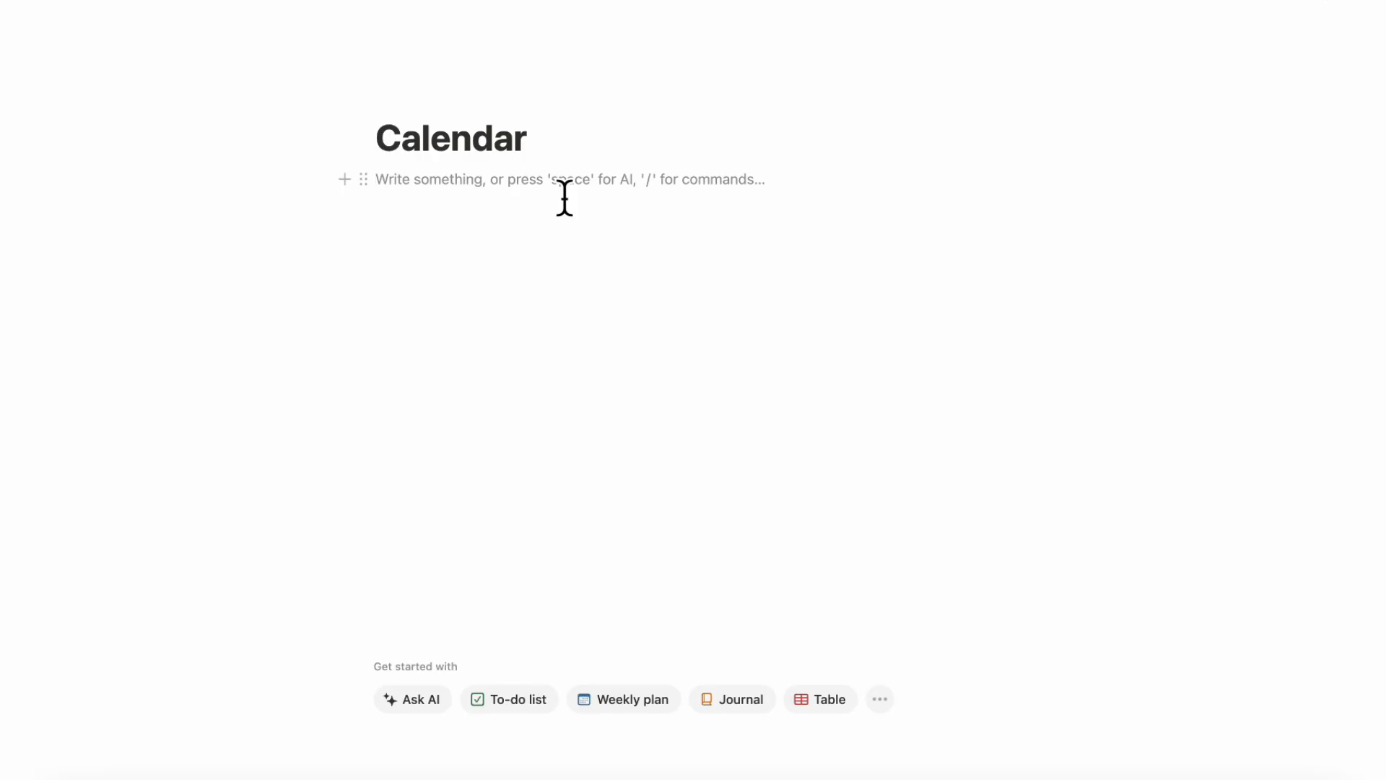
- Insert a Calendar view via /calen and remove the Untitled database heading
click(376, 179)
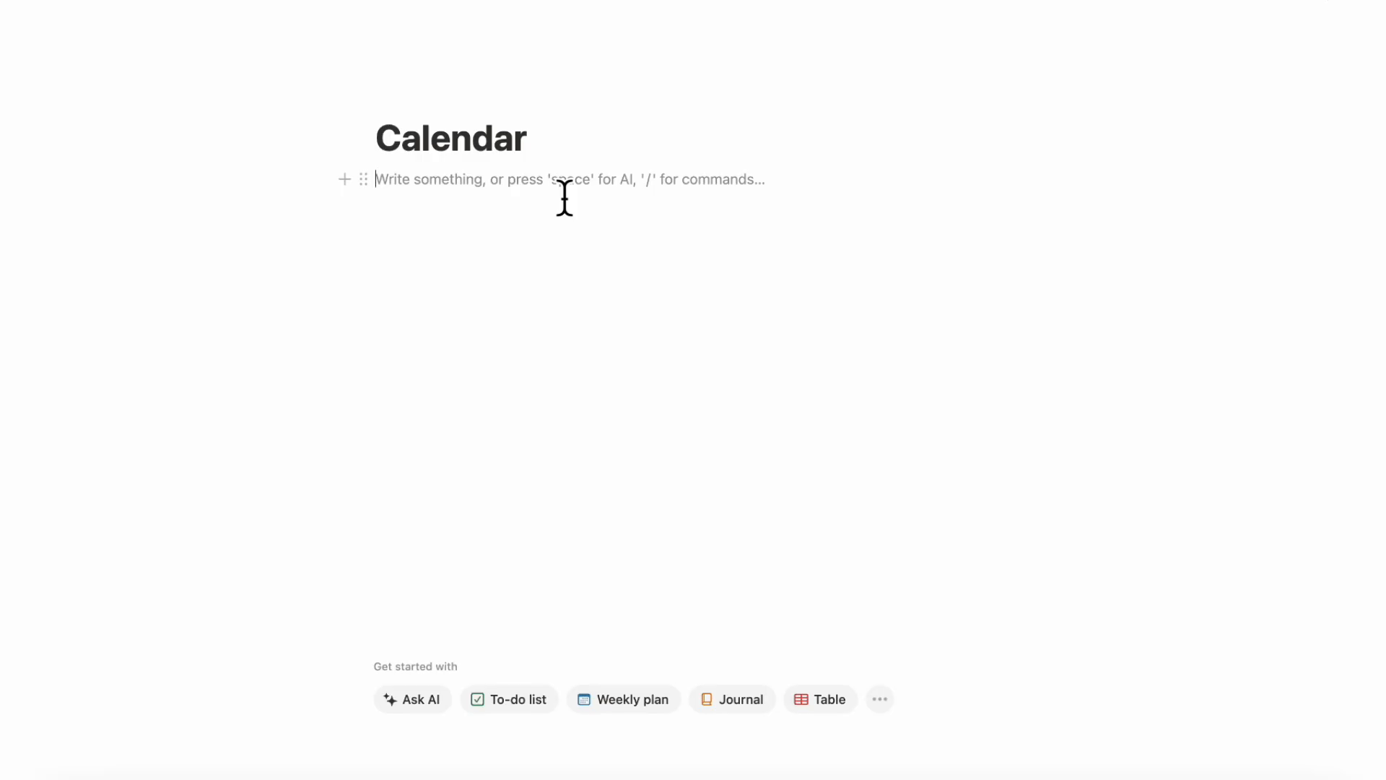
text(/calen)
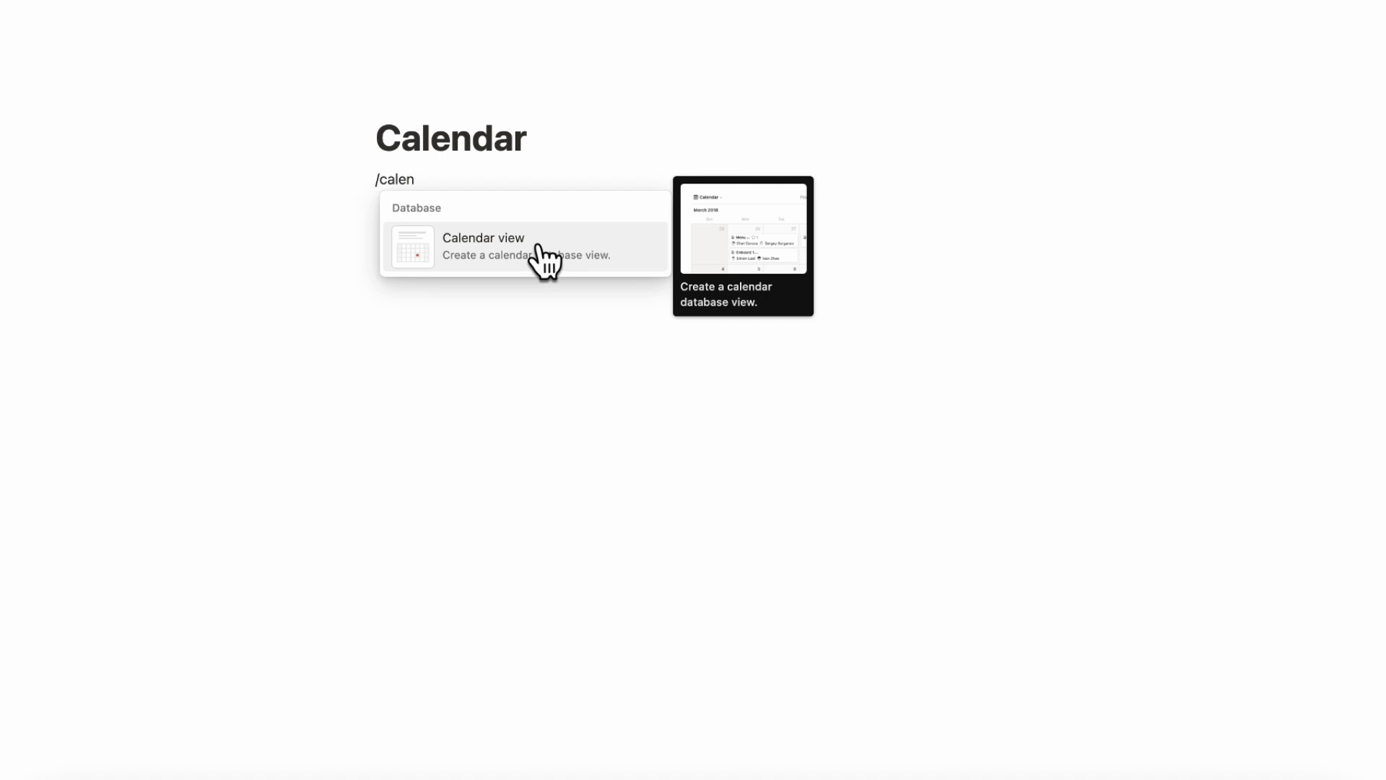
click(483, 245)
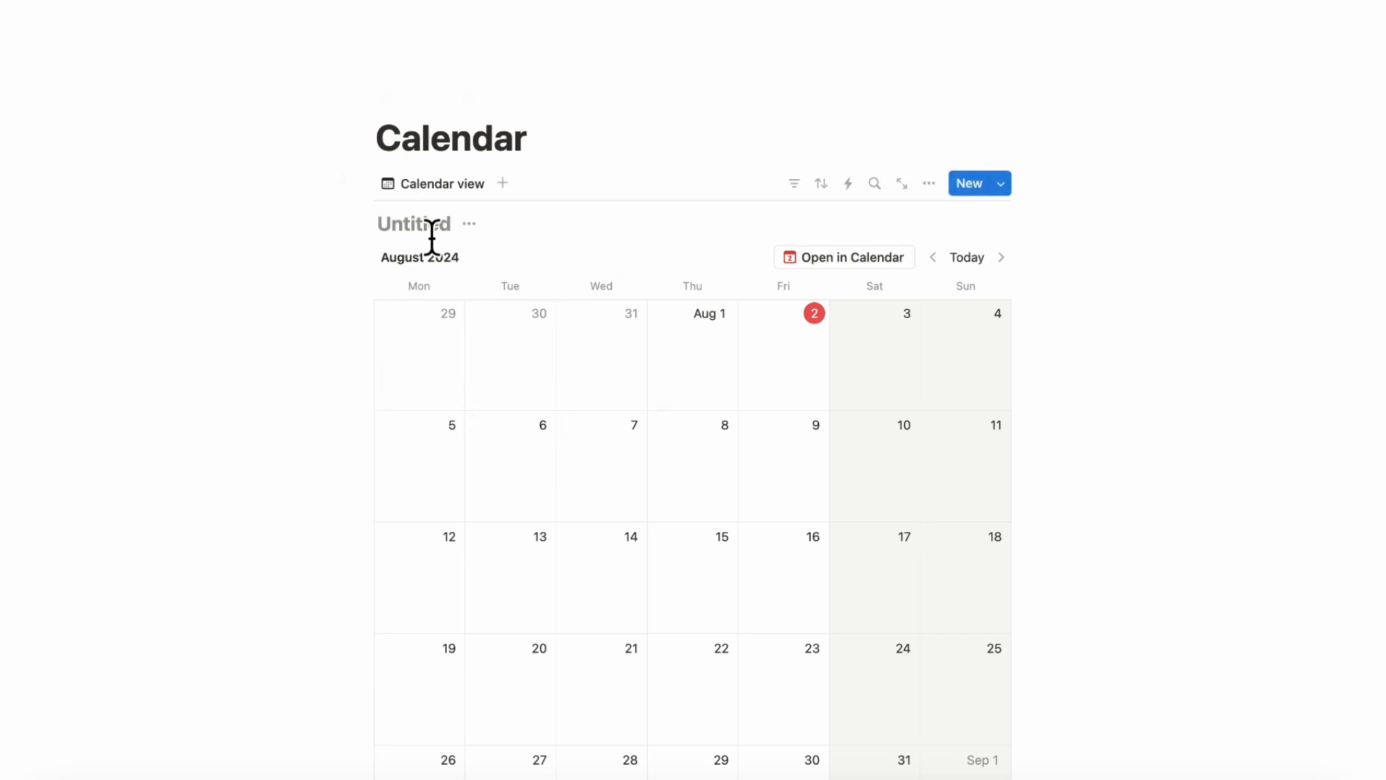
click(469, 223)
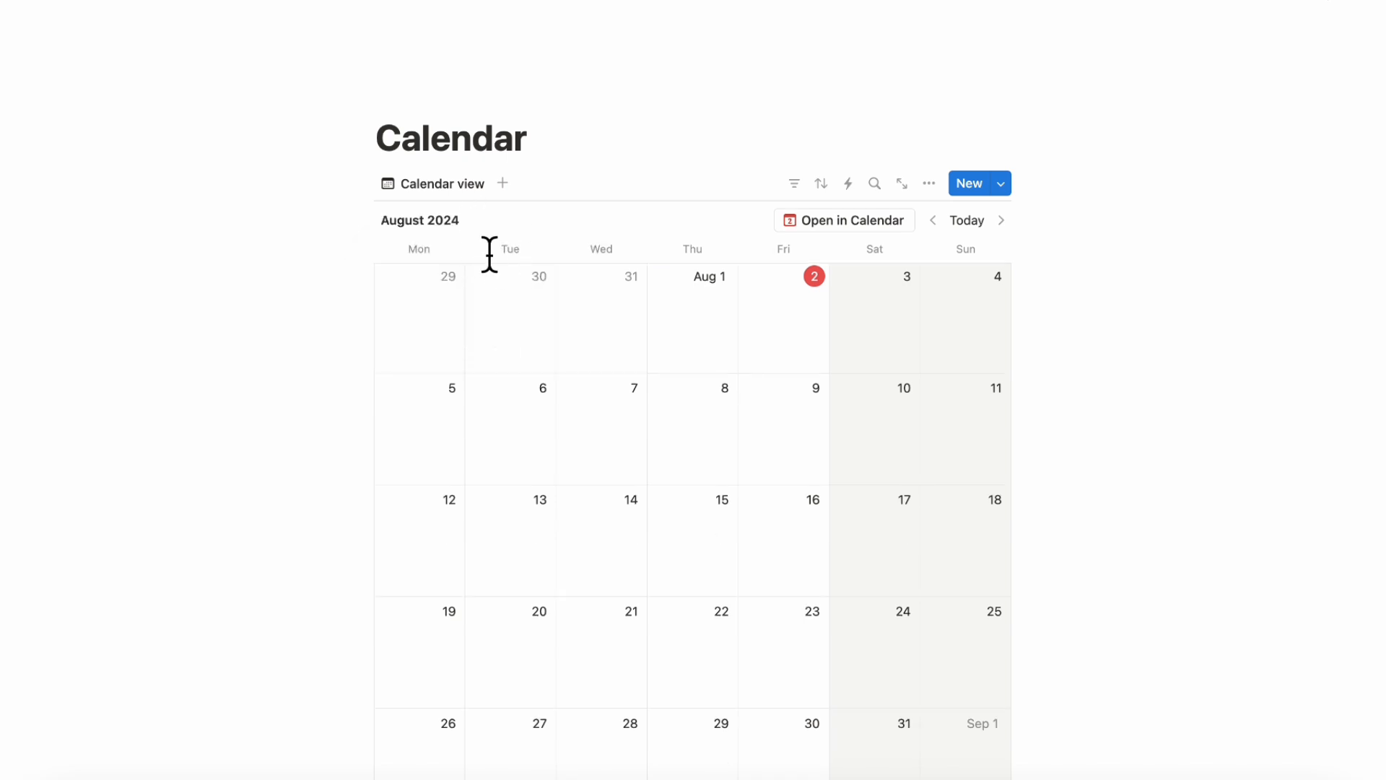
mouse_move(366, 208)
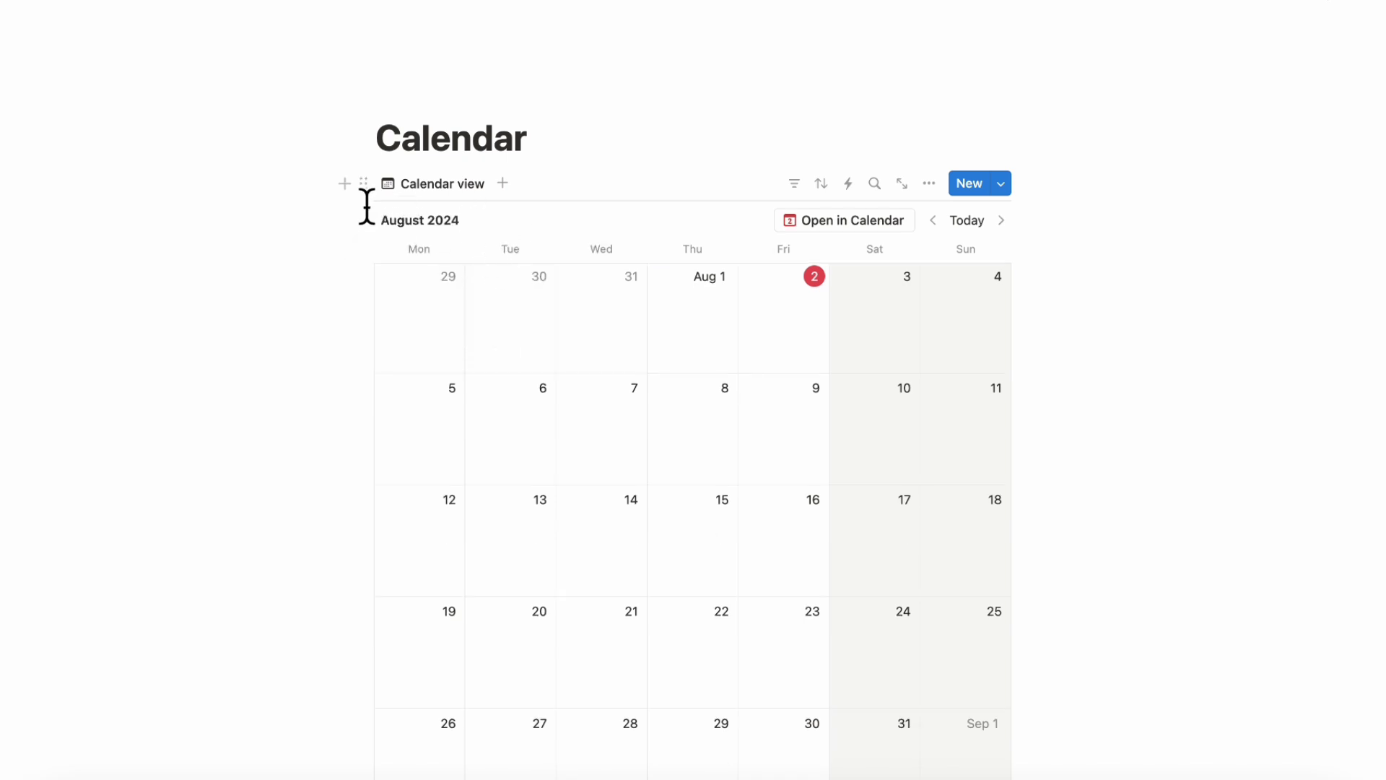
mouse_move(363, 183)
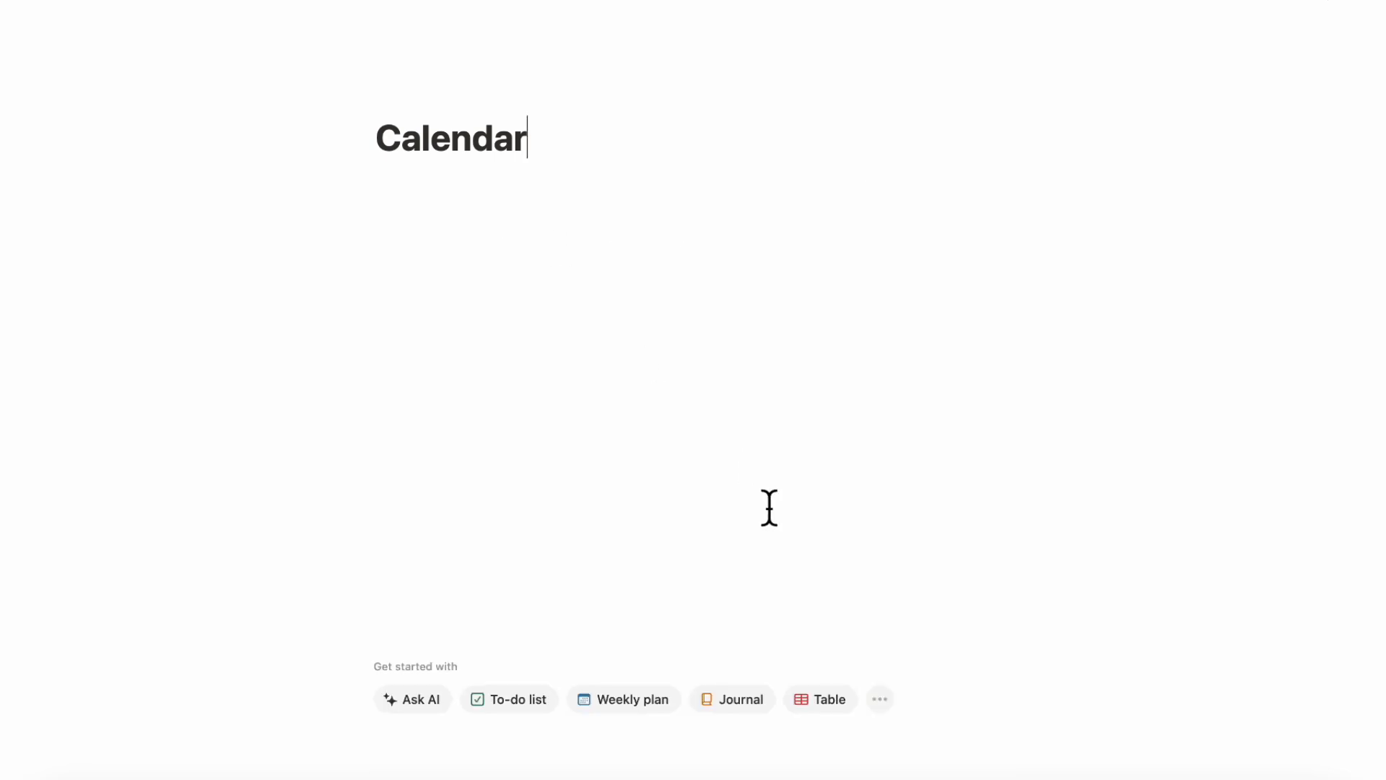
- Turn the page itself into a full-page Calendar database for August 2024
click(879, 699)
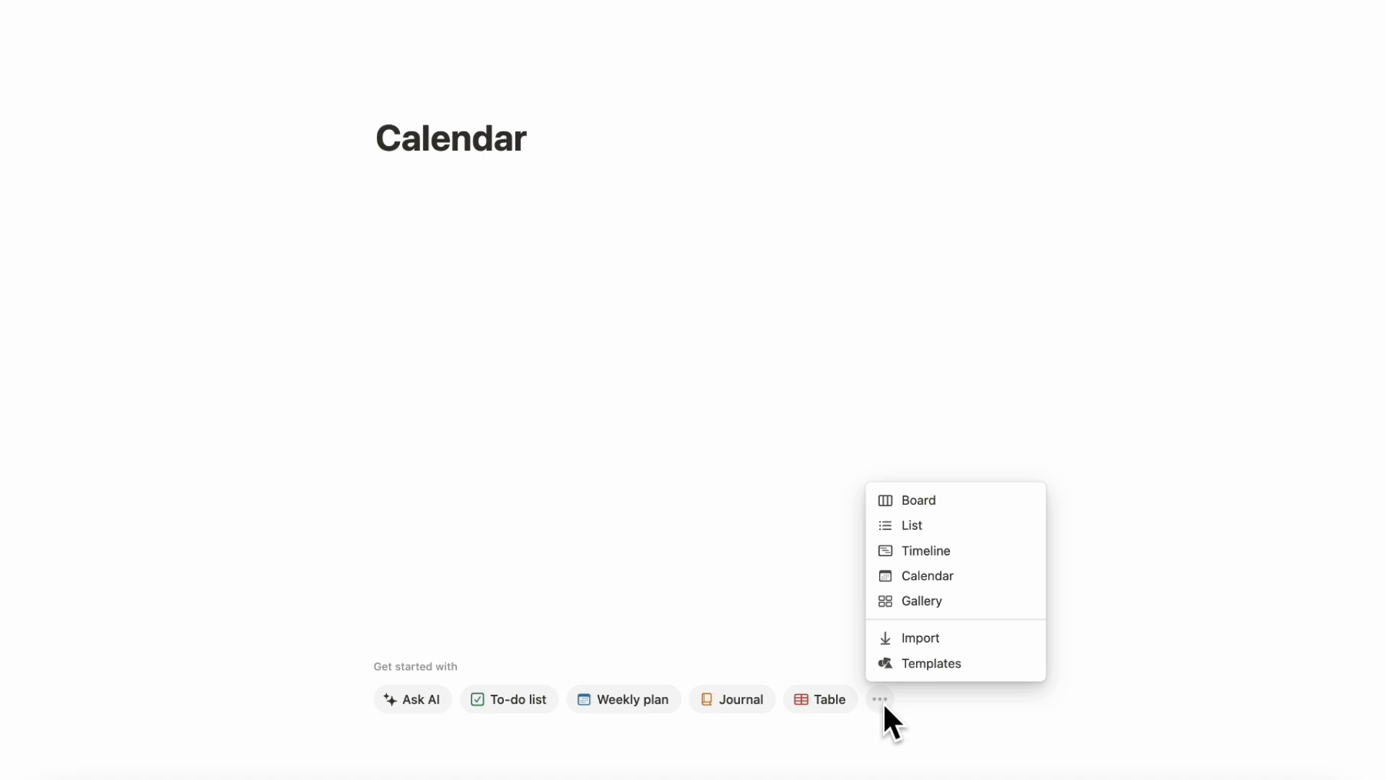
mouse_move(927, 576)
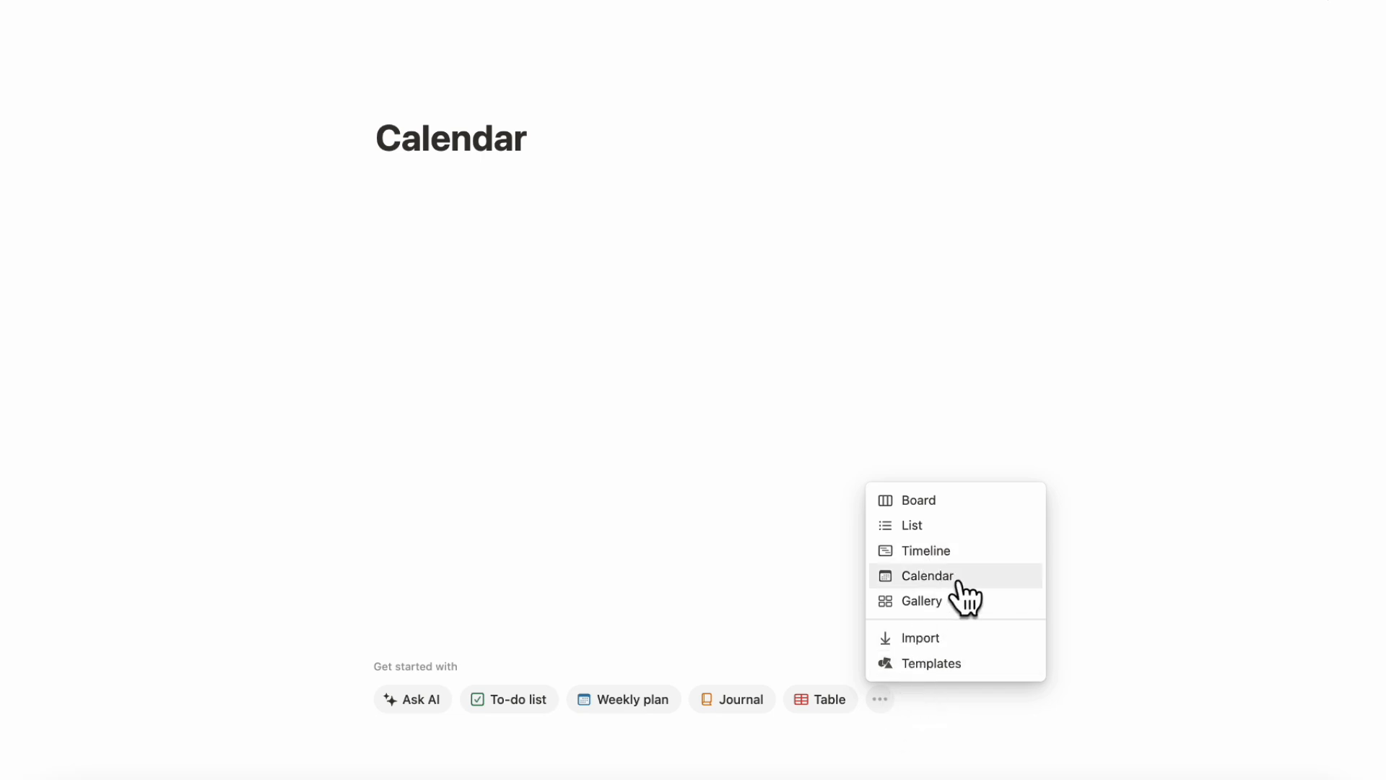
click(927, 576)
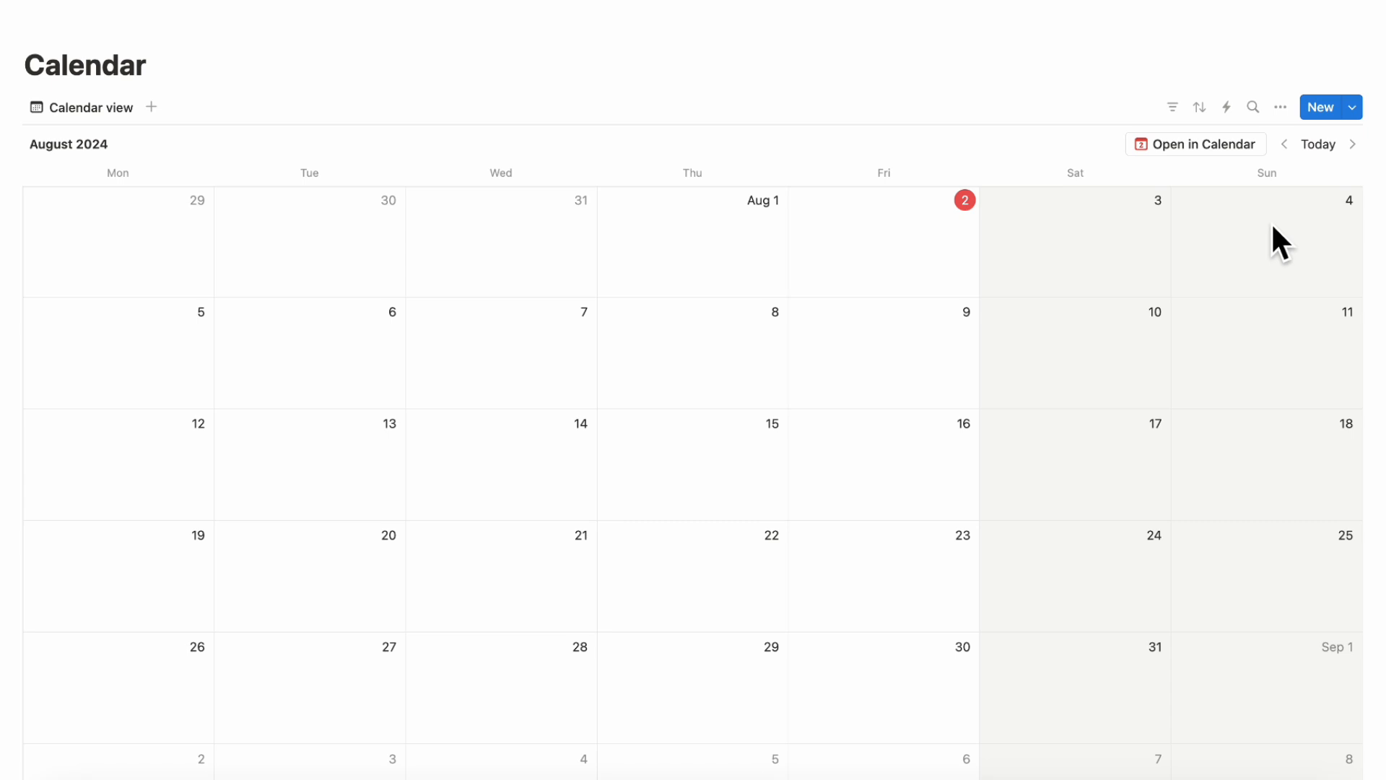
mouse_move(80, 107)
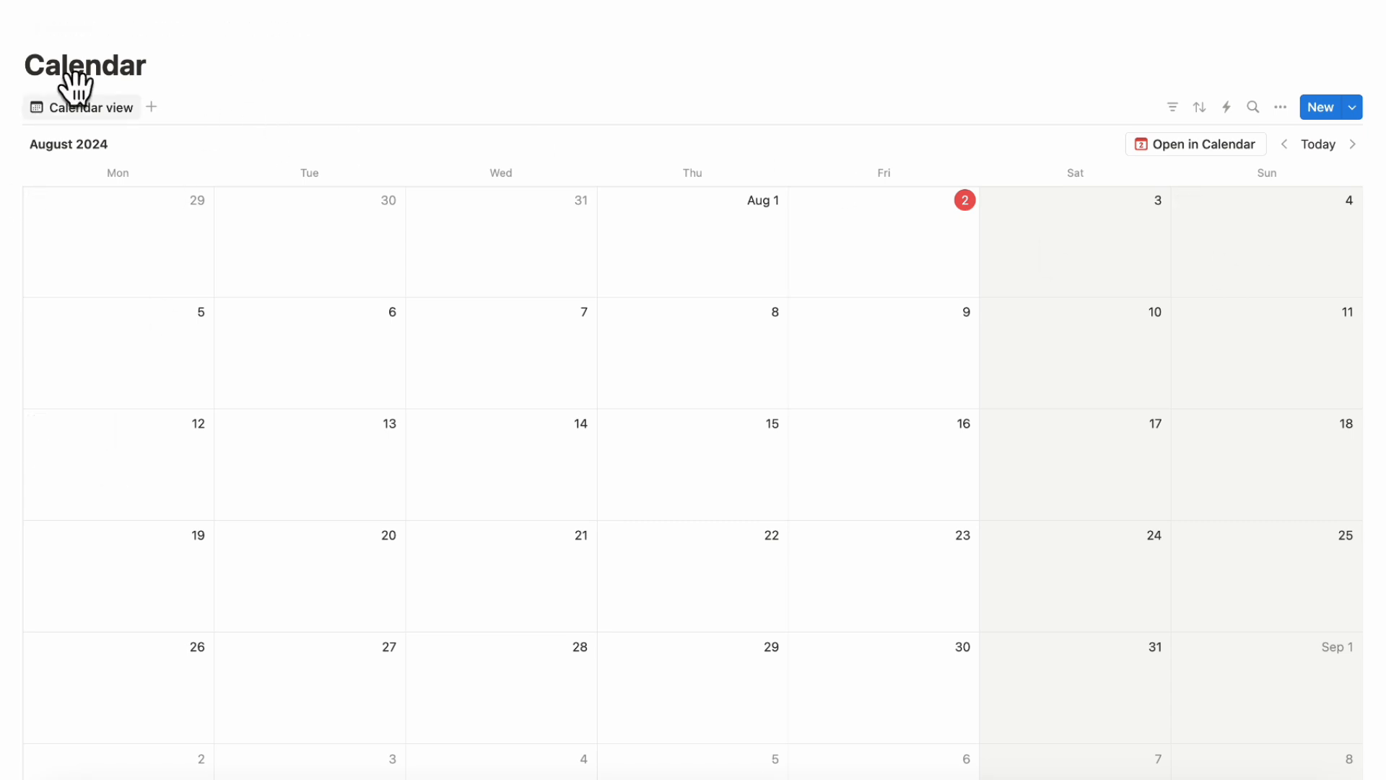
mouse_move(234, 274)
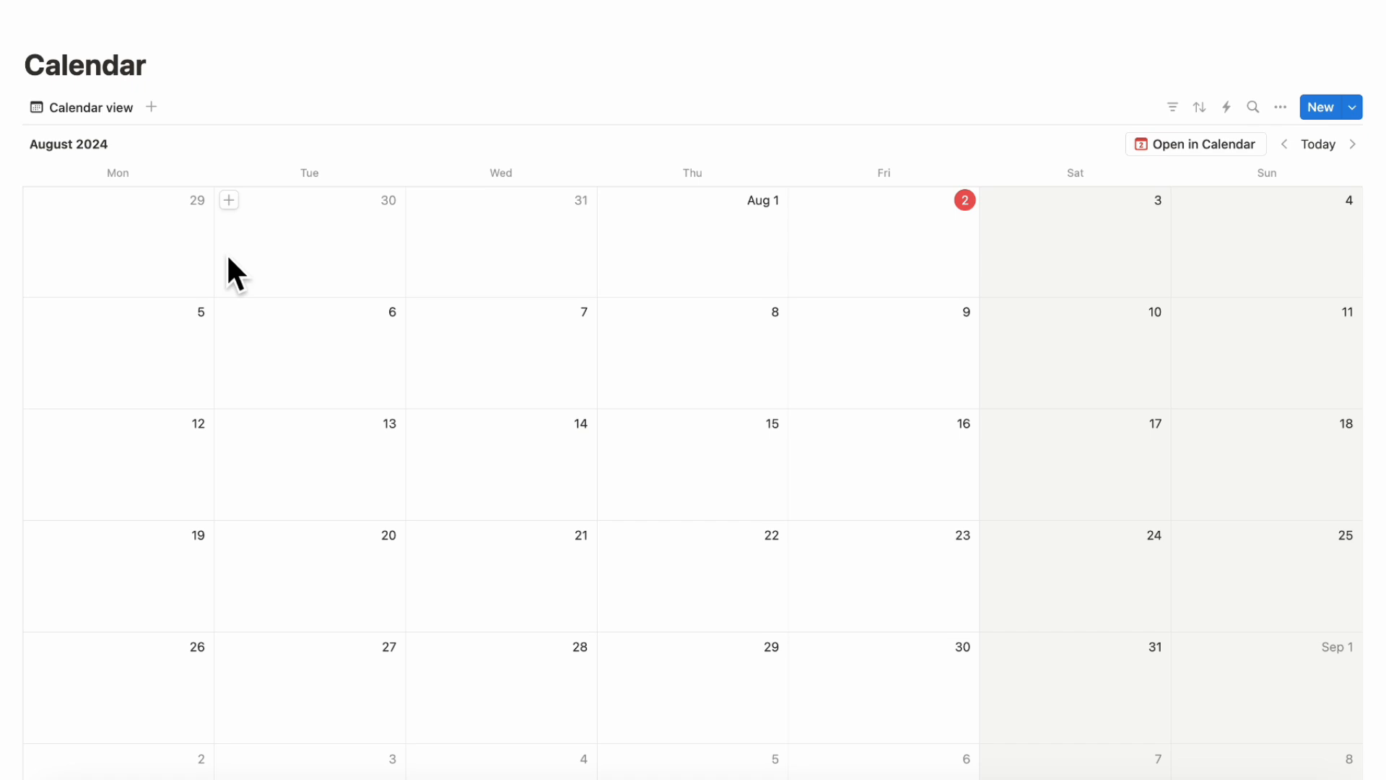
mouse_move(1154, 279)
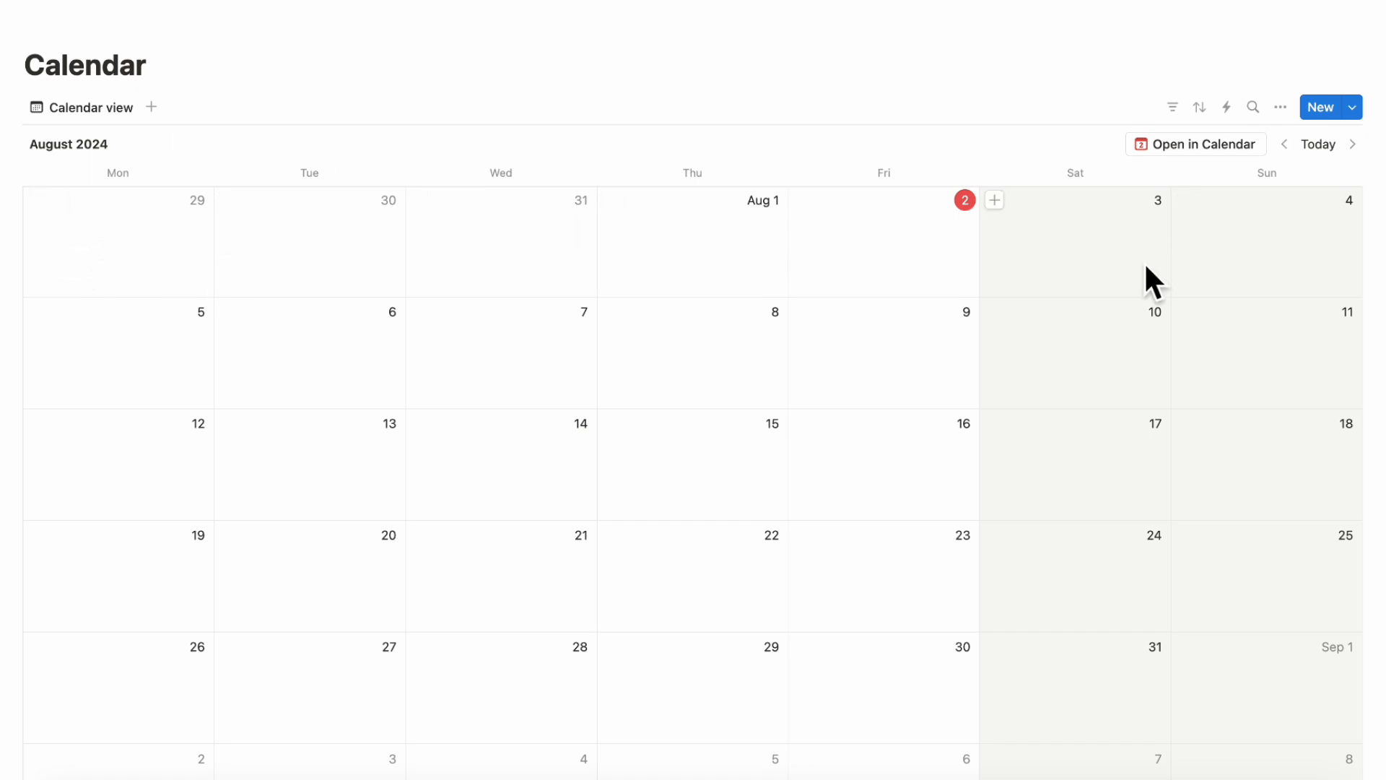
mouse_move(1081, 268)
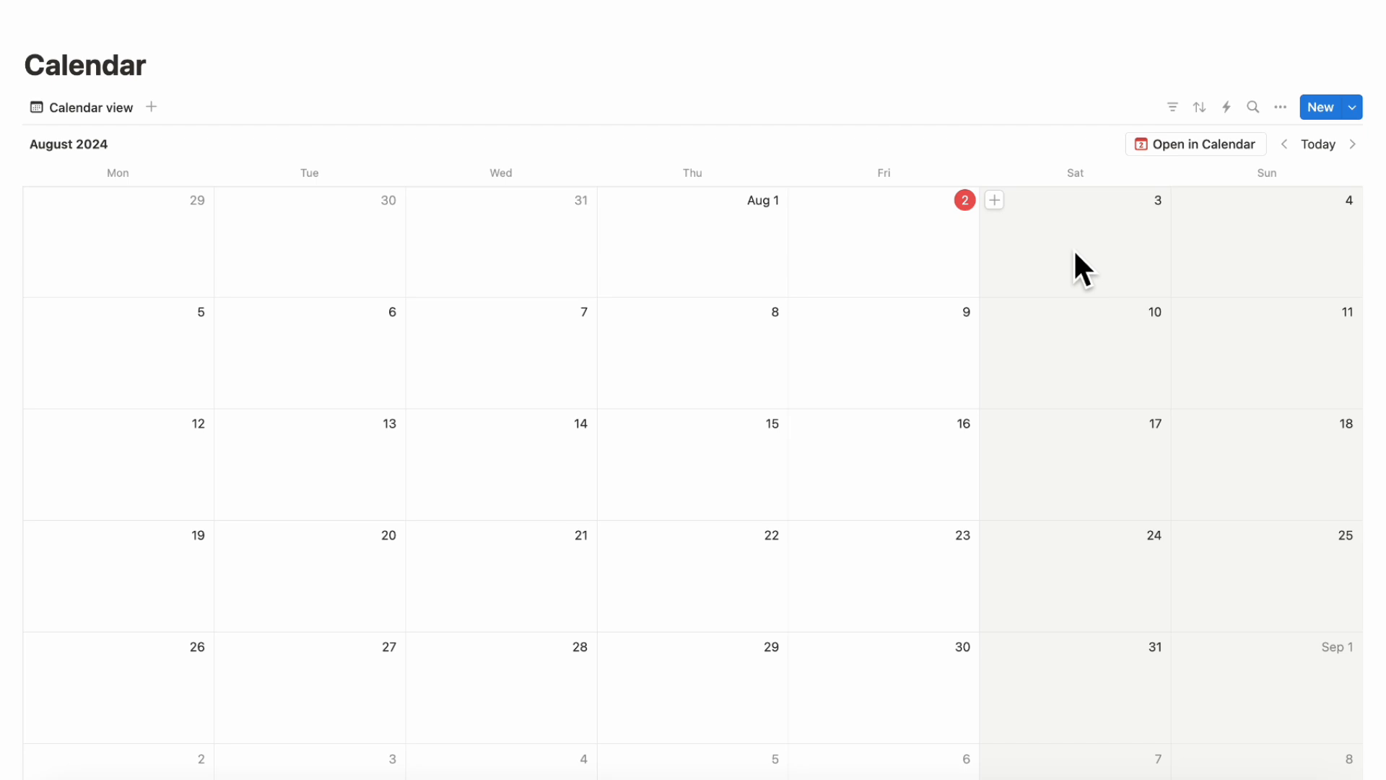
mouse_move(766, 284)
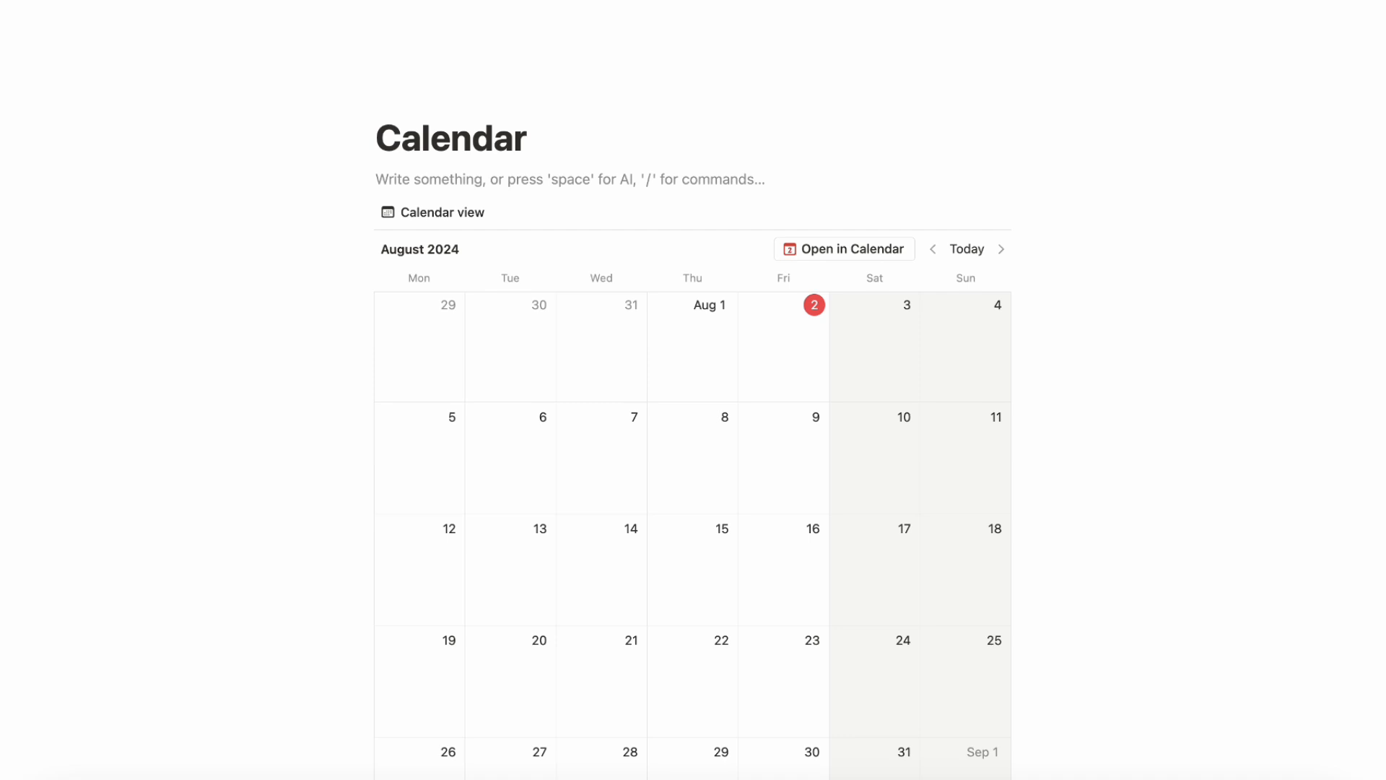
- Add a linked view via /calen showing the existing Calendar database's Calendar view
text(/calen)
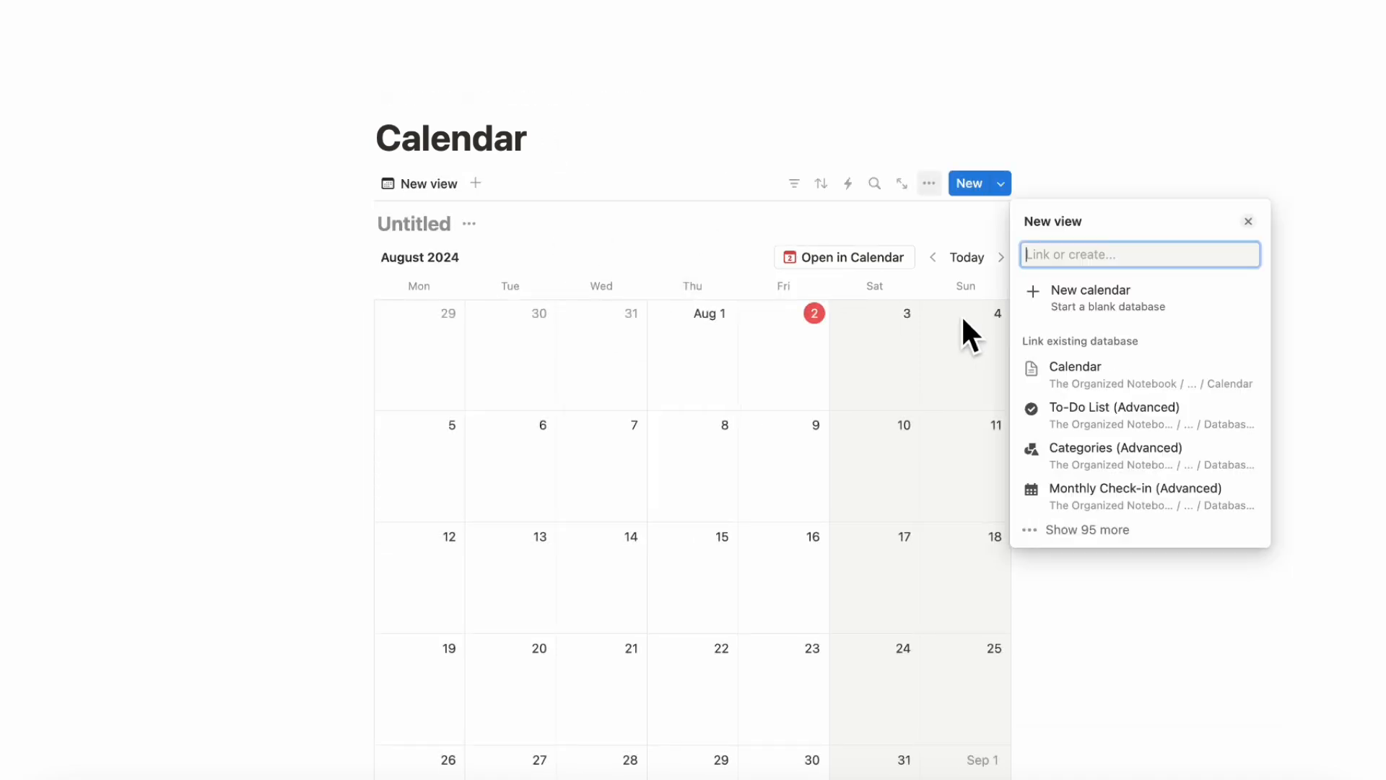
mouse_move(1071, 530)
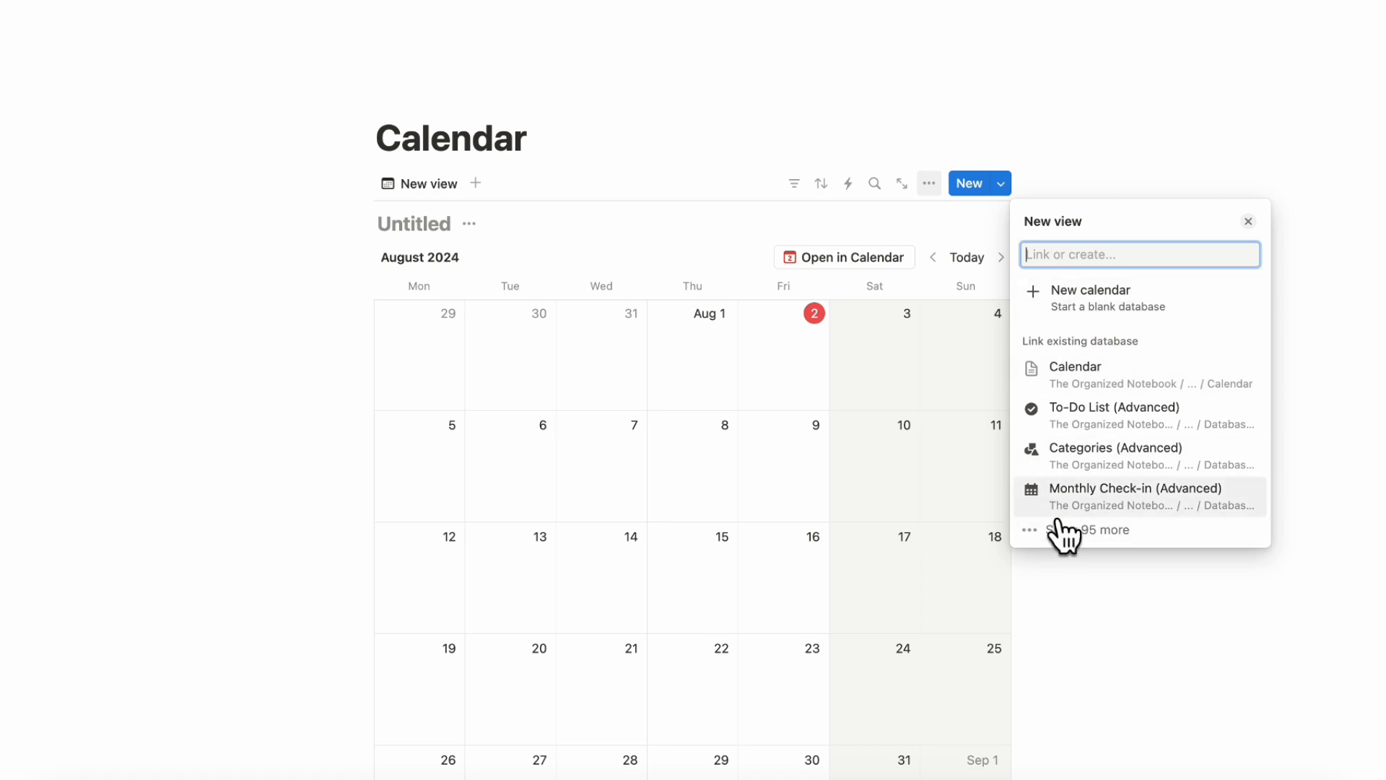
mouse_move(1095, 393)
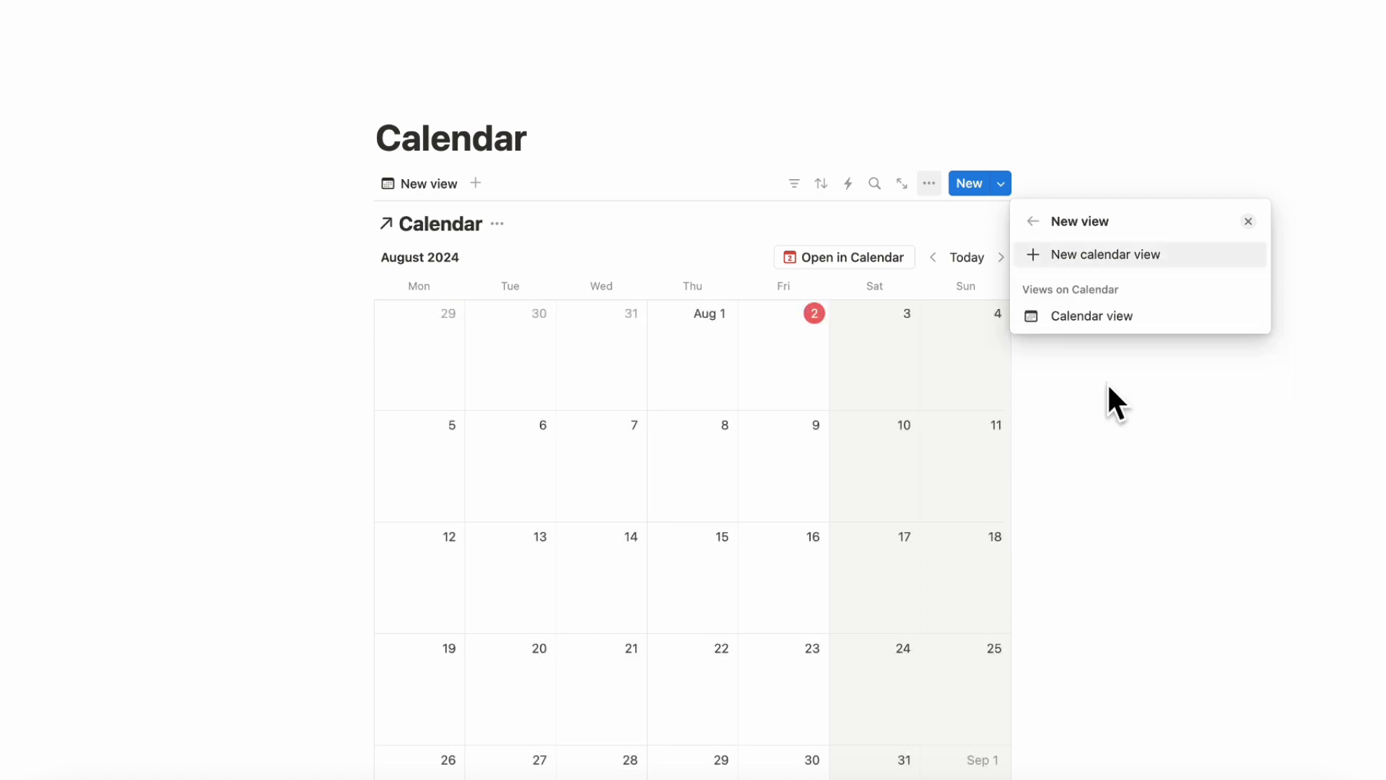
click(1092, 316)
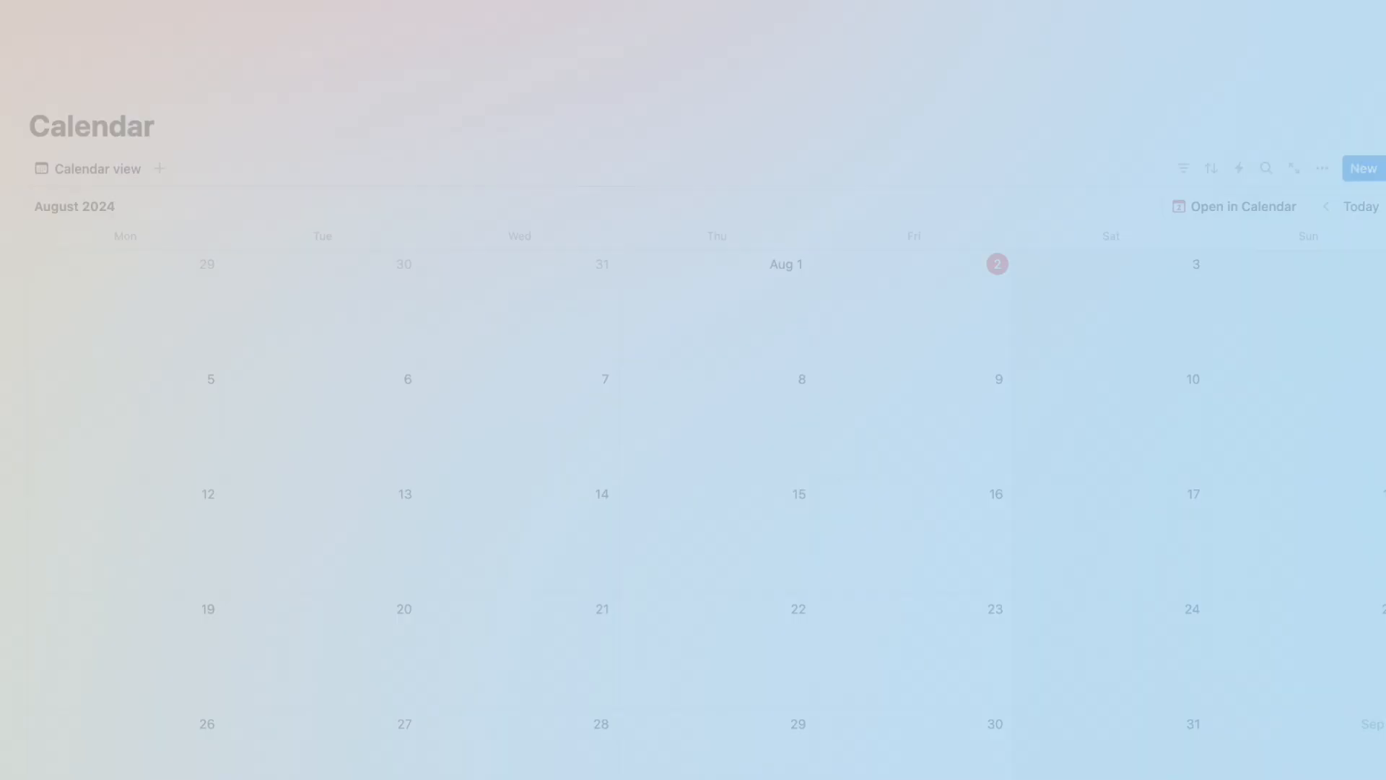
click(1323, 167)
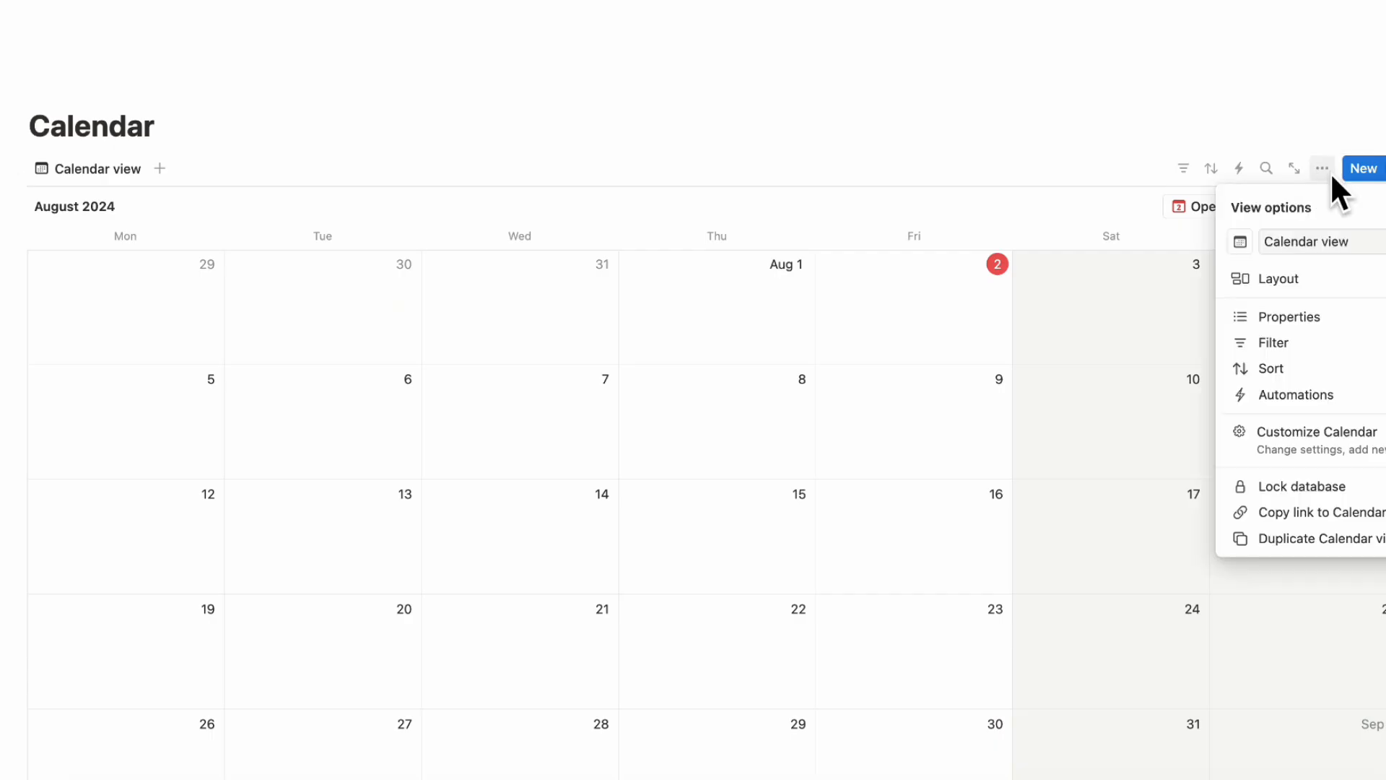
click(1271, 279)
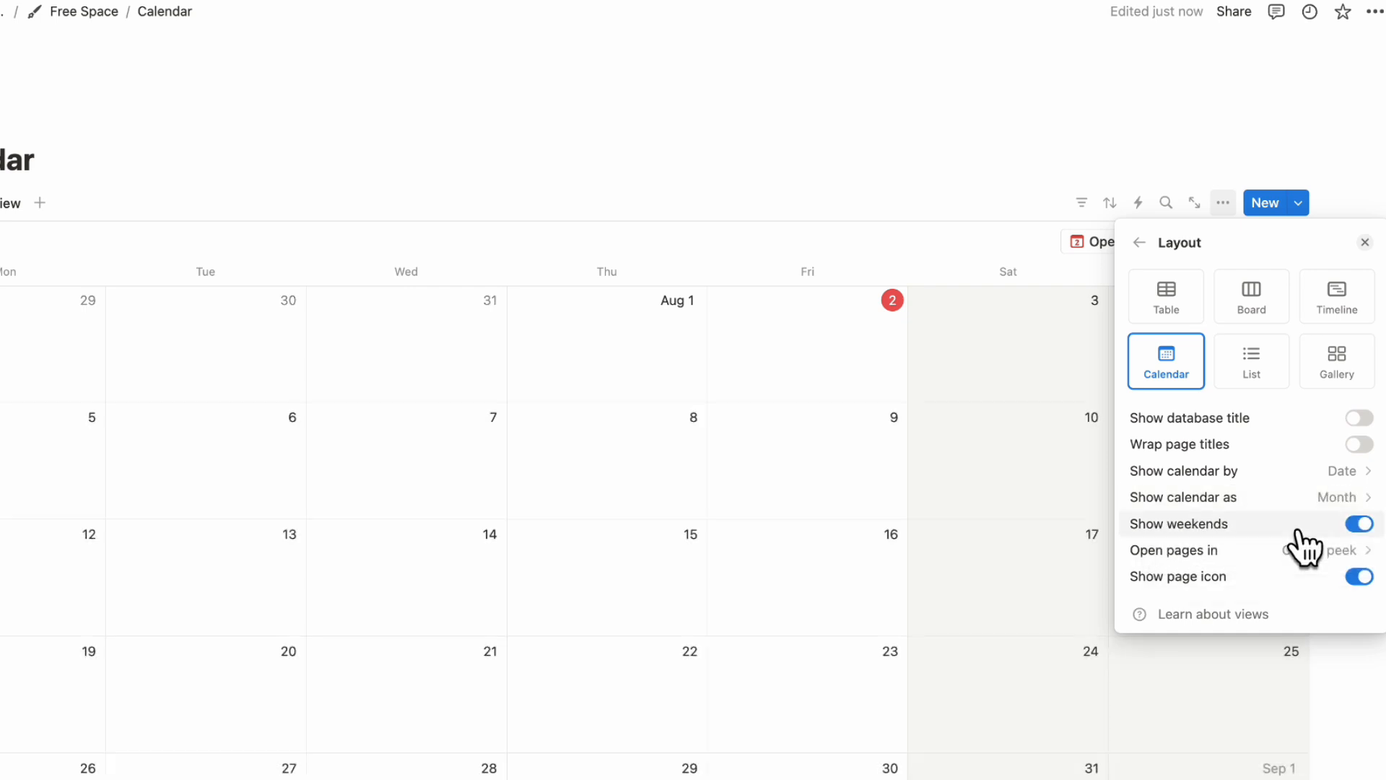
mouse_move(1144, 305)
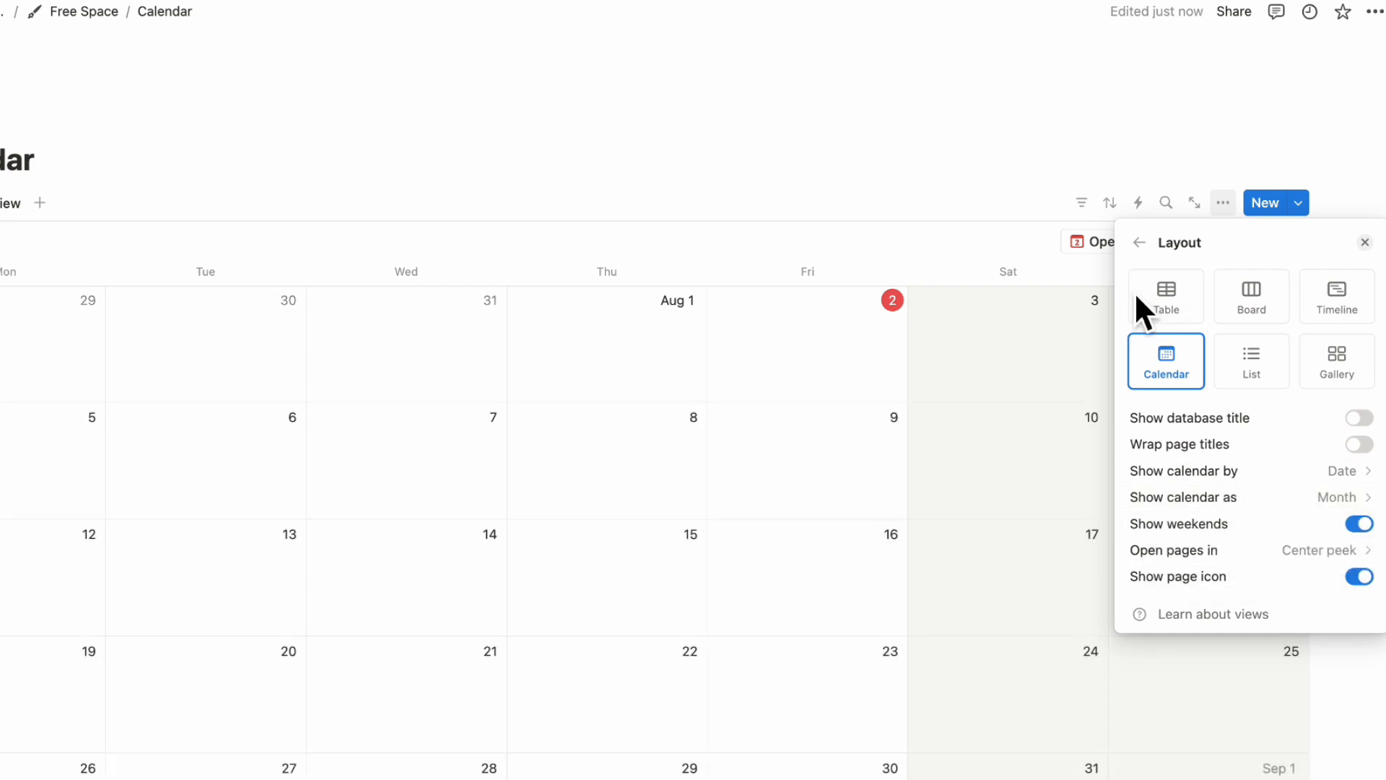
mouse_move(954, 340)
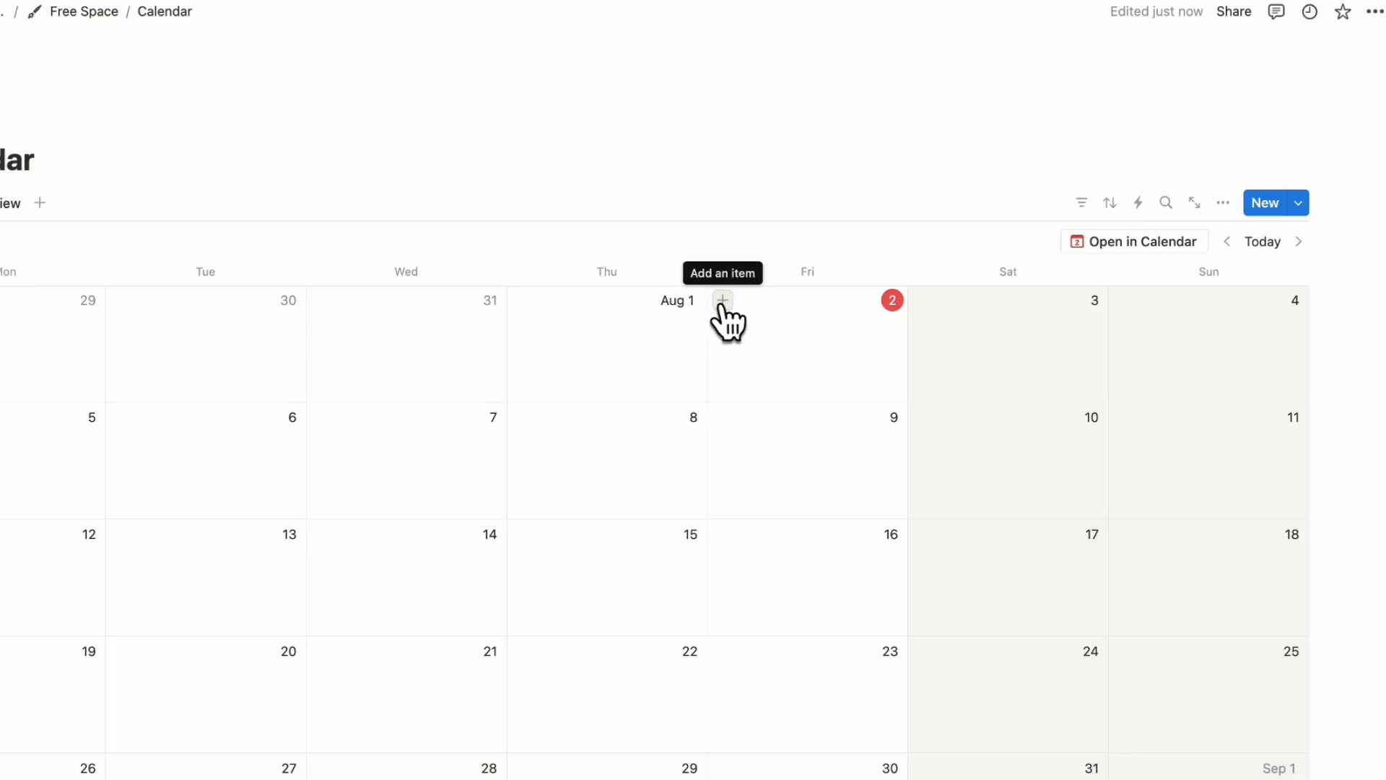
- Add 'Call Ann' on August 2, then a new entry dated August 2 for 'Water plants'
click(722, 300)
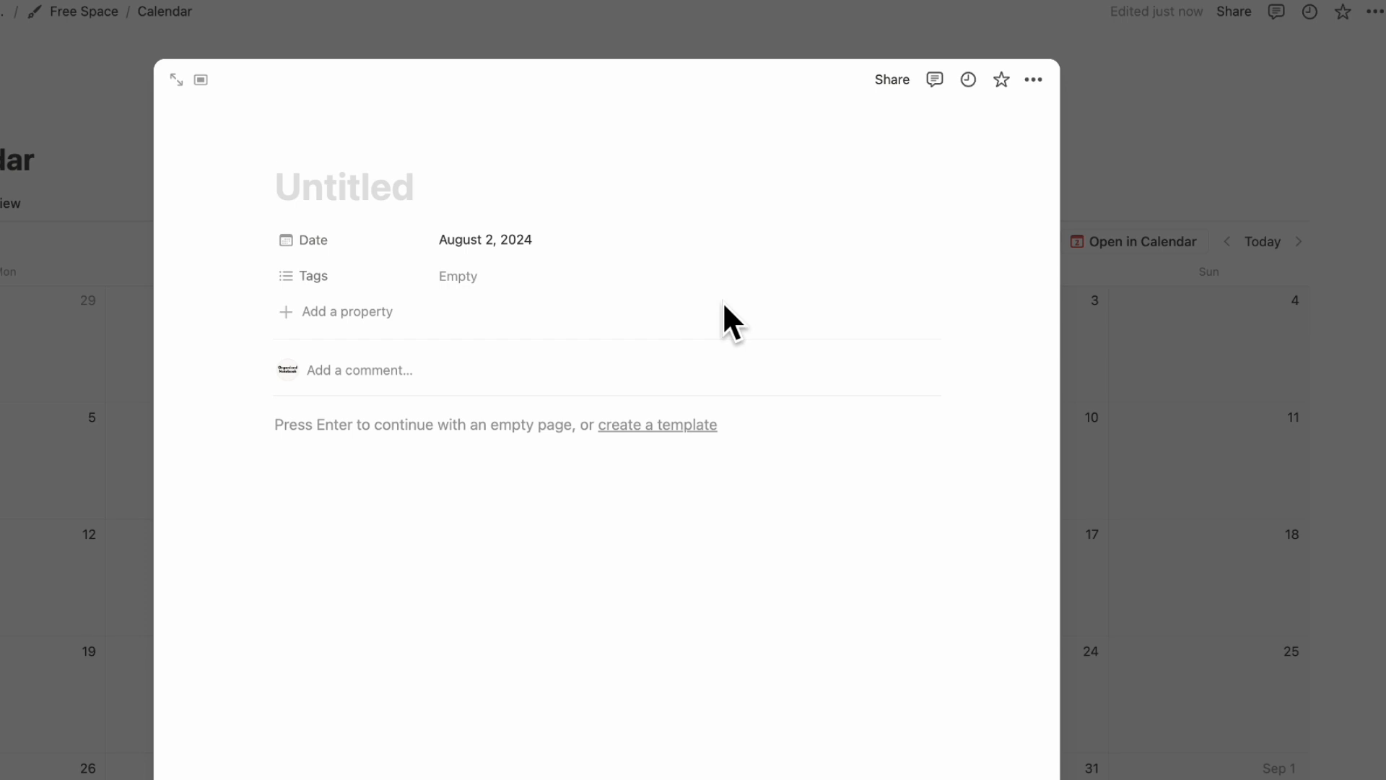
text(Call Ann)
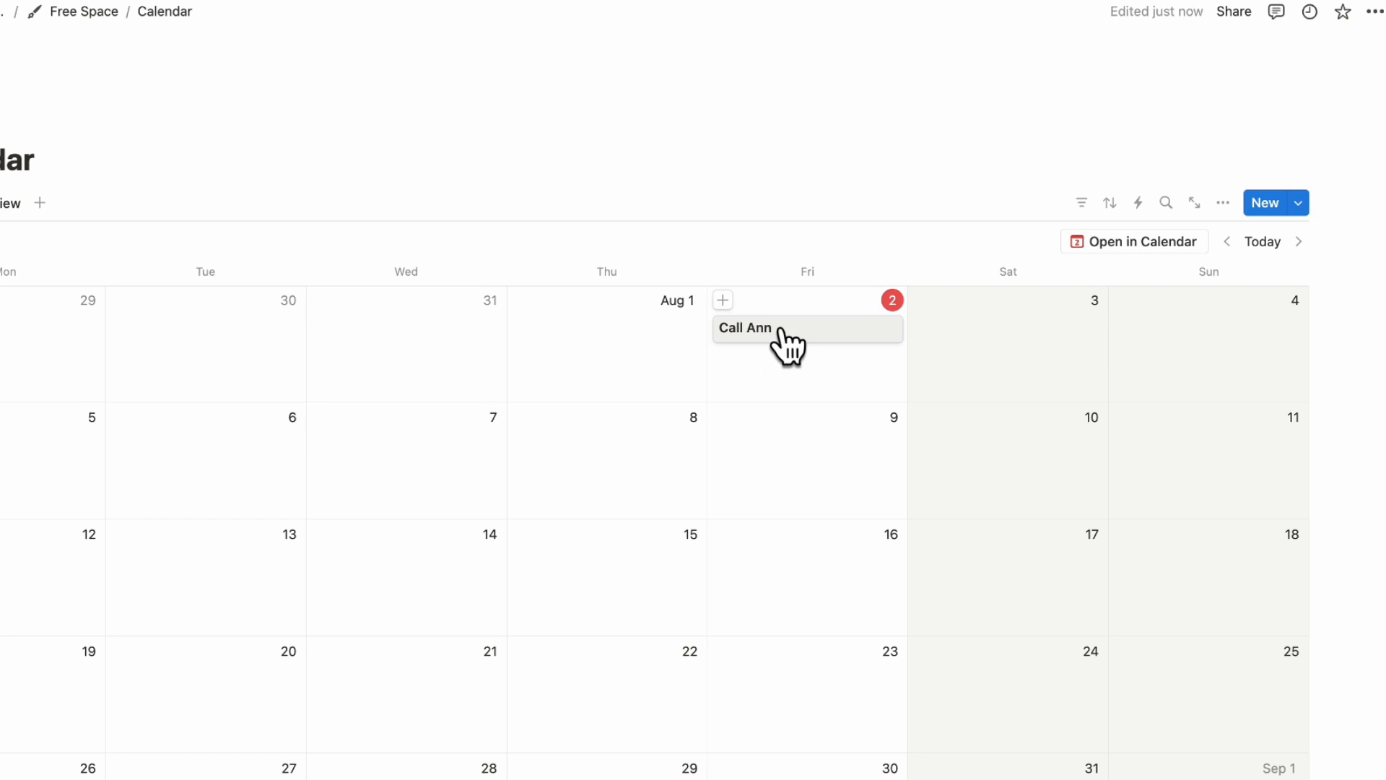
mouse_move(1267, 202)
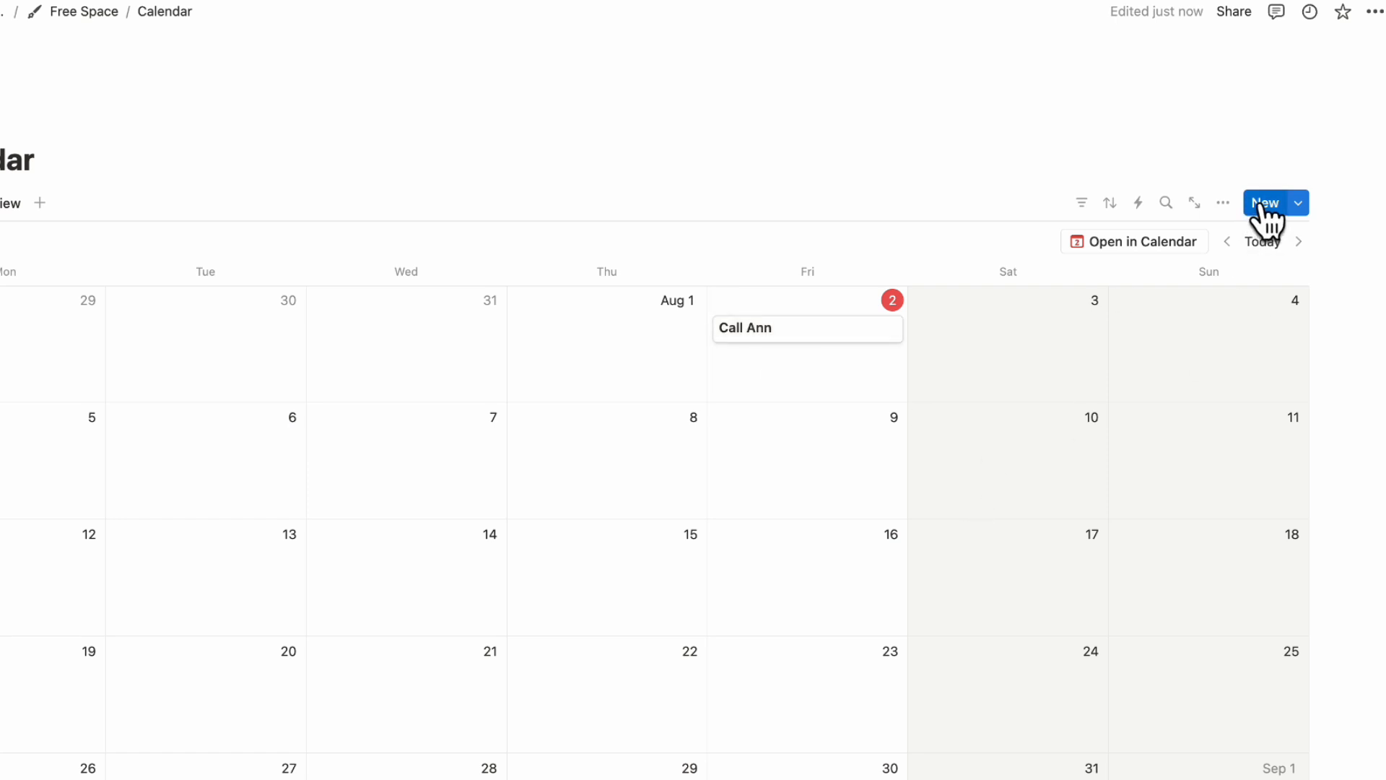
click(1267, 202)
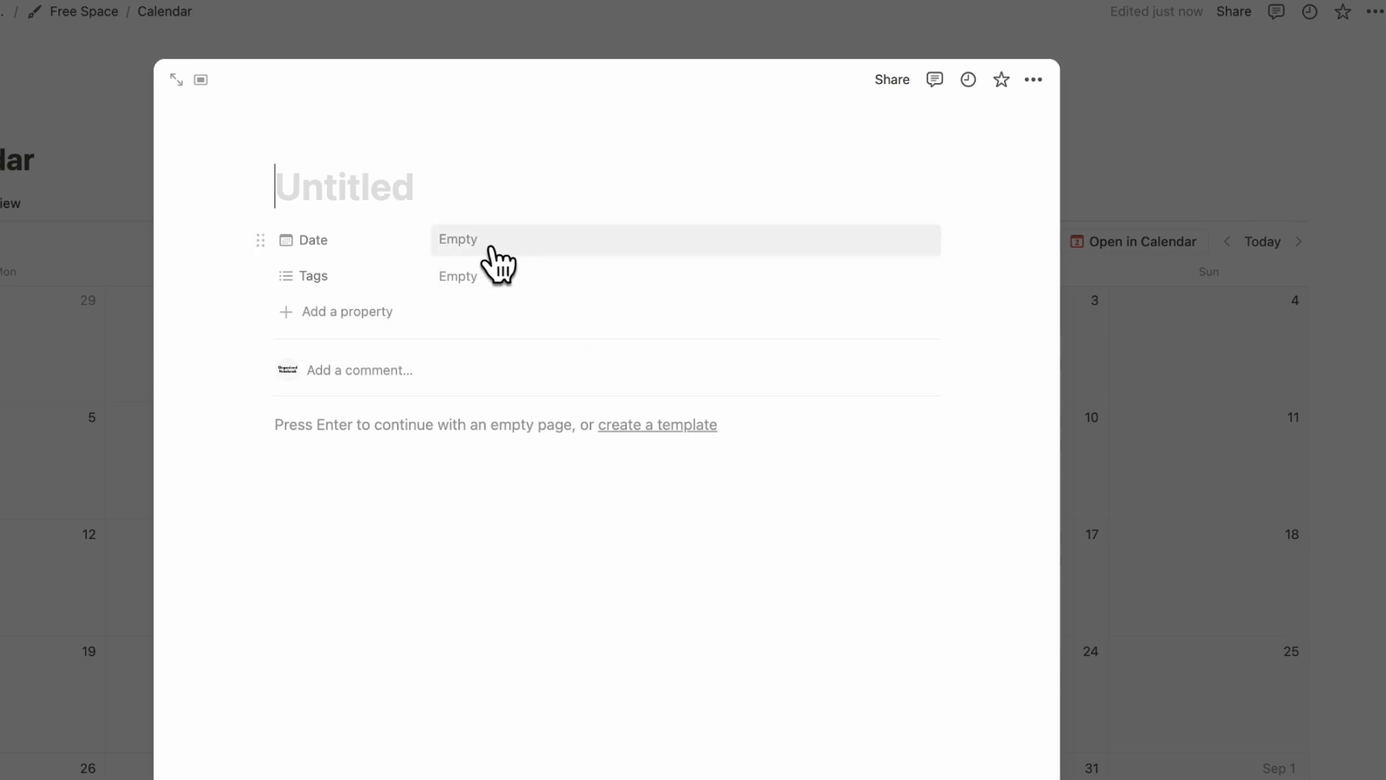
click(459, 238)
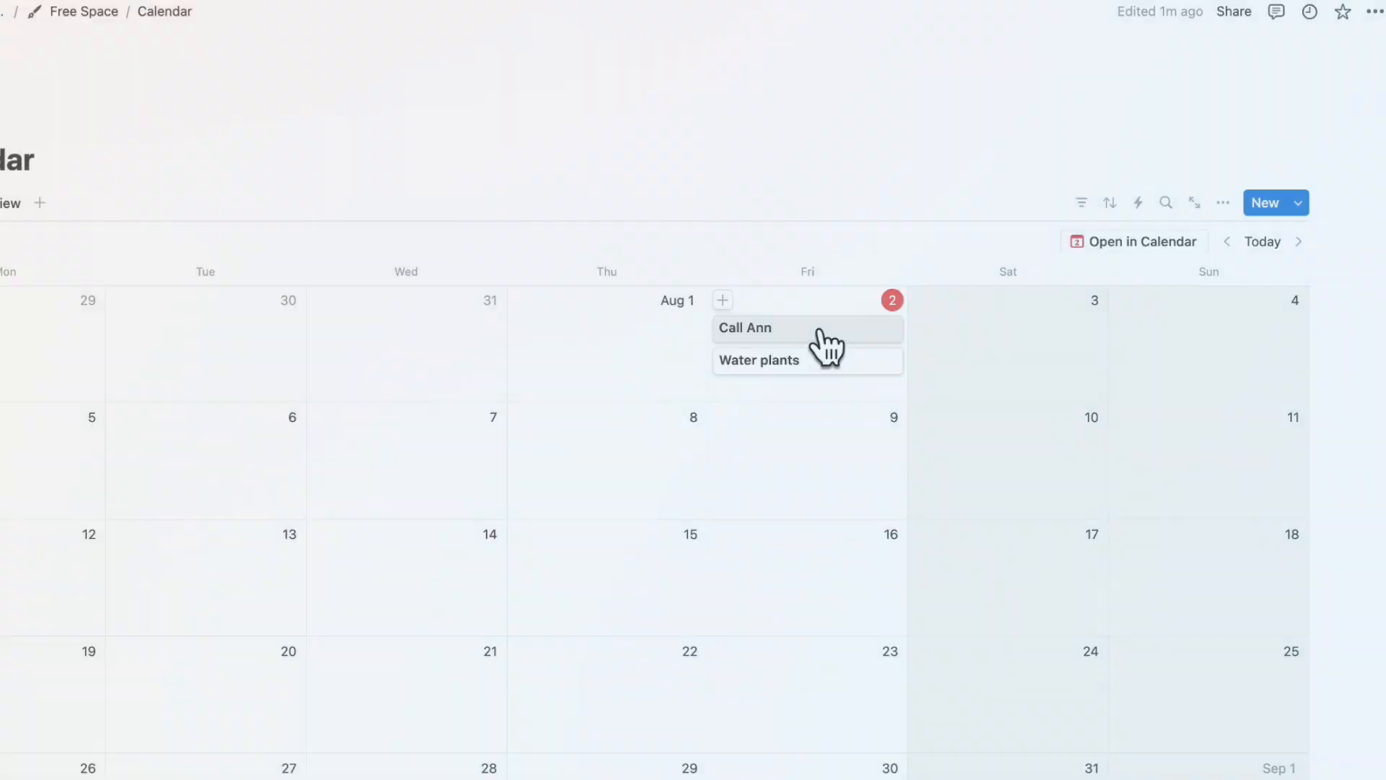
- Tag Call Ann as 'Phone Call' and add a Checkbox property named Complete
click(746, 328)
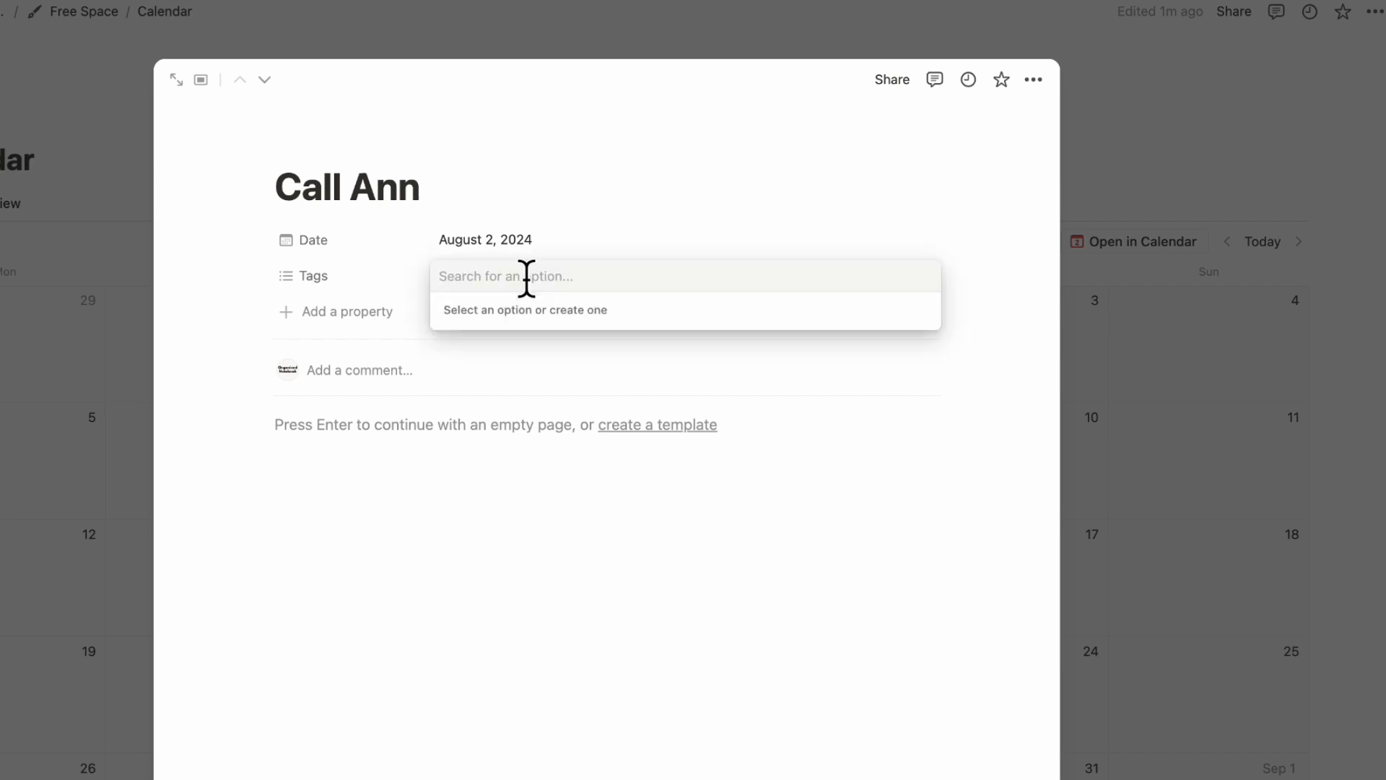
text(Phone Call)
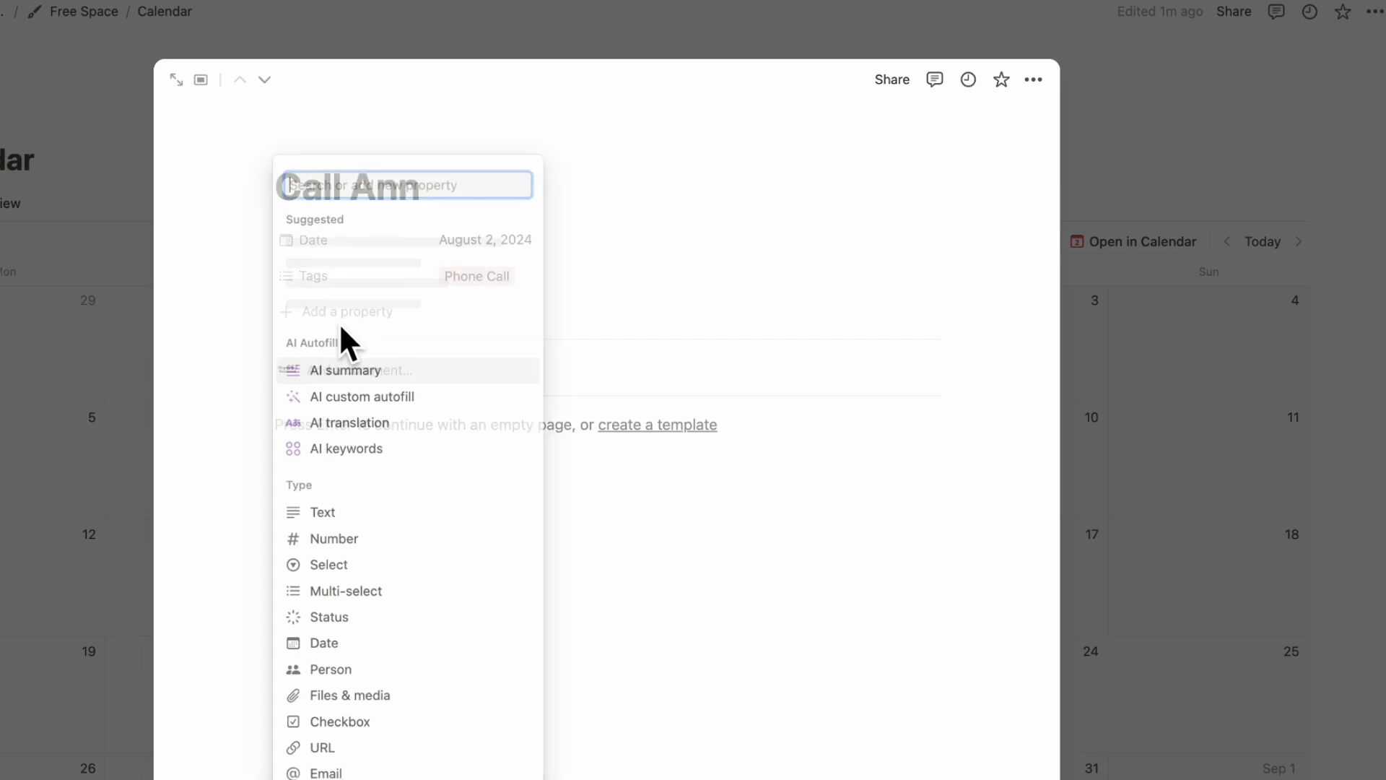
click(338, 723)
text(Complete)
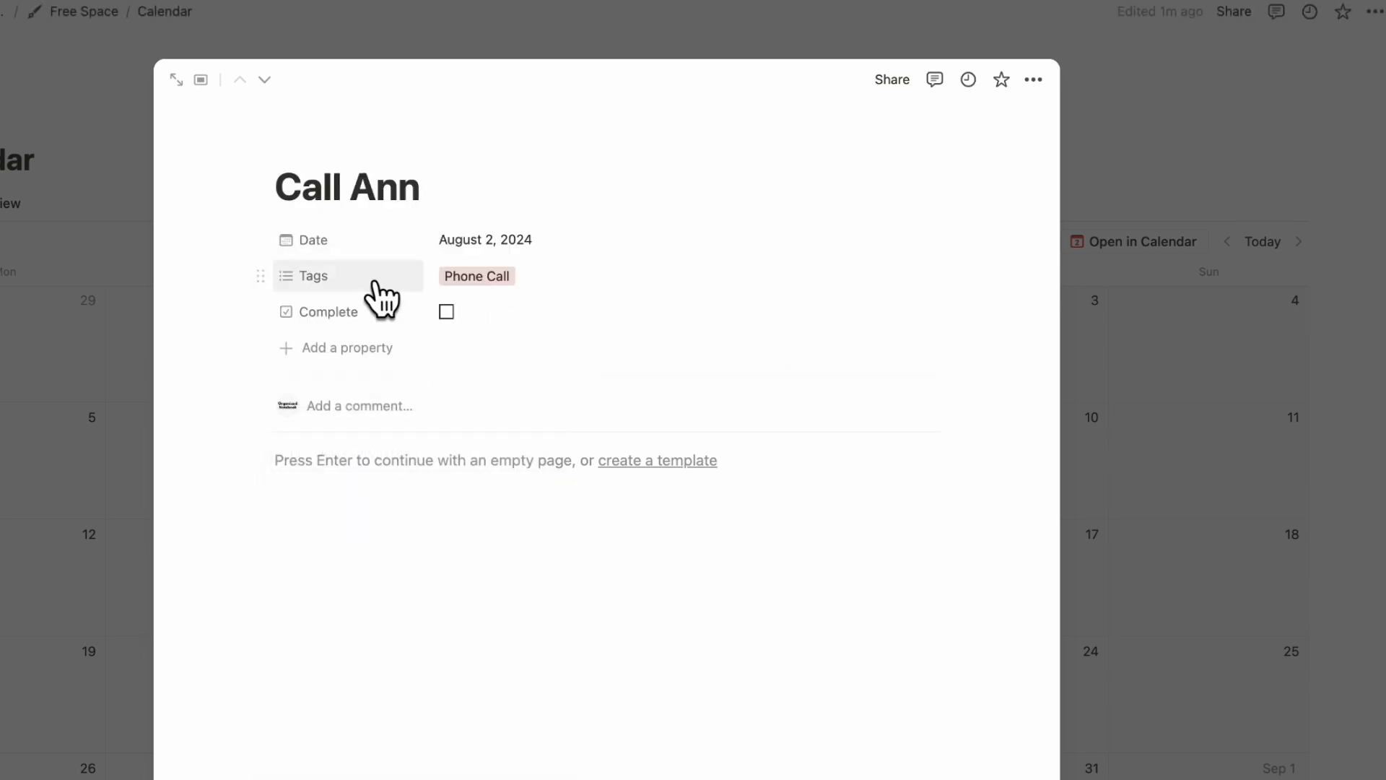
click(346, 348)
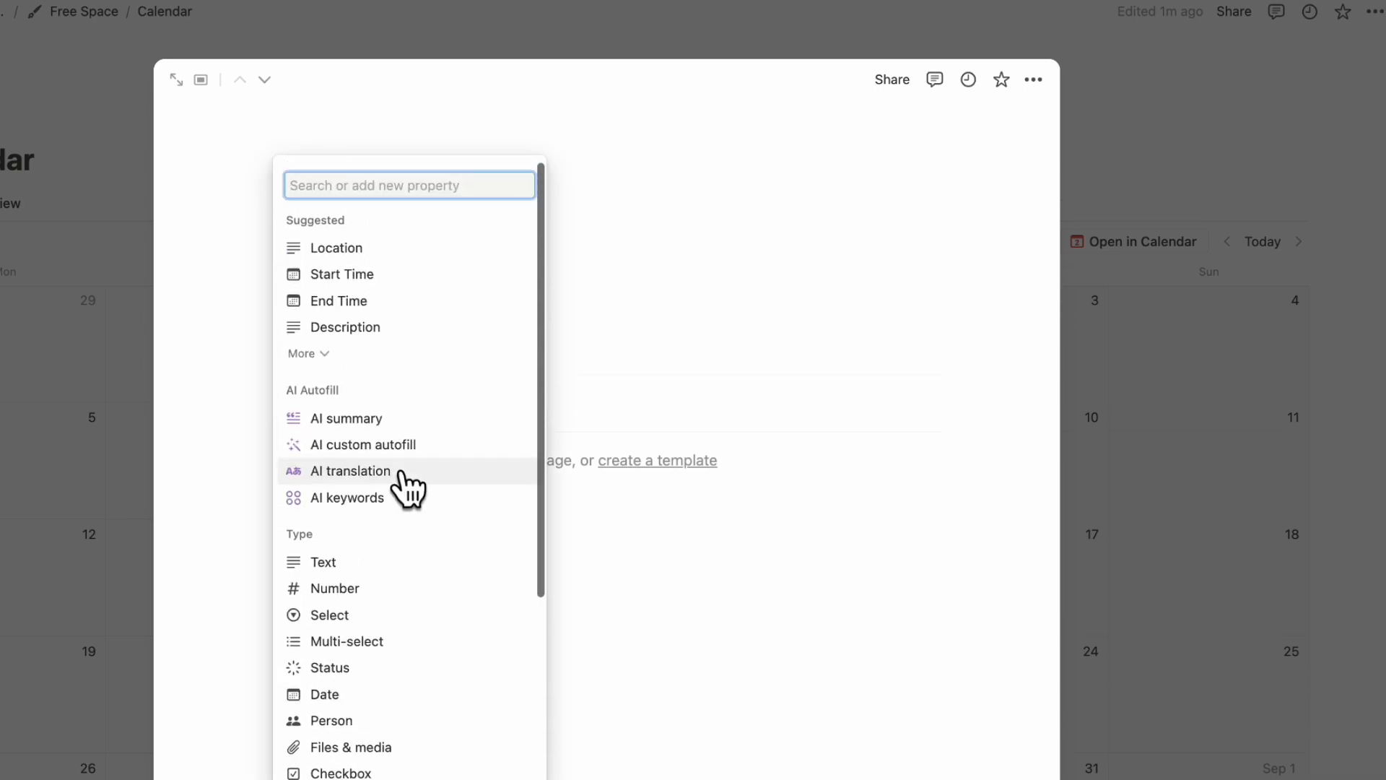
mouse_move(408, 275)
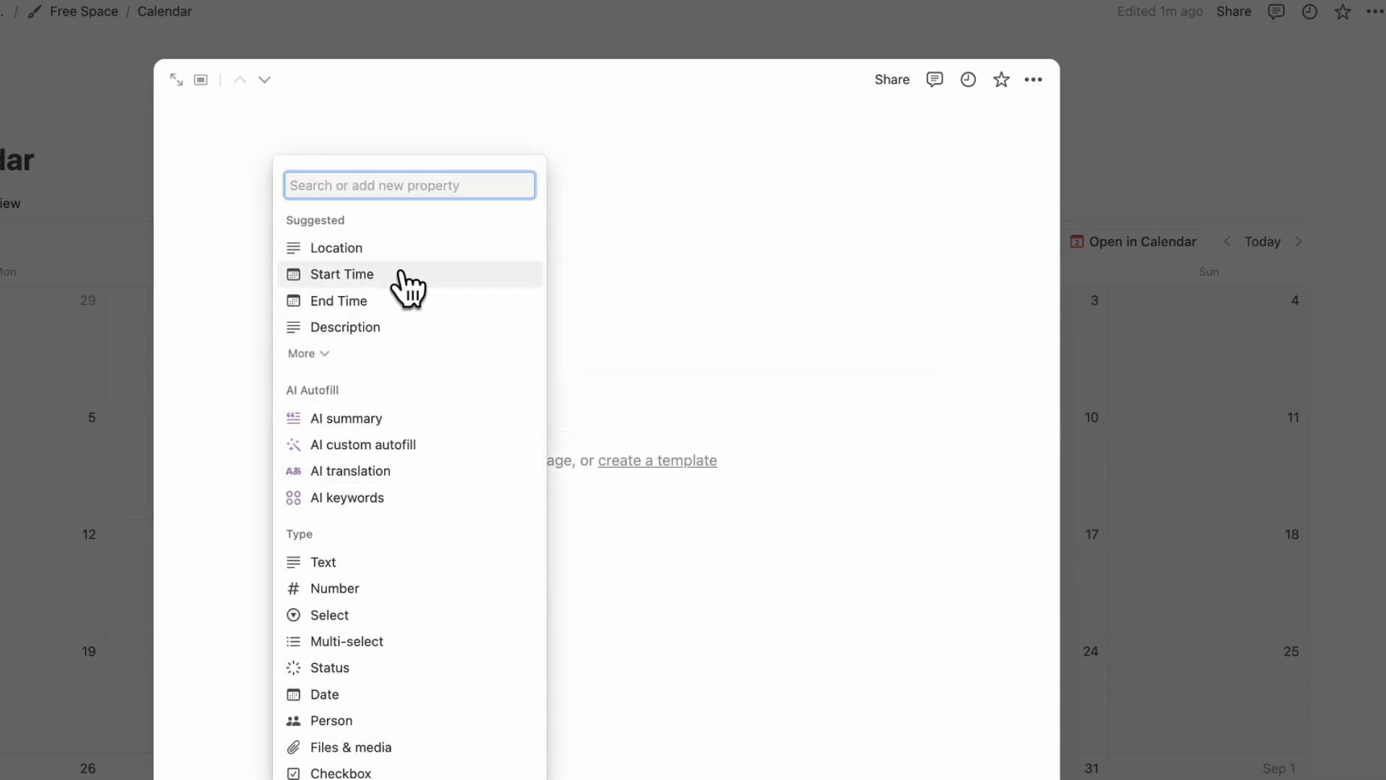
scroll(down, 3)
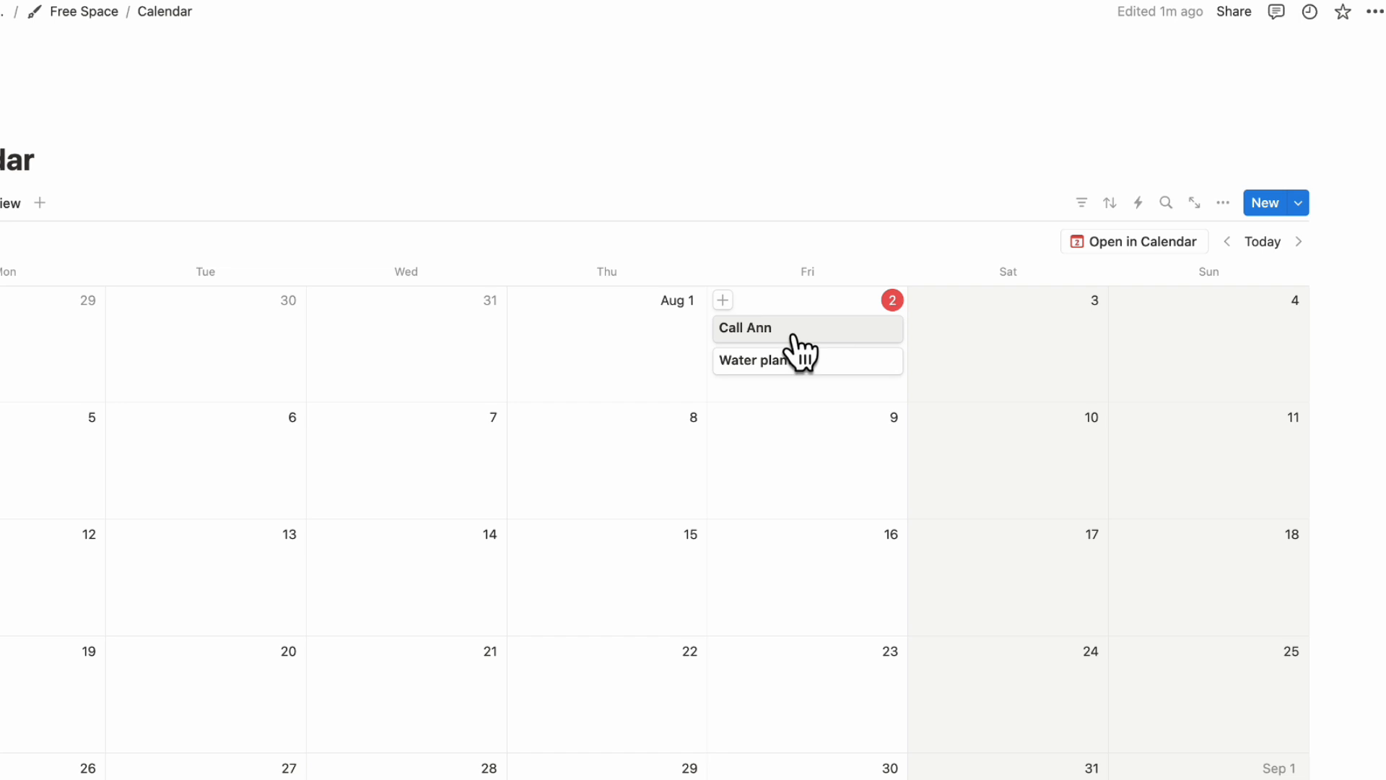
mouse_move(1223, 203)
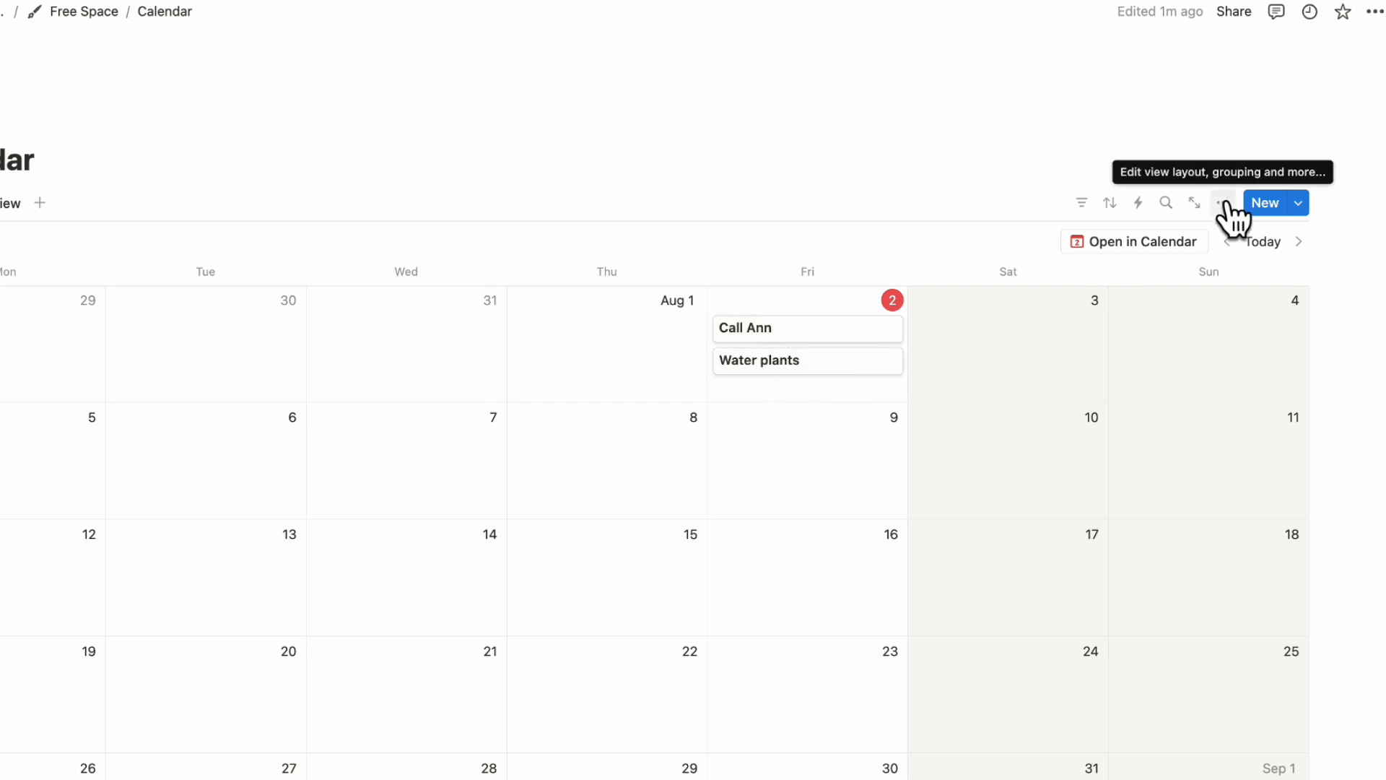
- Show the Complete checkbox and Tags properties on the calendar cards
click(1223, 202)
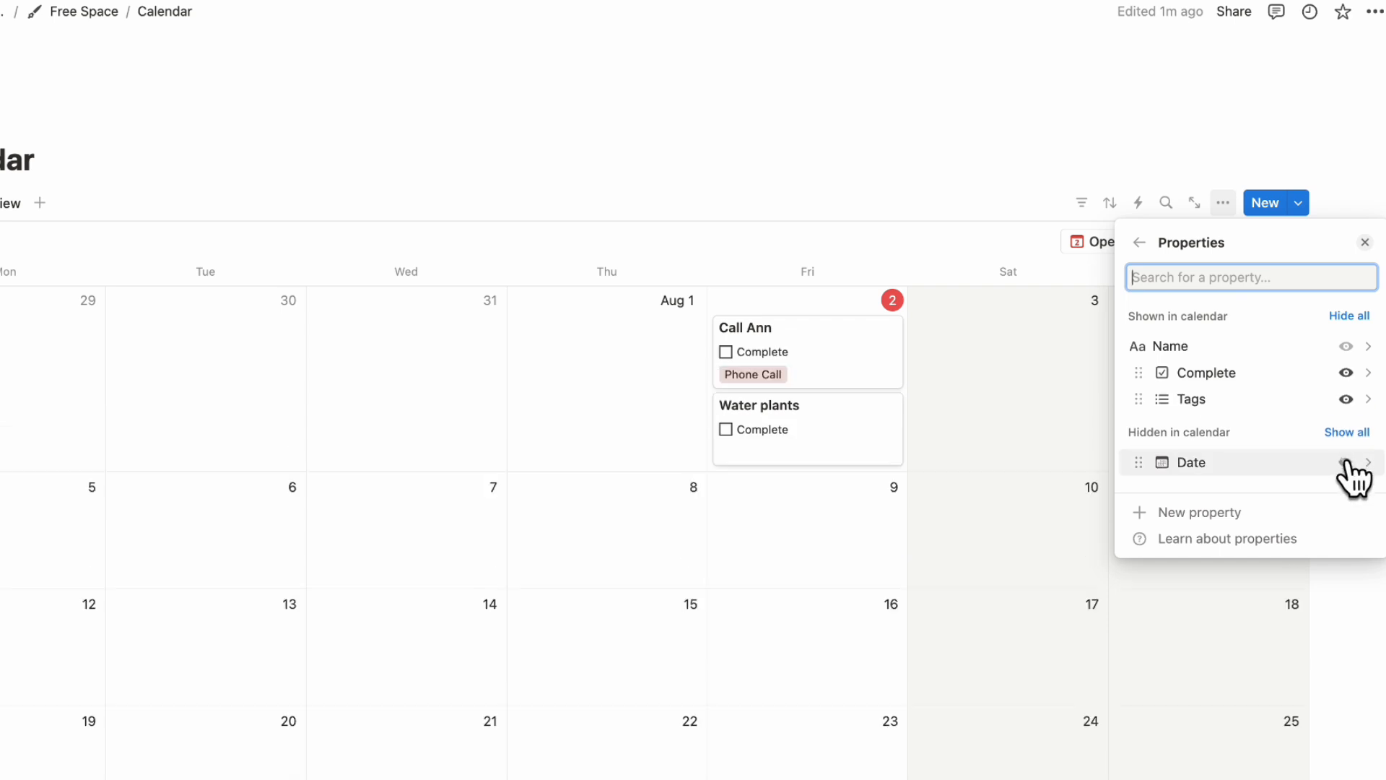
mouse_move(1266, 380)
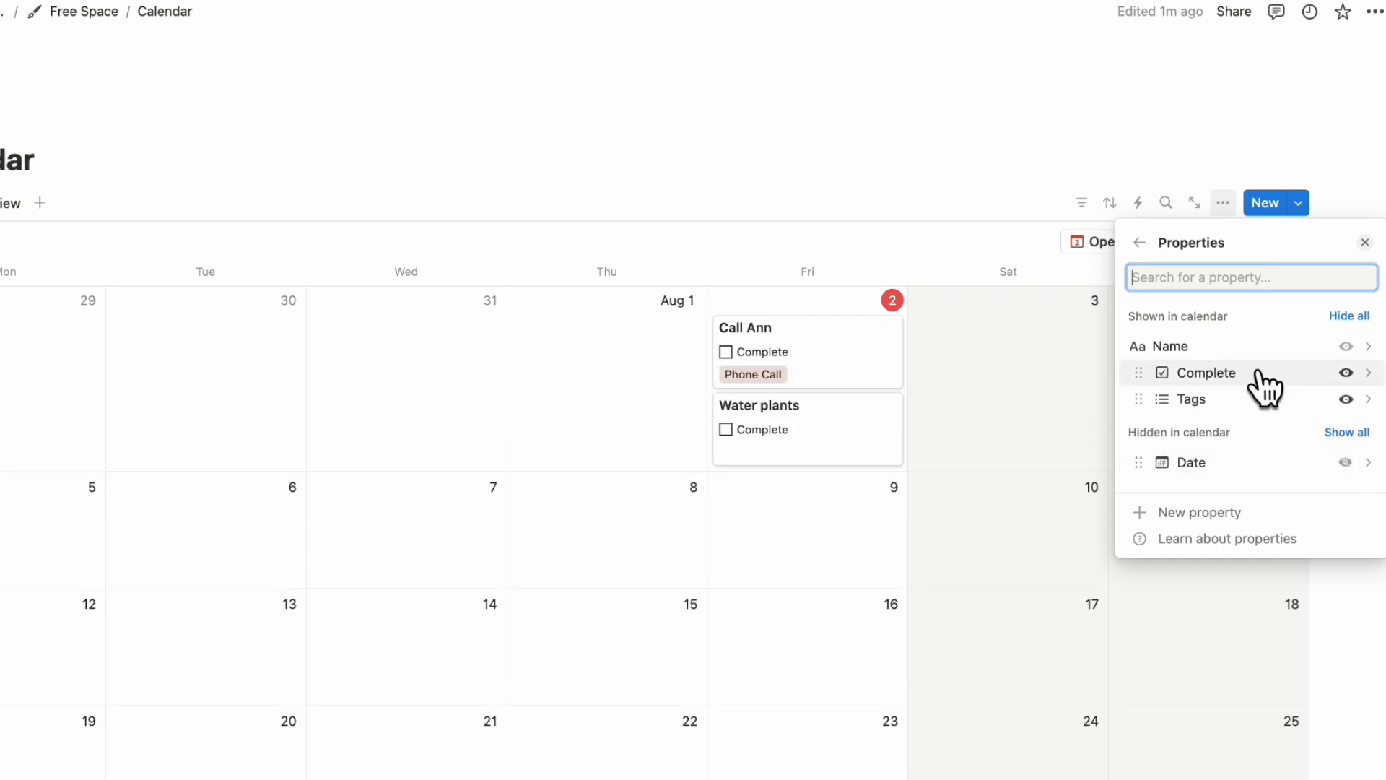
mouse_move(1265, 393)
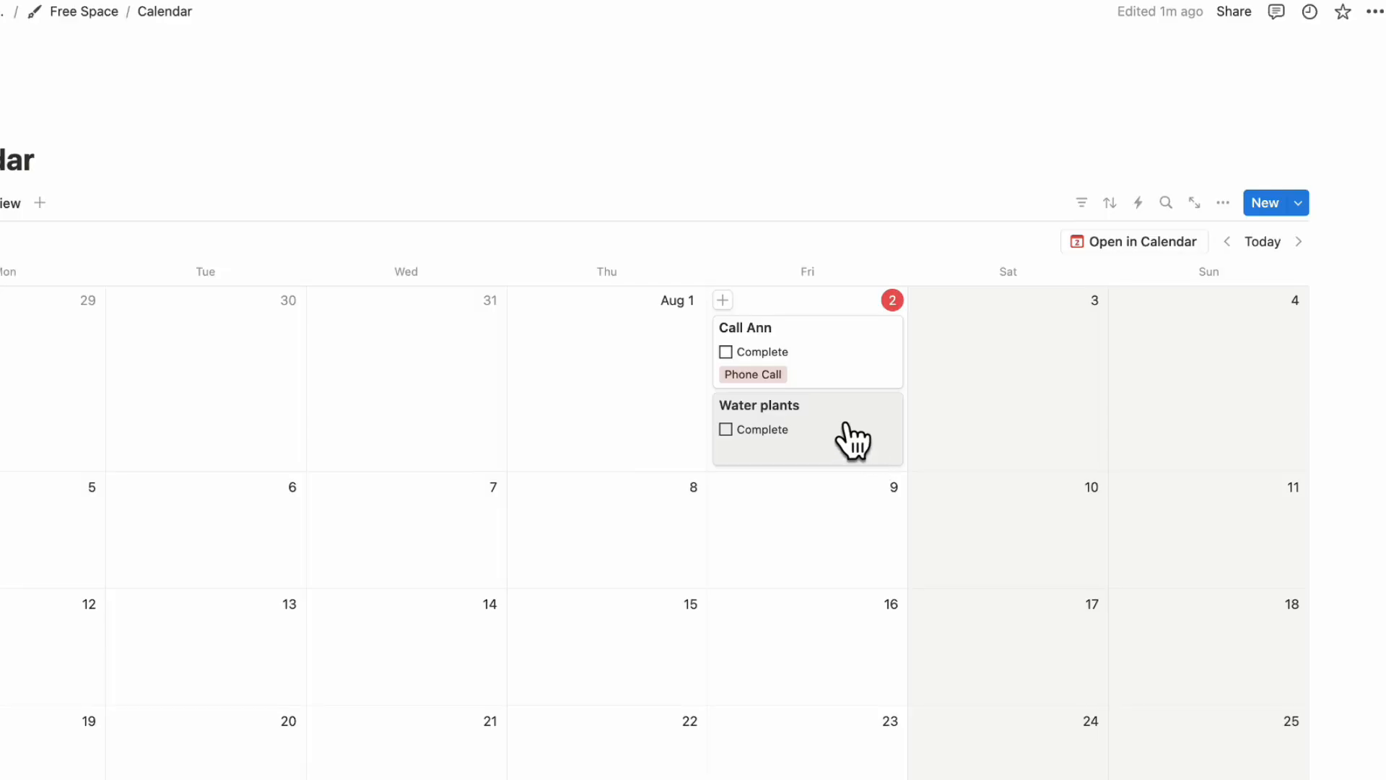
- Extend the title to 'Water plants - flowers, outdoor porch, and more text here'
click(758, 404)
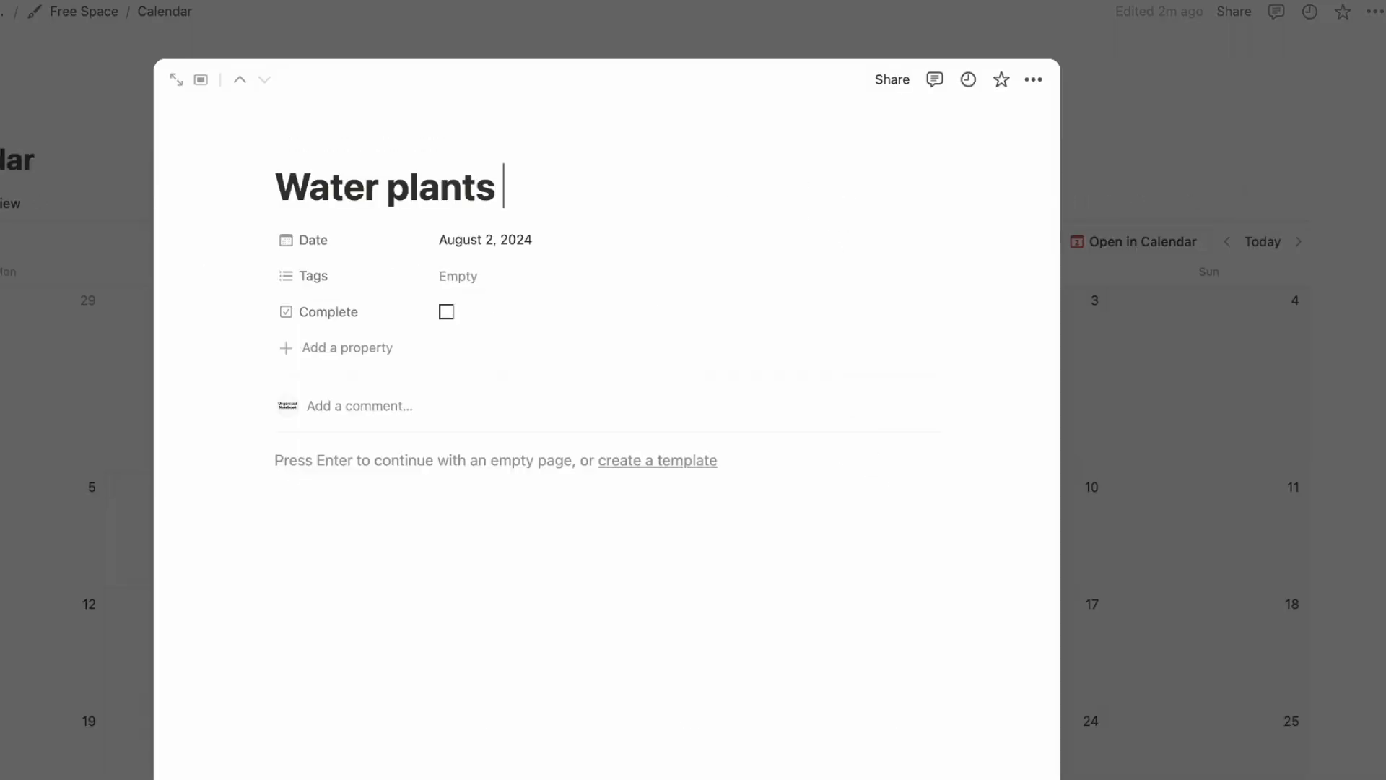
text(- flower)
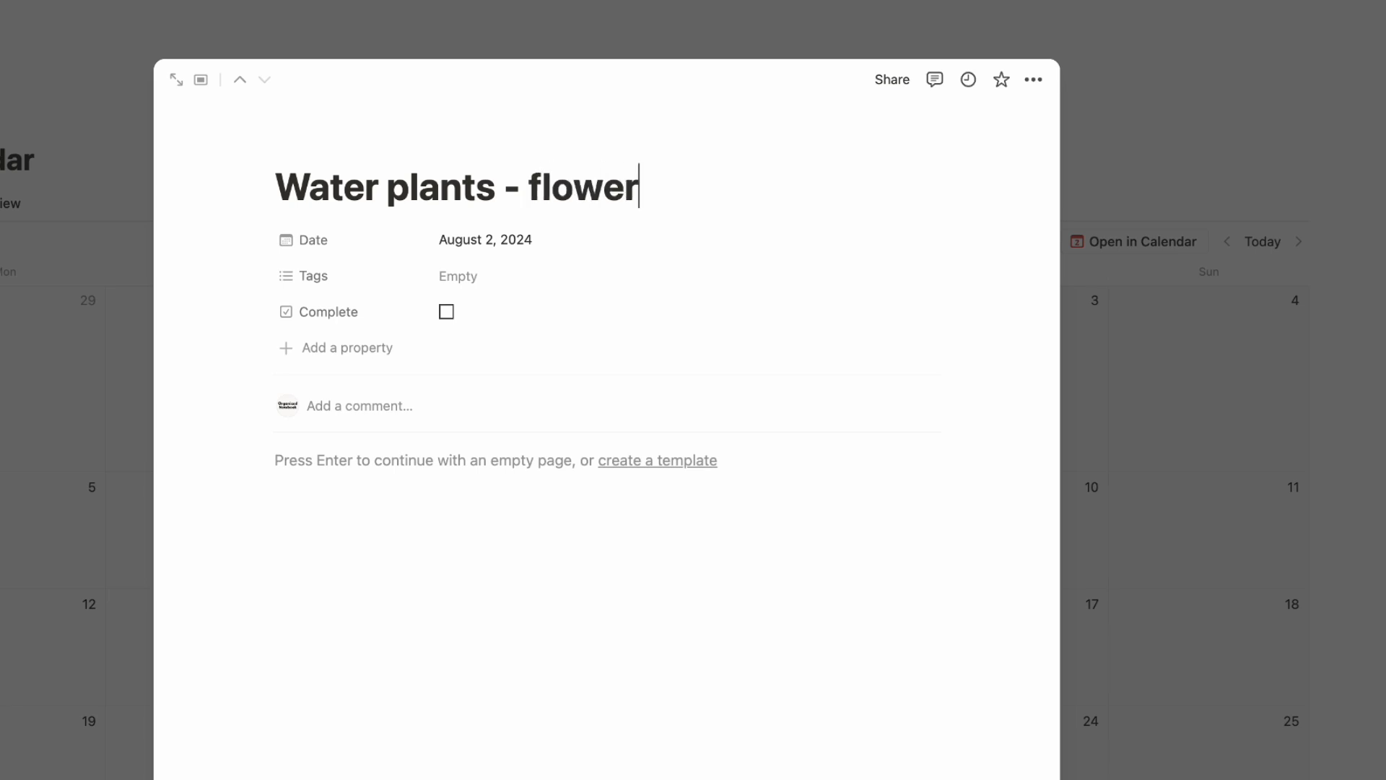
text(s, outdoor)
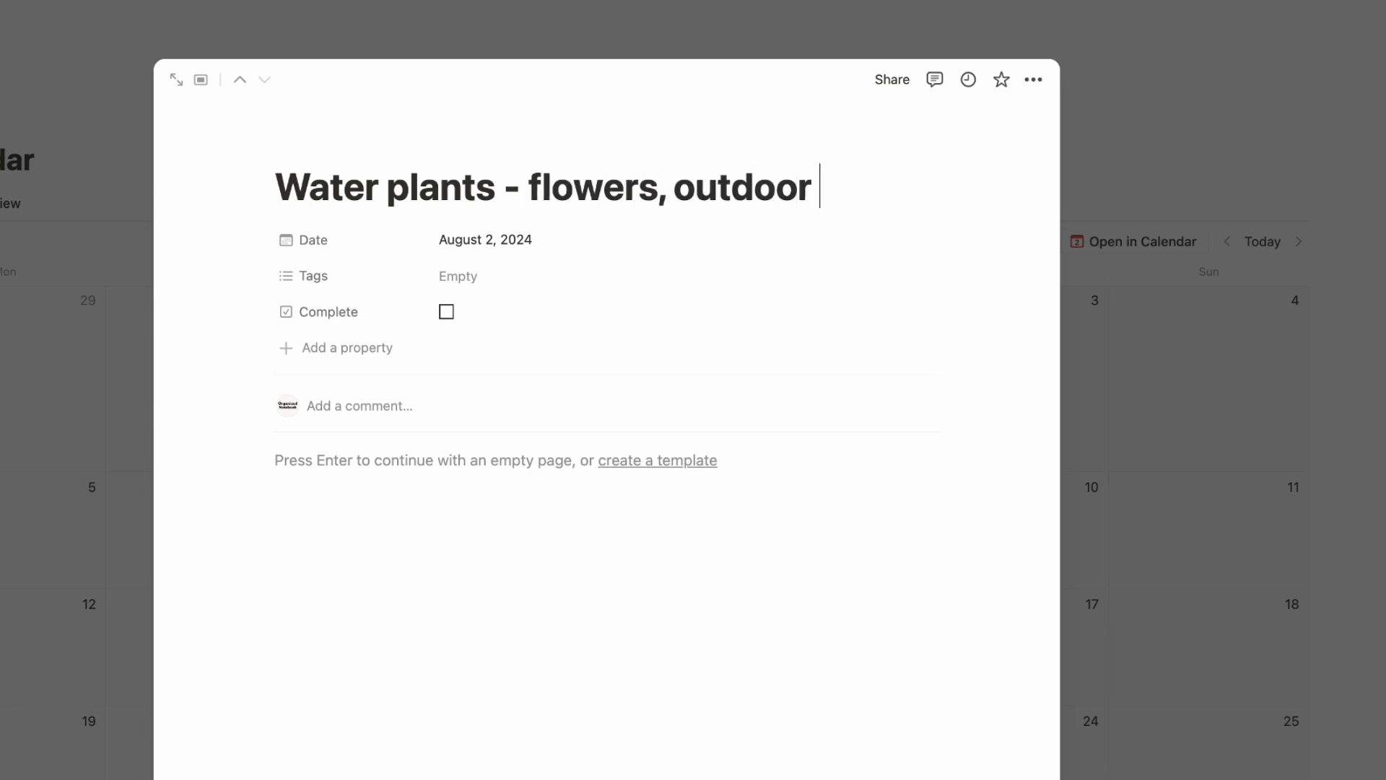
text(porch,)
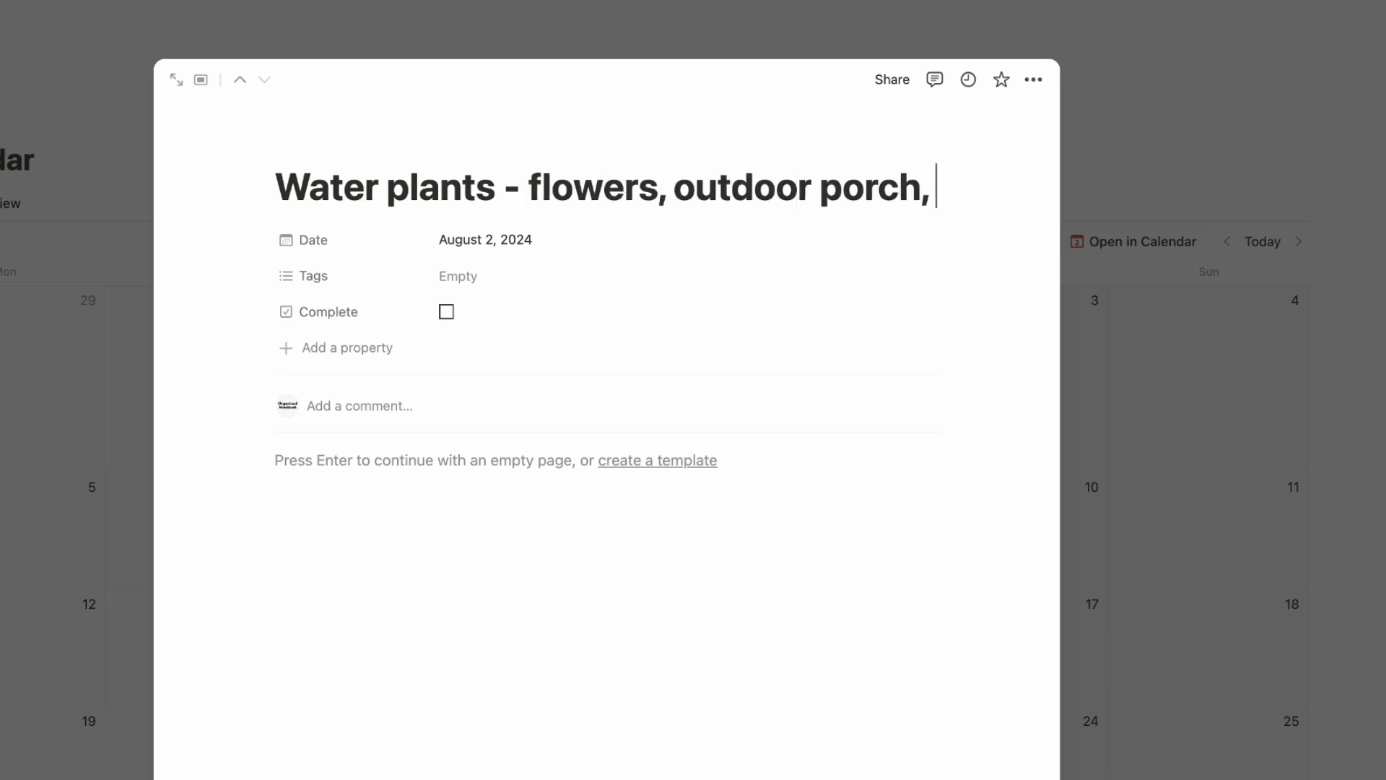
text(and more text here)
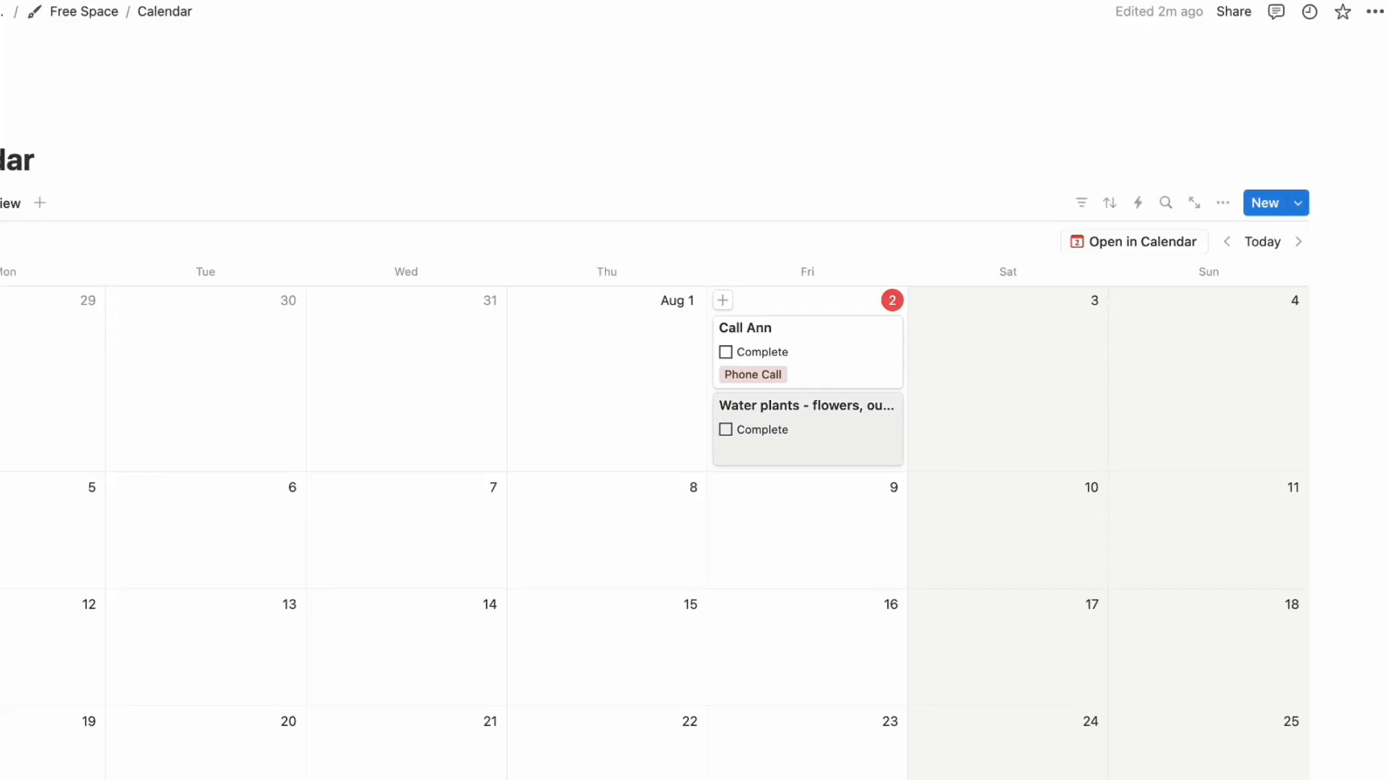
mouse_move(891, 425)
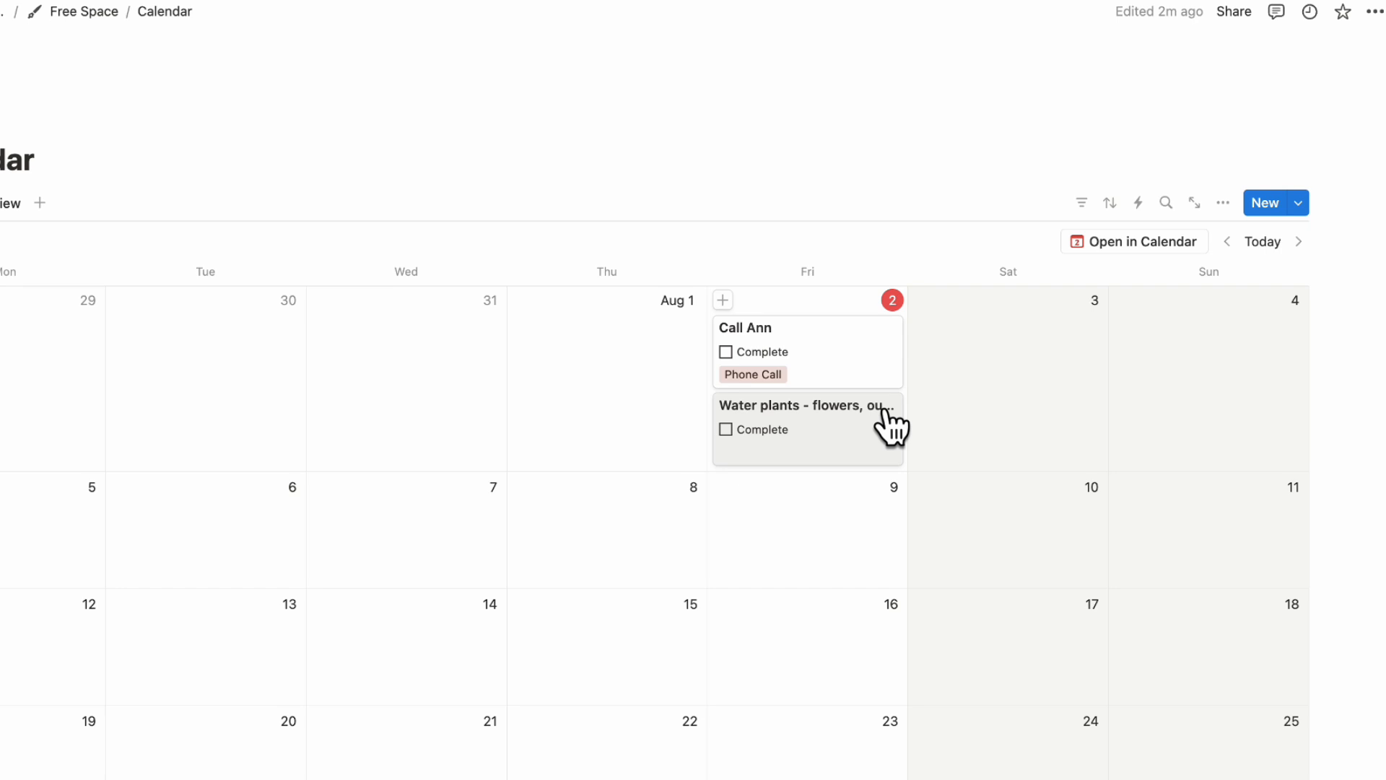
mouse_move(1223, 202)
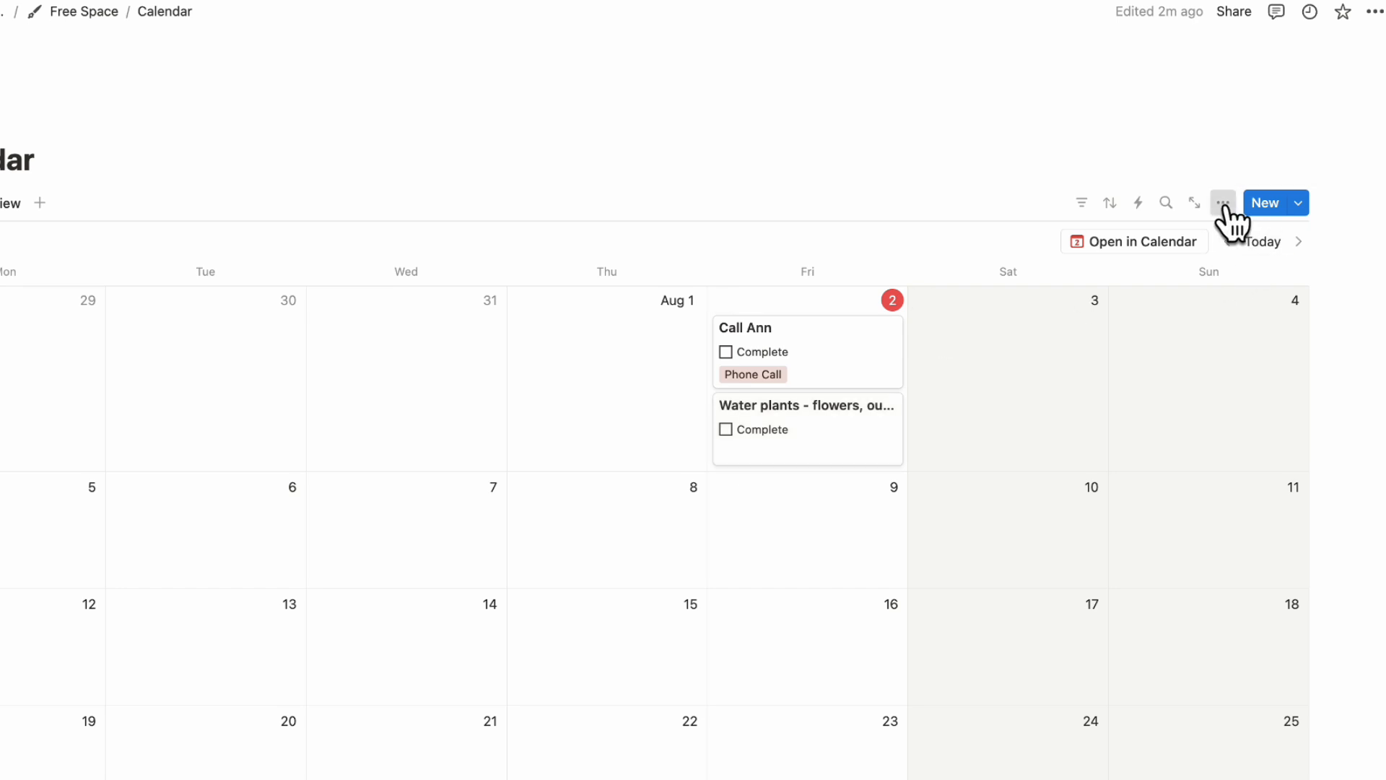
click(1223, 202)
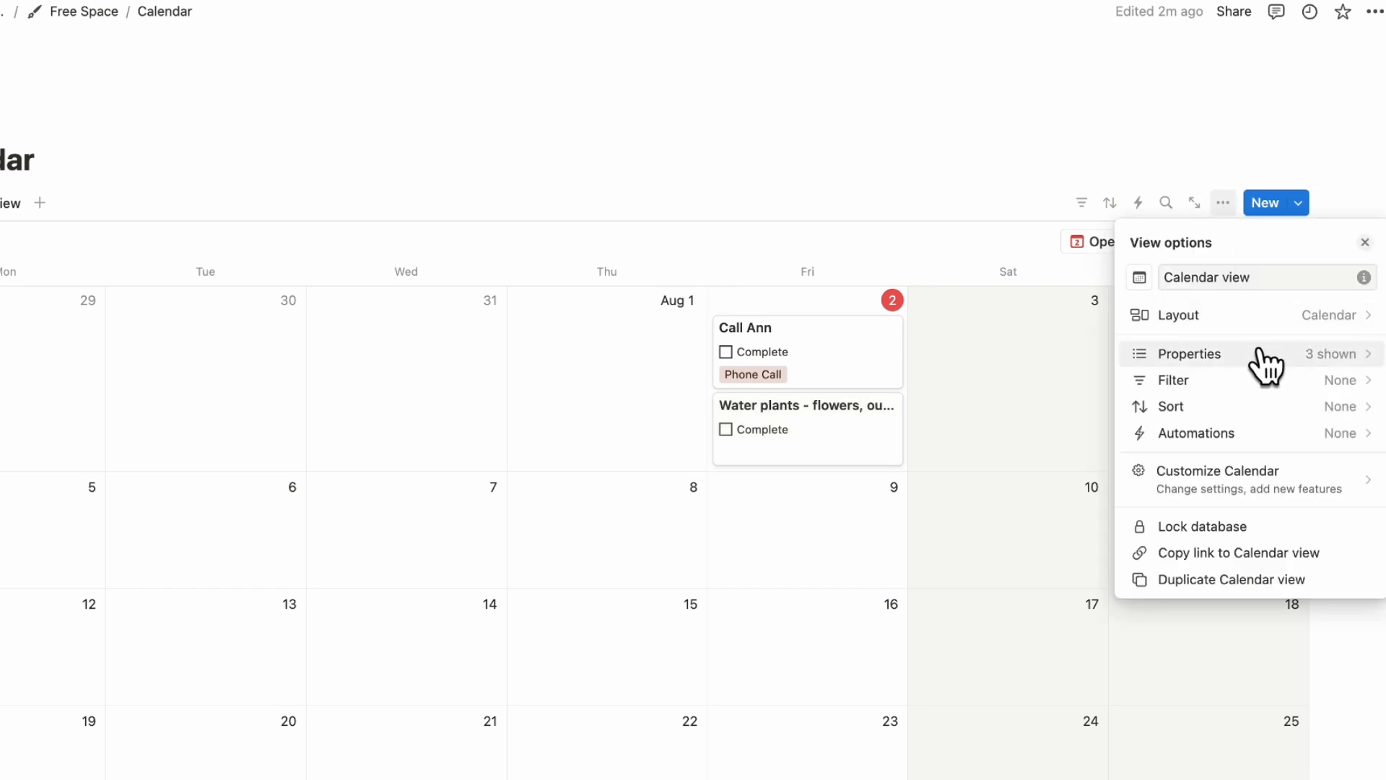
click(1178, 314)
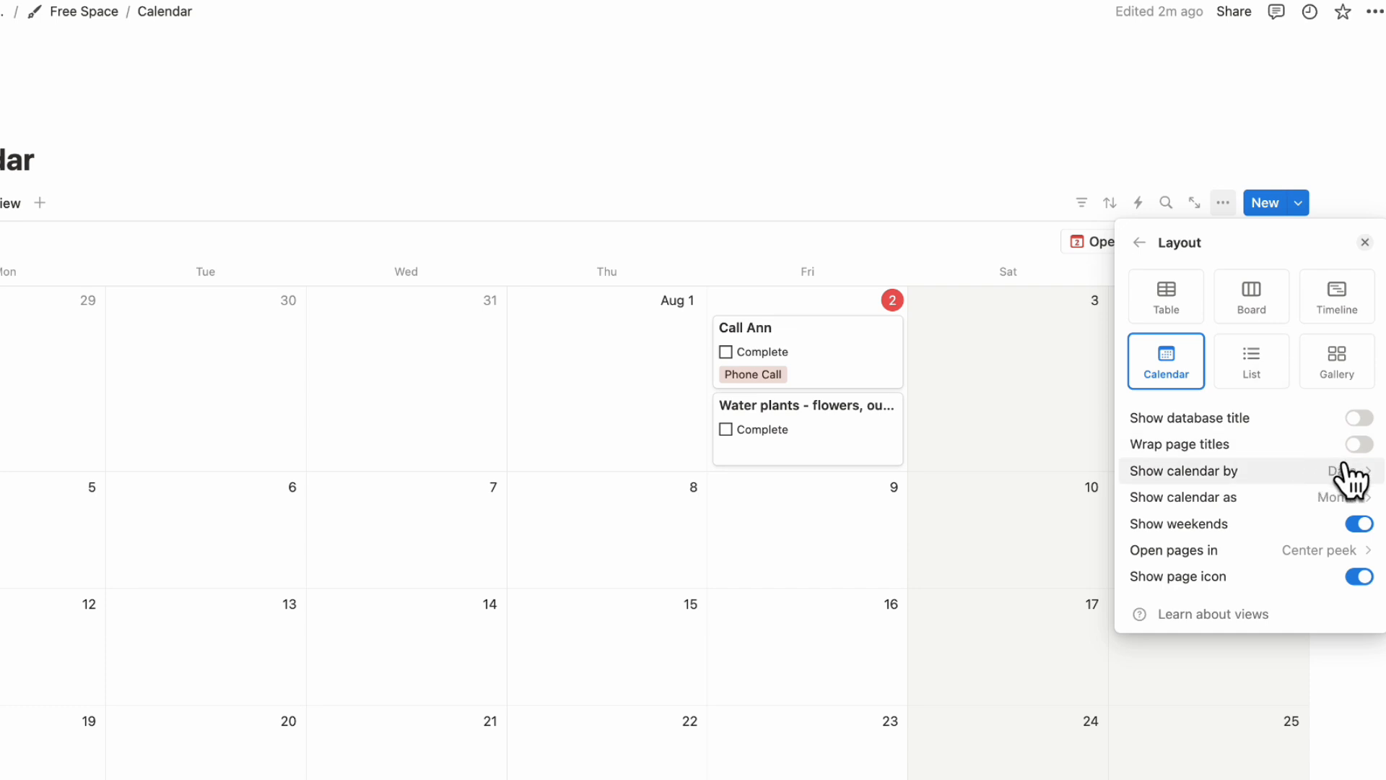
click(1359, 444)
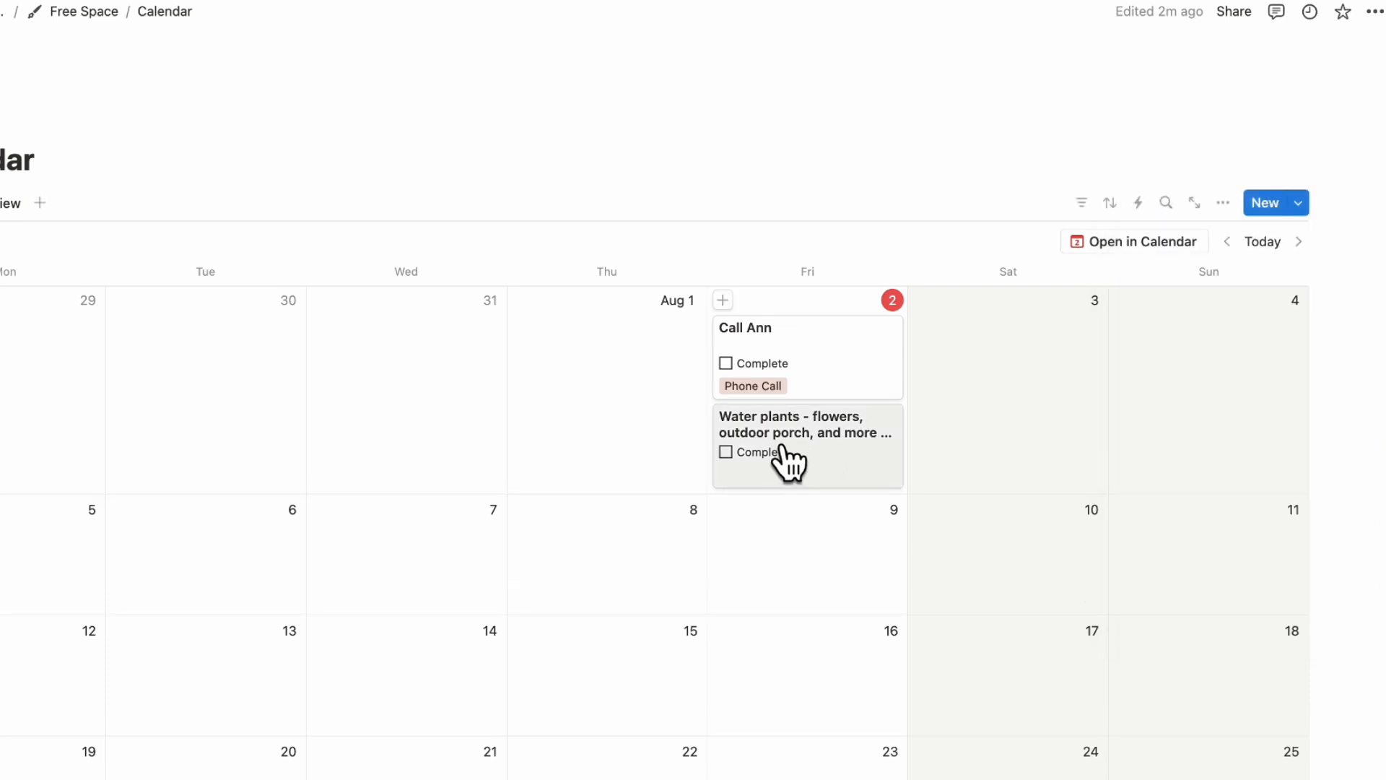
mouse_move(850, 466)
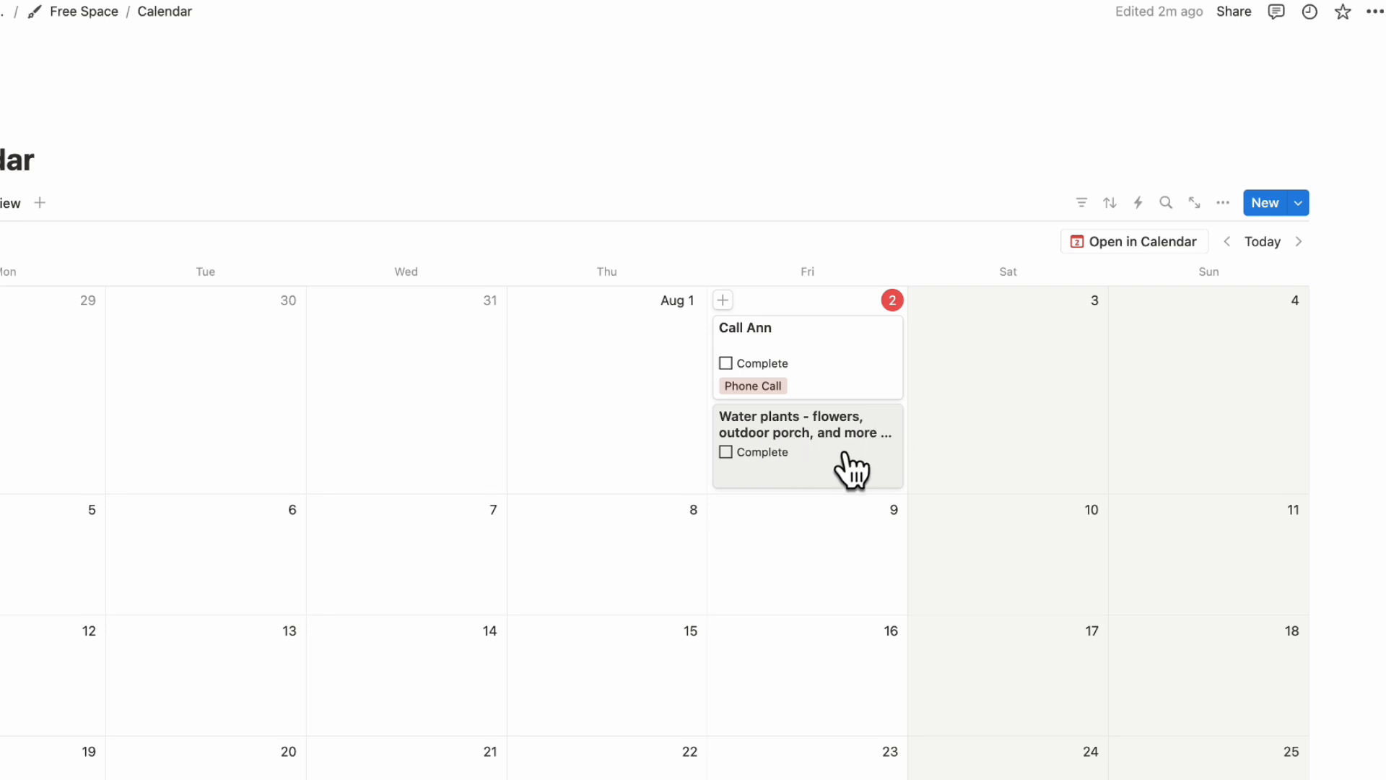
click(805, 431)
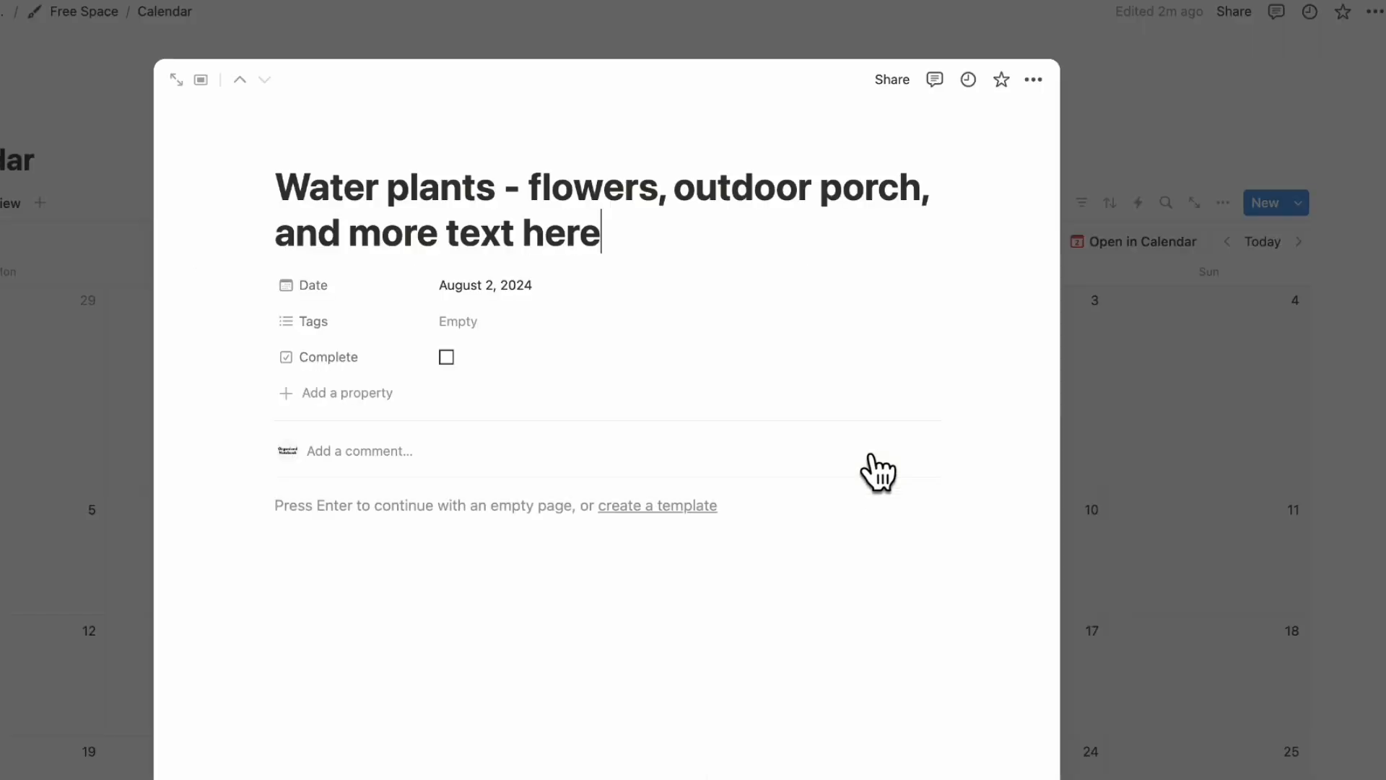
mouse_move(446, 247)
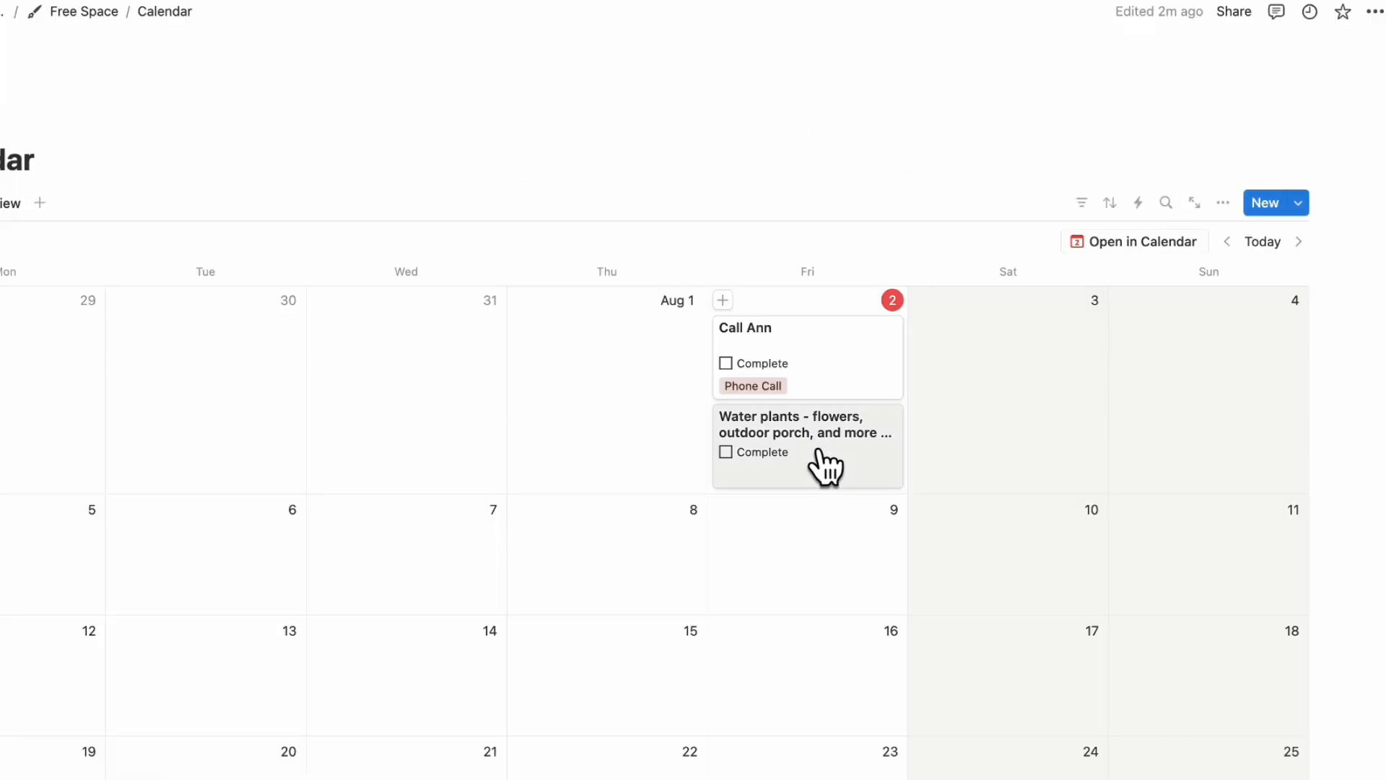
mouse_move(810, 455)
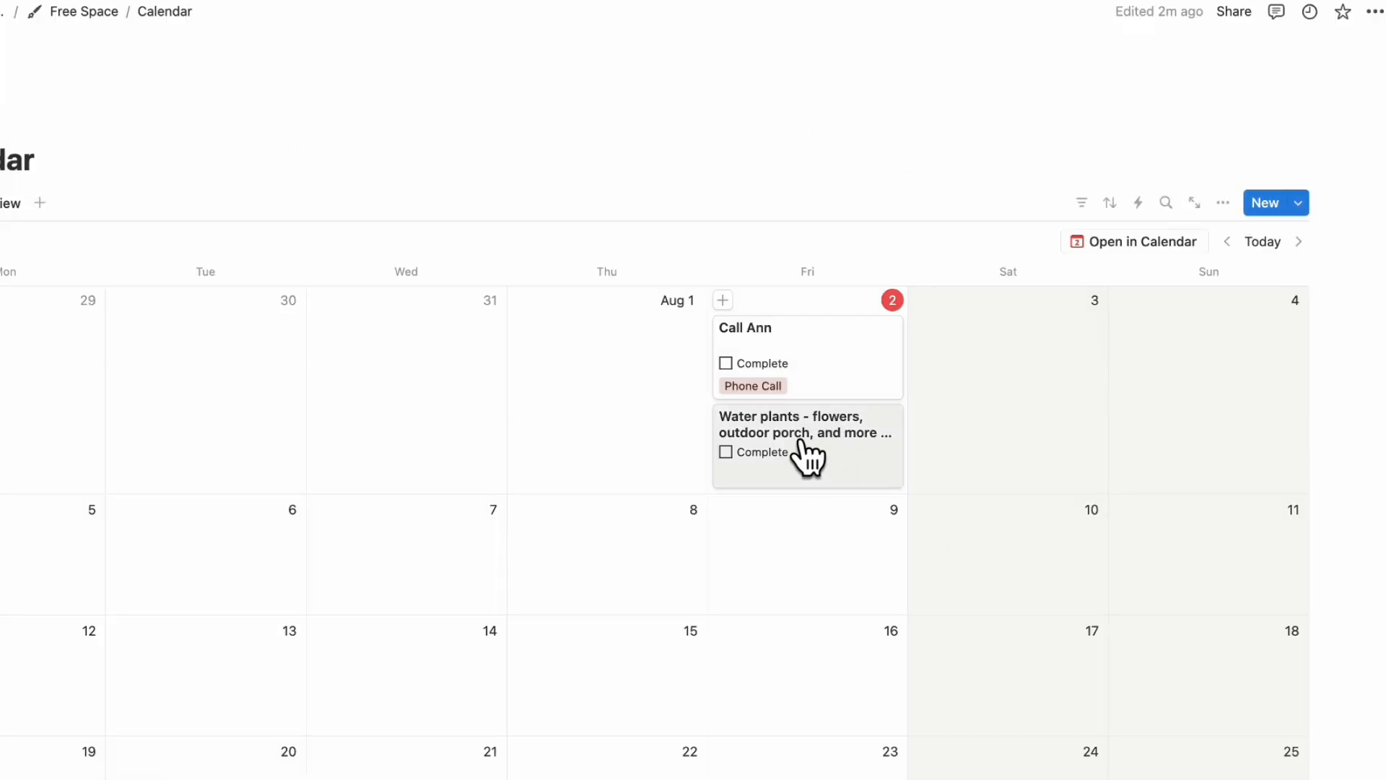
mouse_move(862, 385)
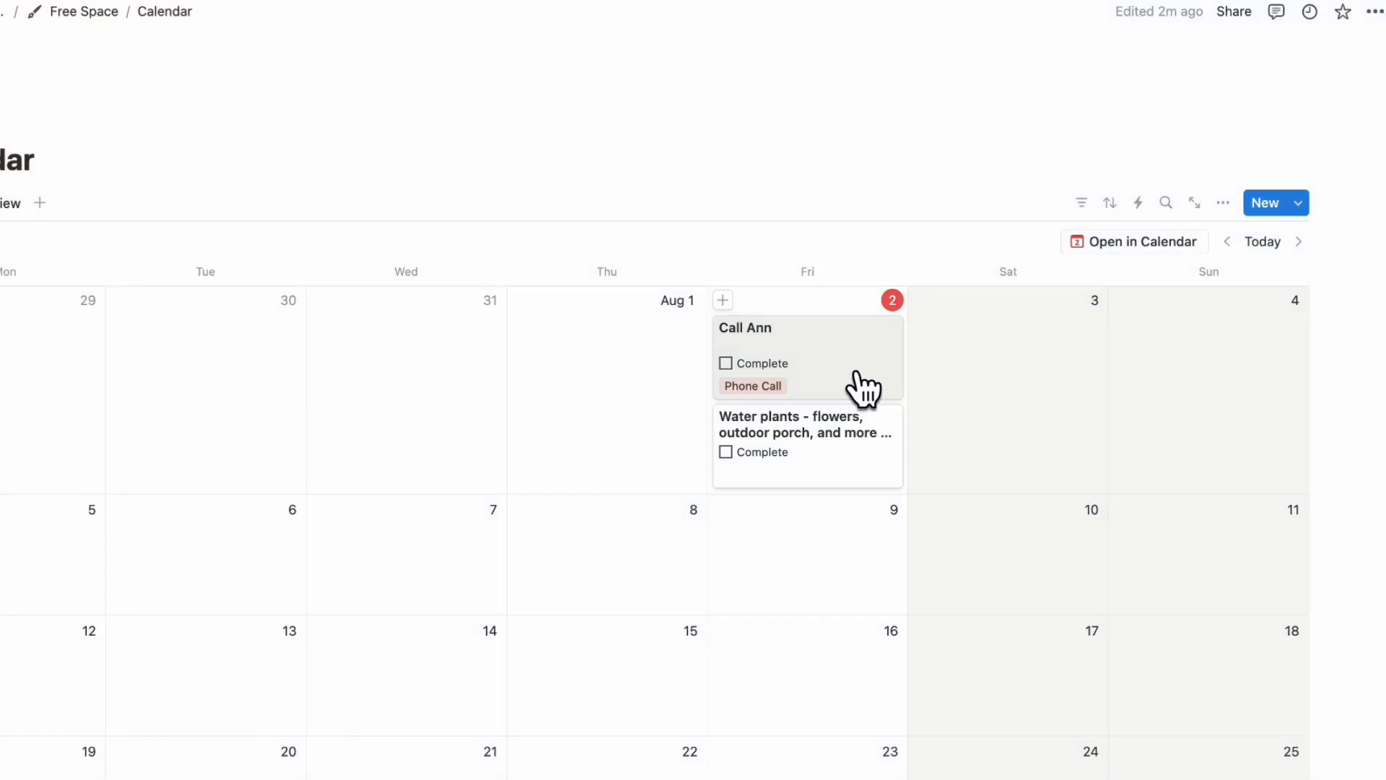
- Set Call Ann's Date to include time at 3:00 PM and reopen its date
click(746, 328)
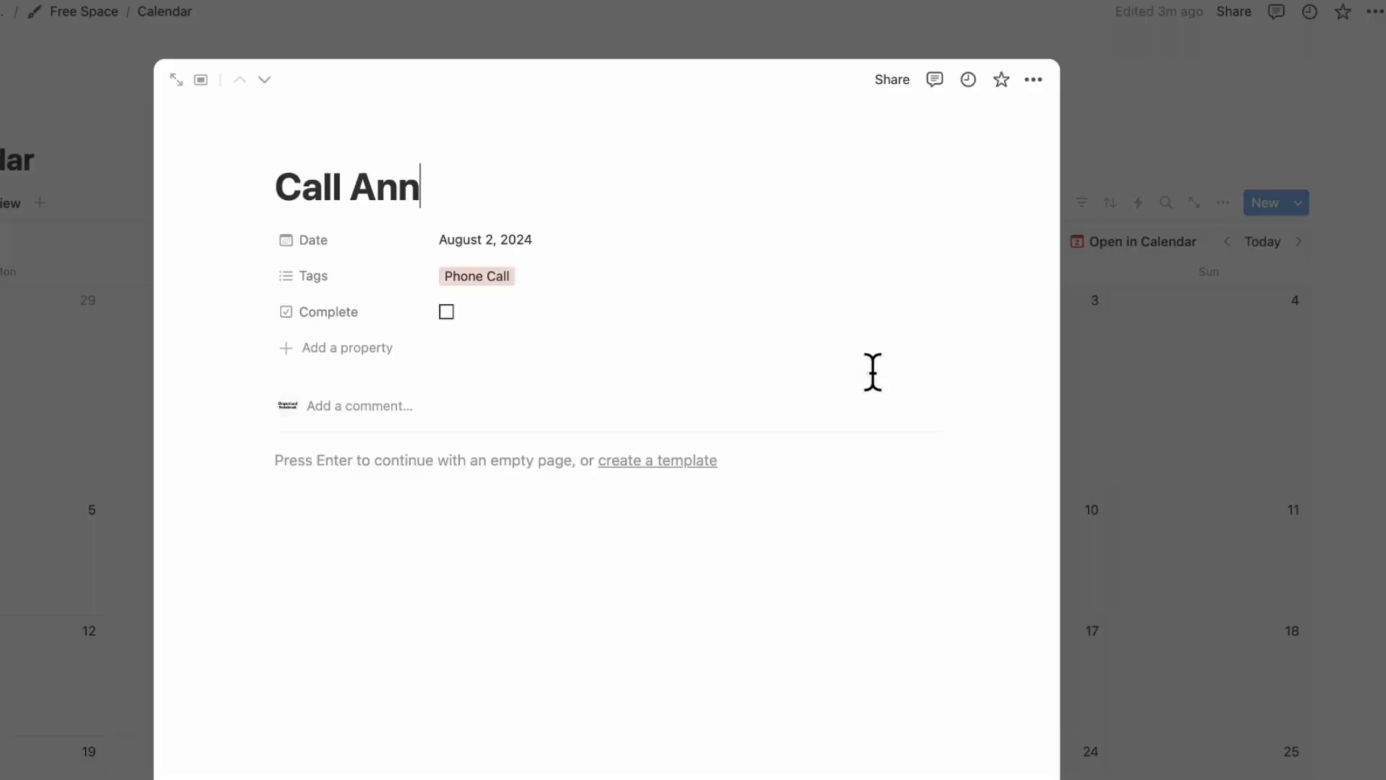
click(485, 238)
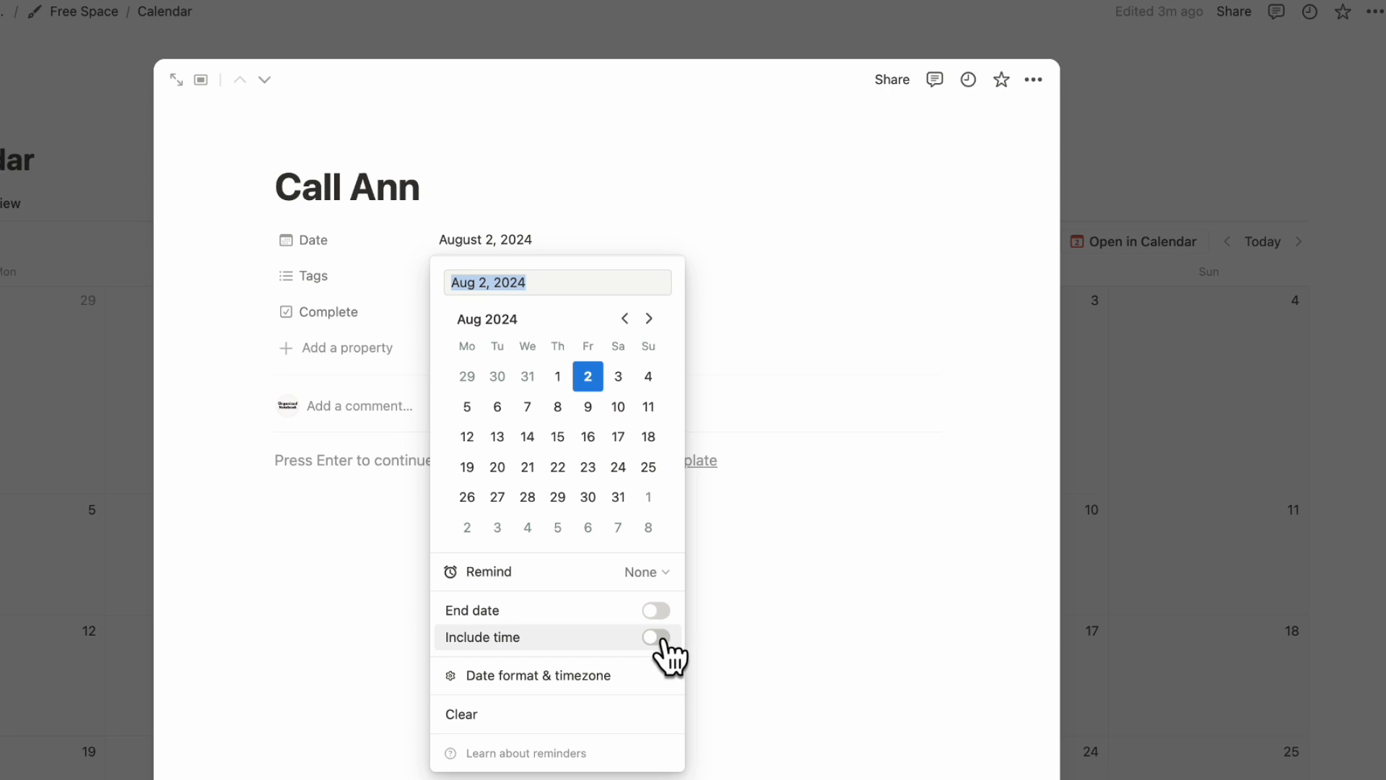
click(655, 637)
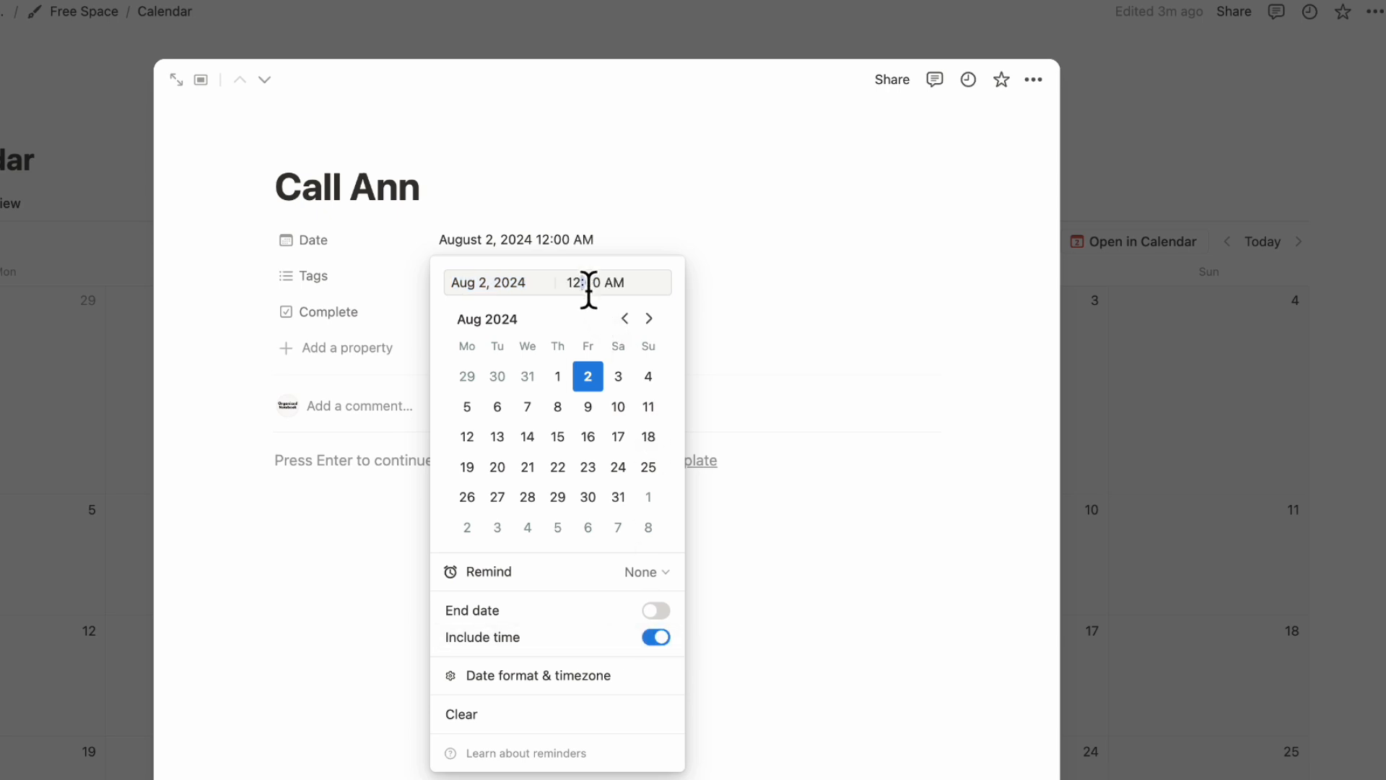
text(3:00 PM)
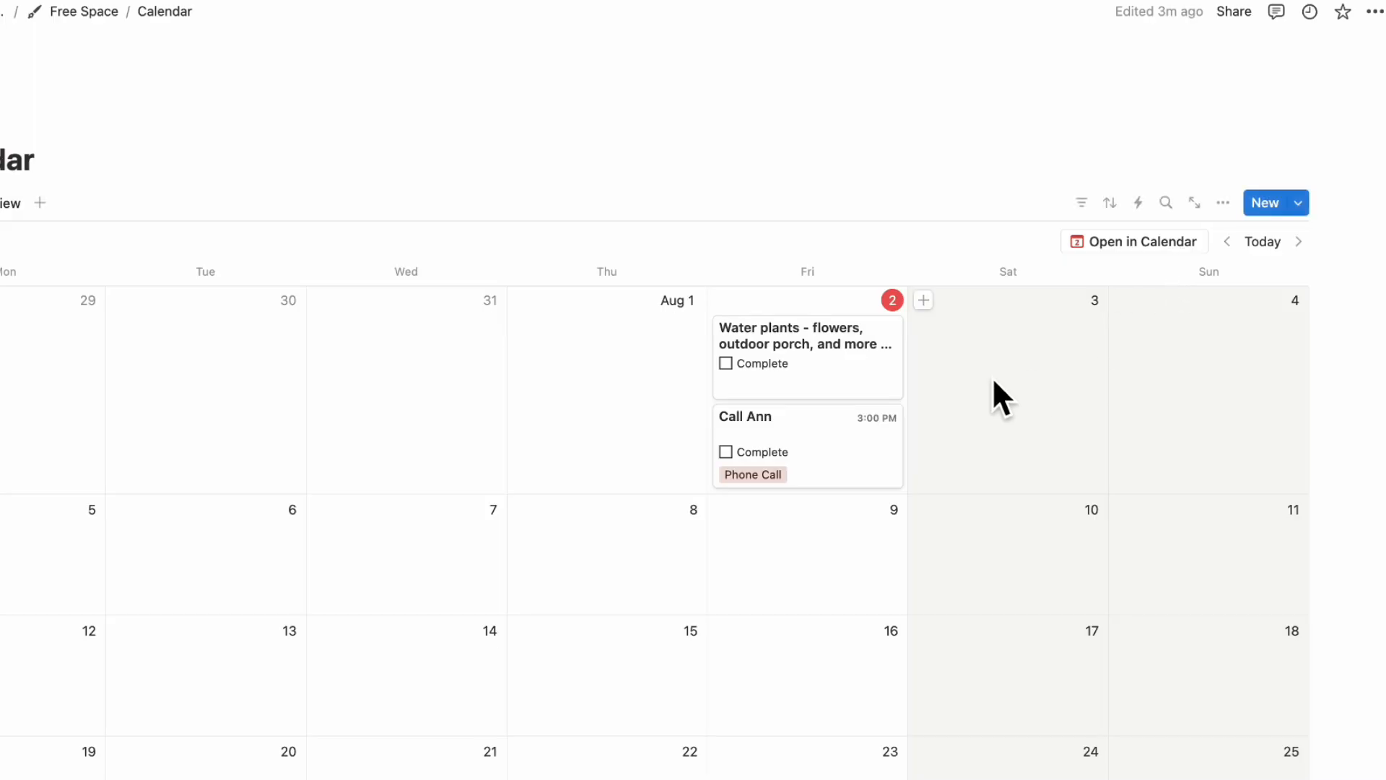
mouse_move(880, 437)
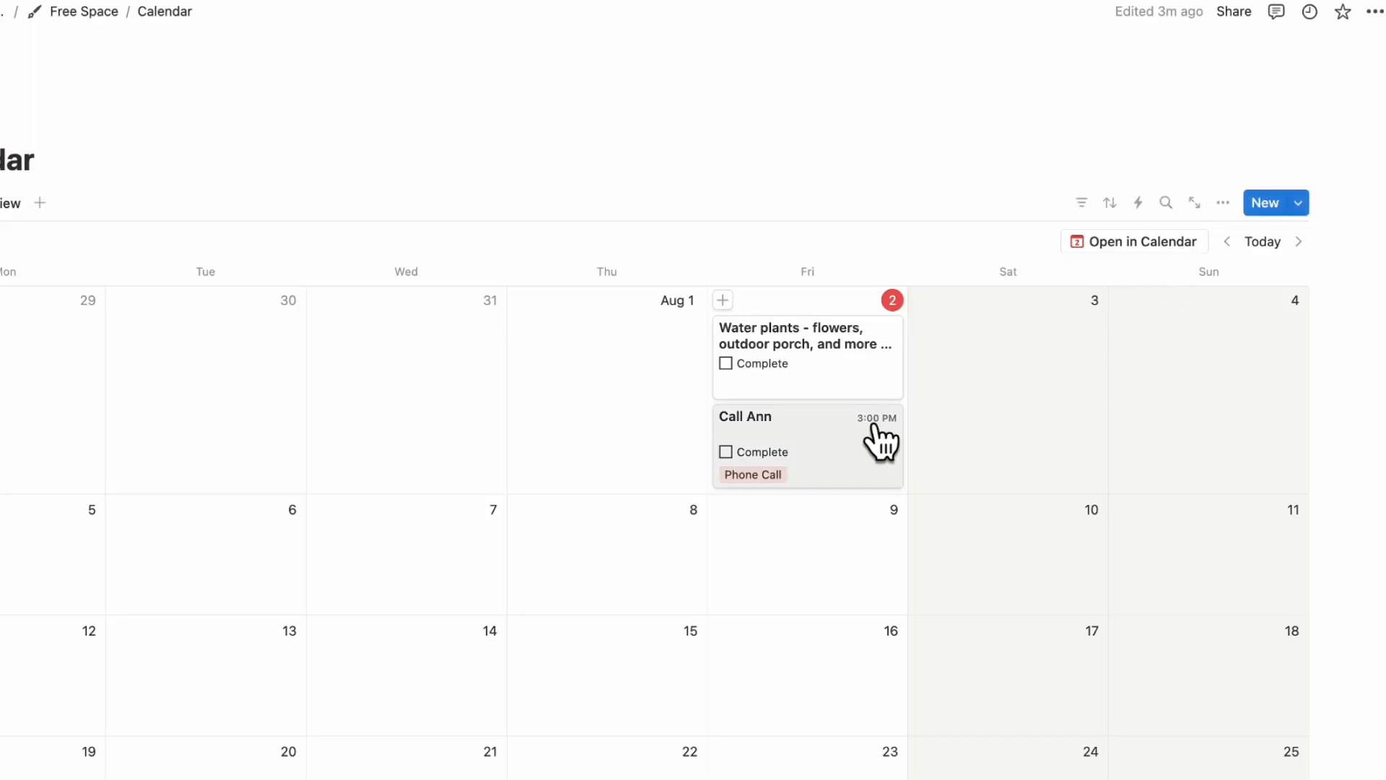
click(745, 416)
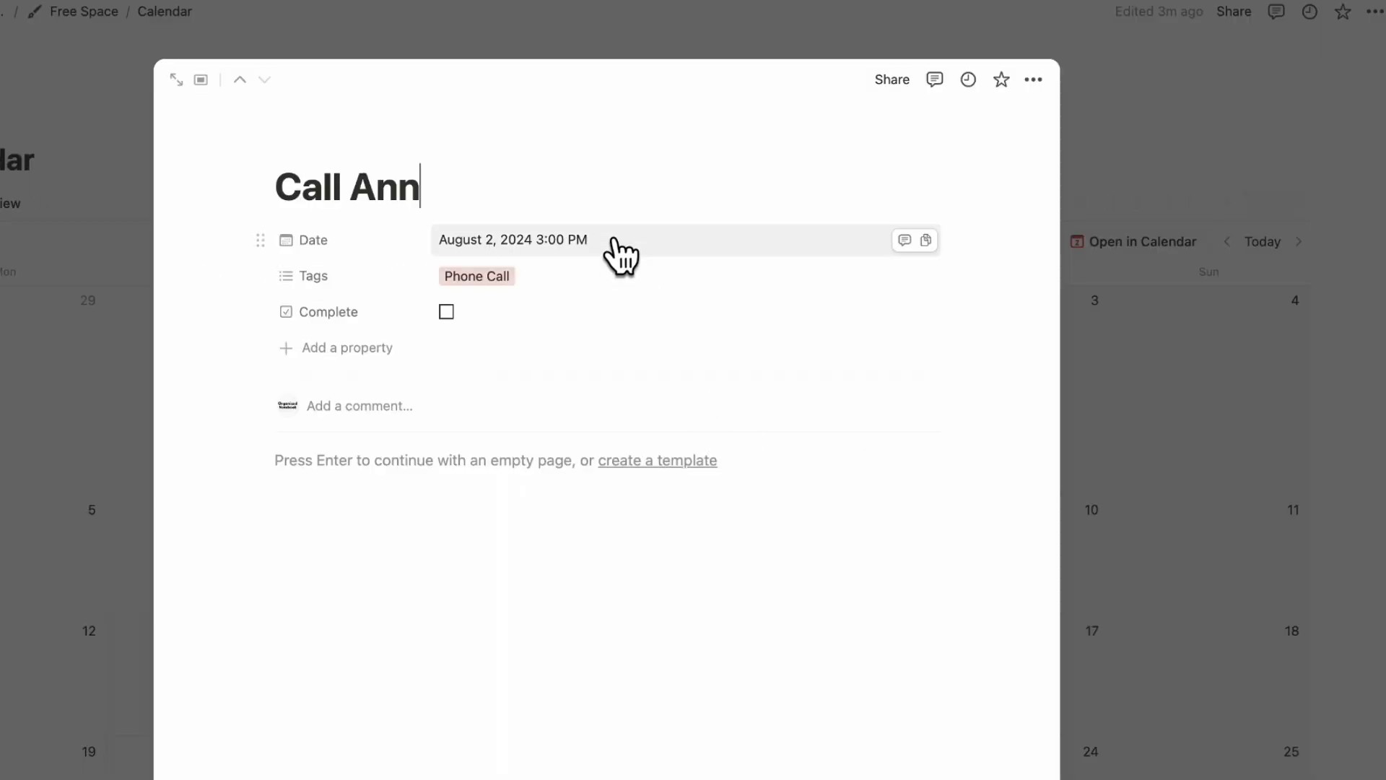
click(513, 240)
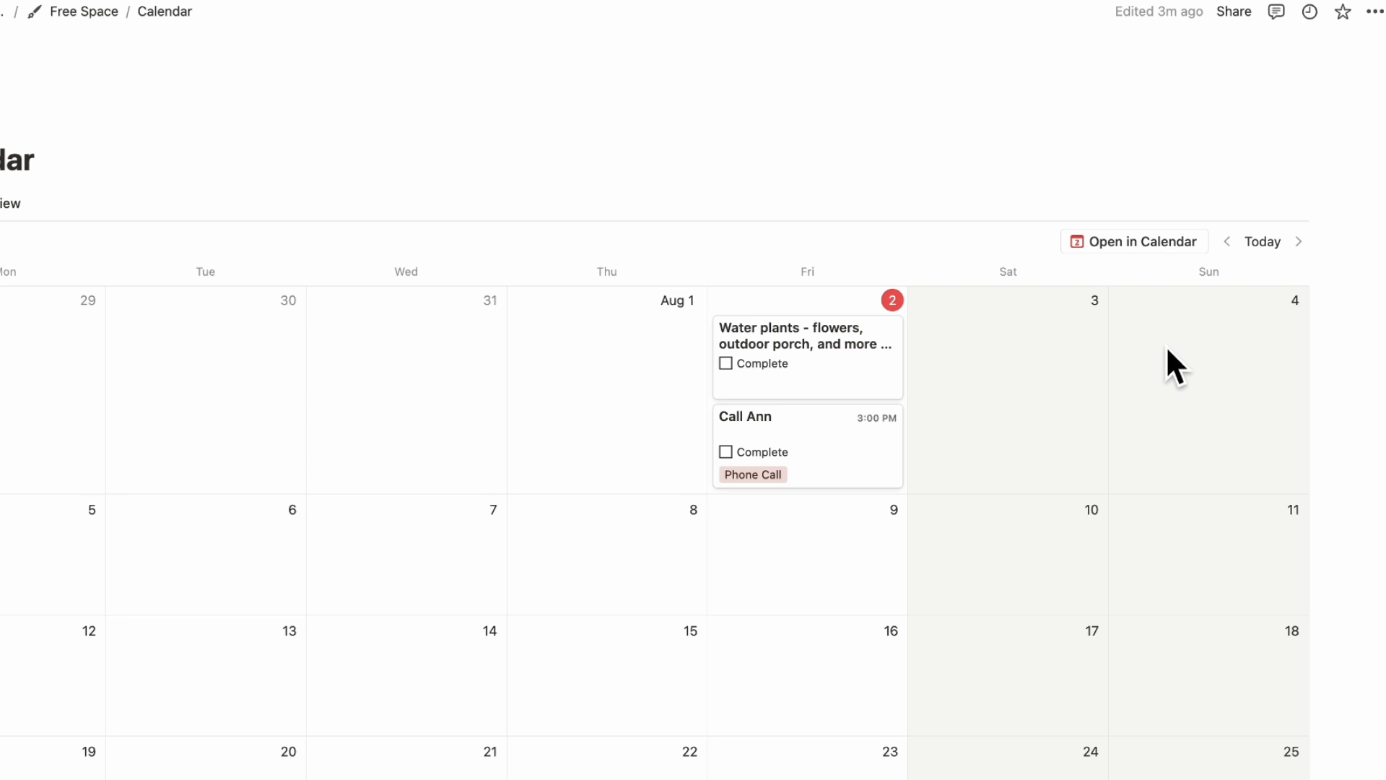
mouse_move(876, 441)
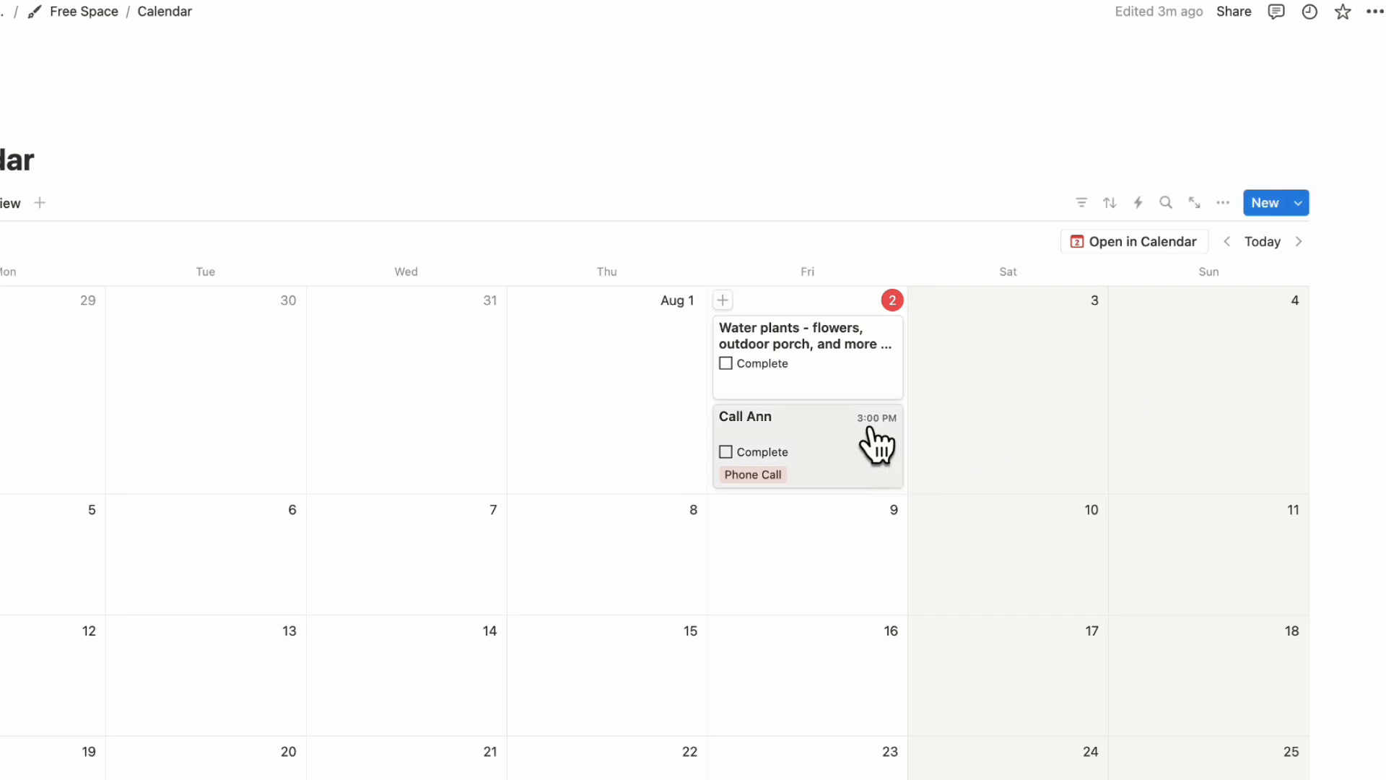
mouse_move(891, 441)
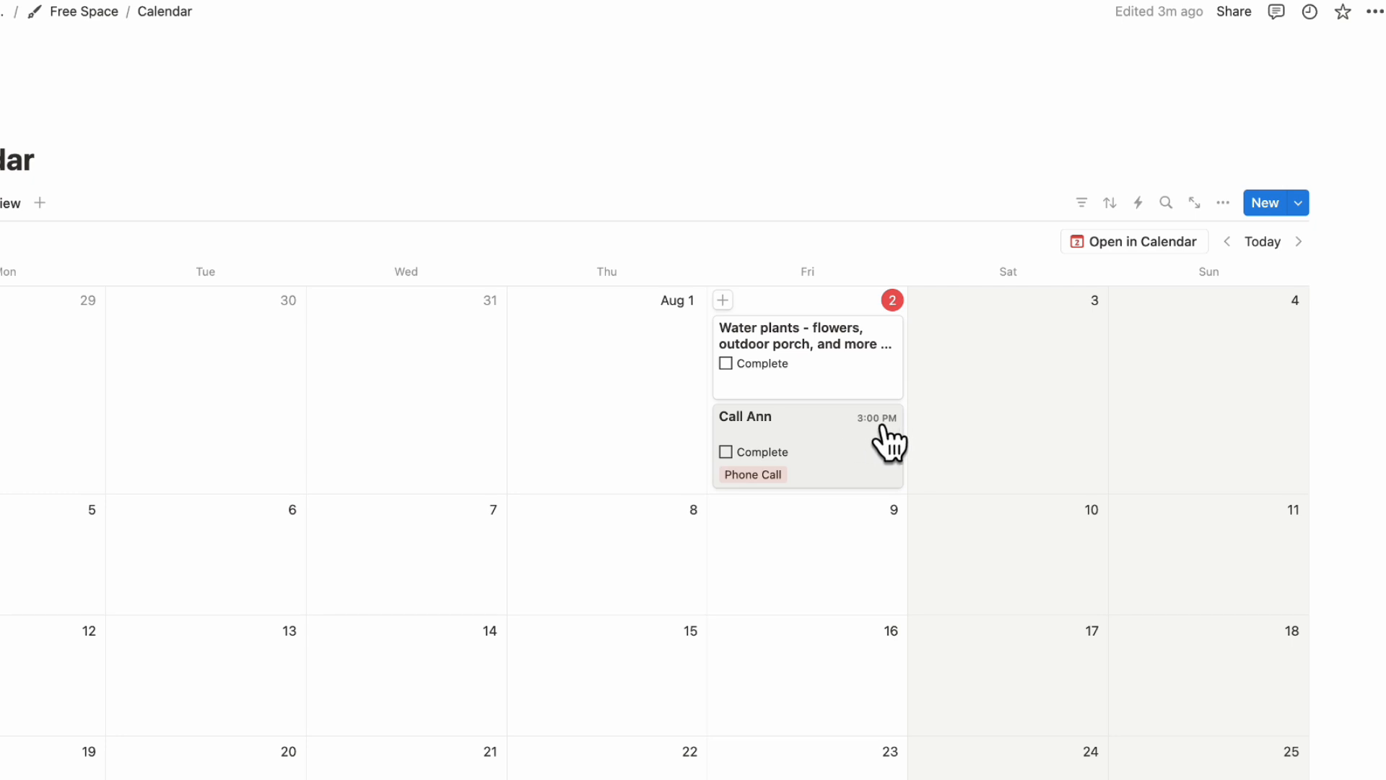
mouse_move(430, 34)
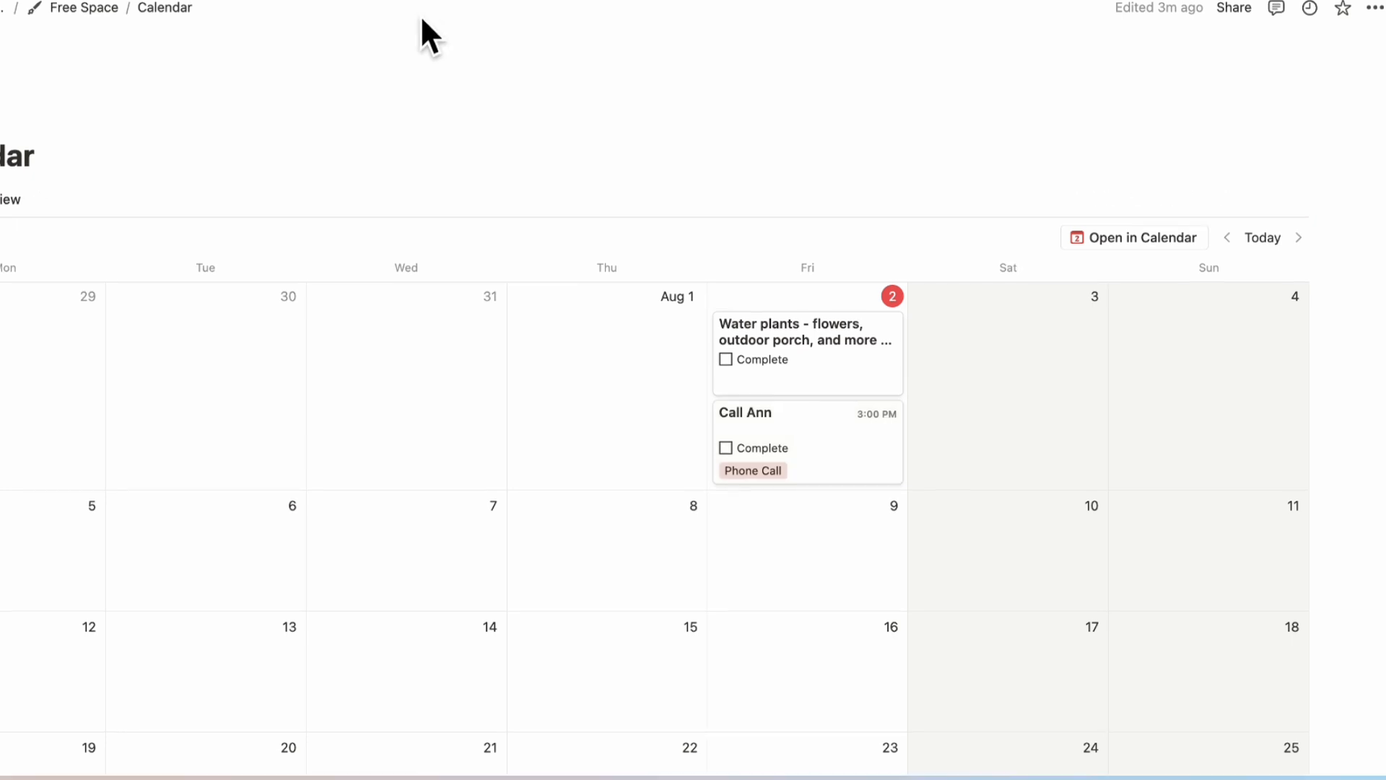
mouse_move(875, 478)
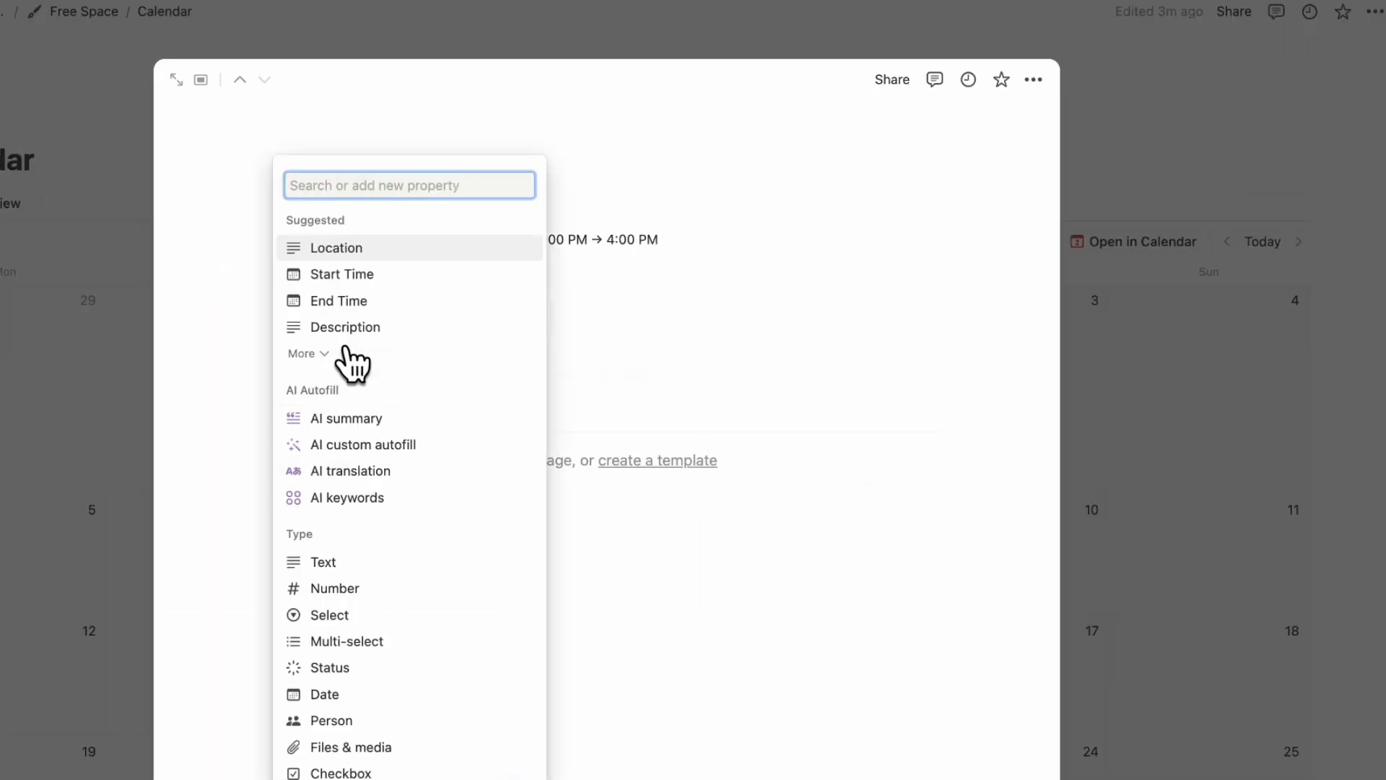
- Add a Date 2 property to Call Ann and pick its date
click(325, 695)
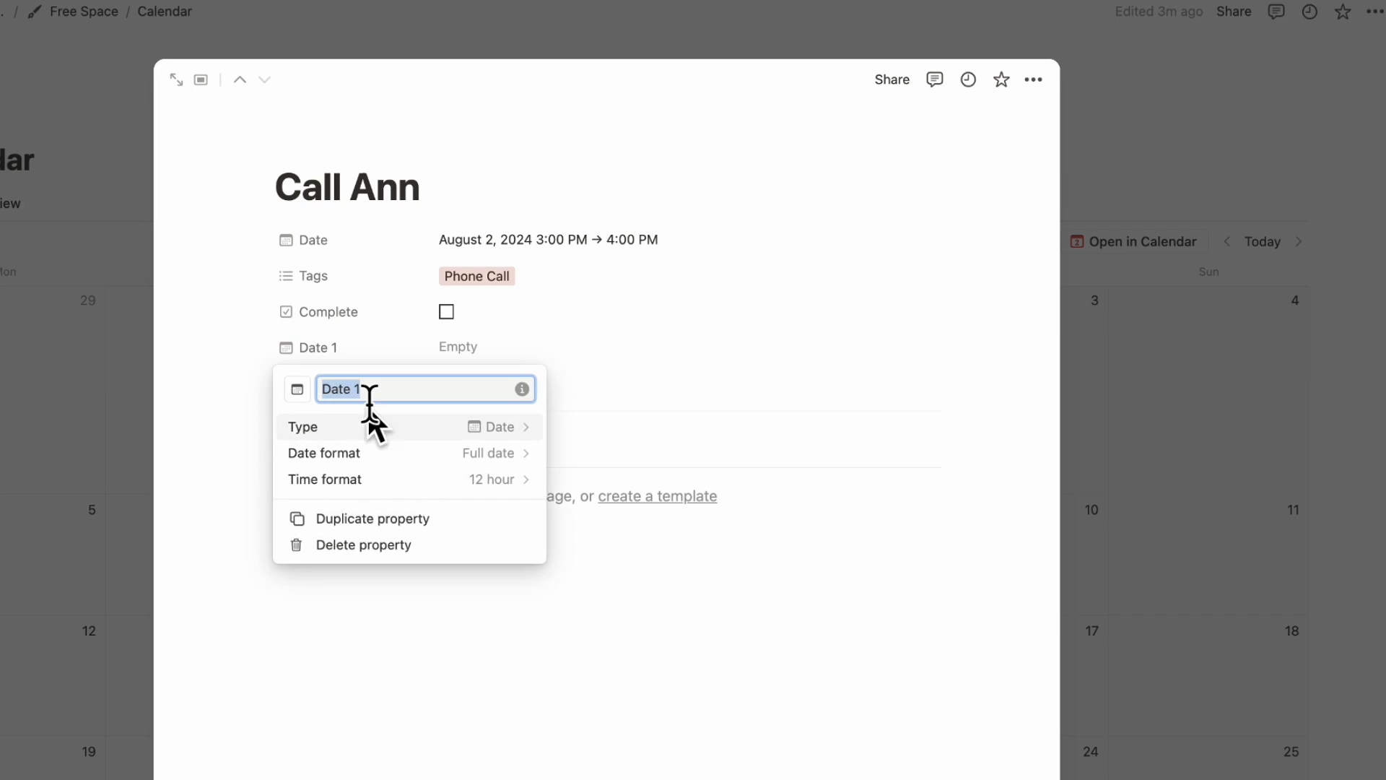
mouse_move(424, 392)
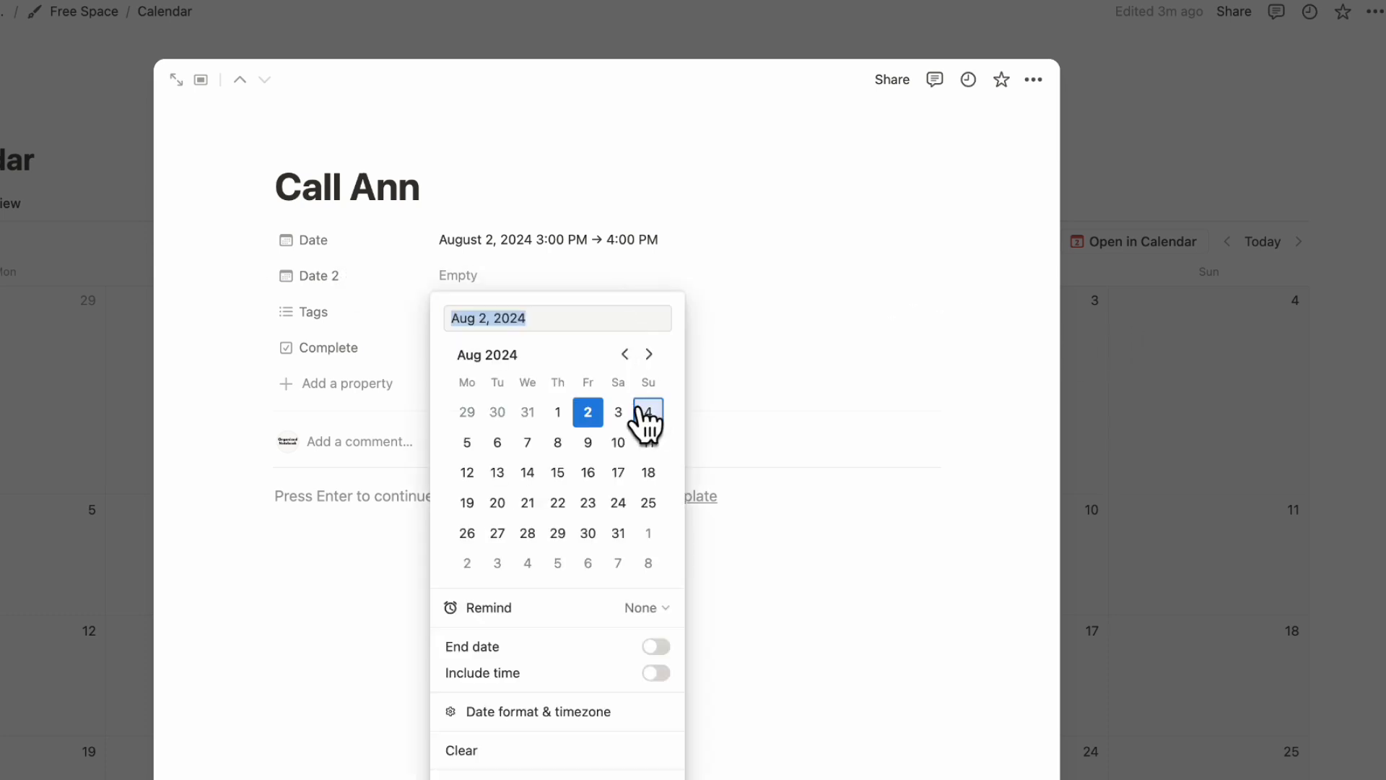
click(618, 411)
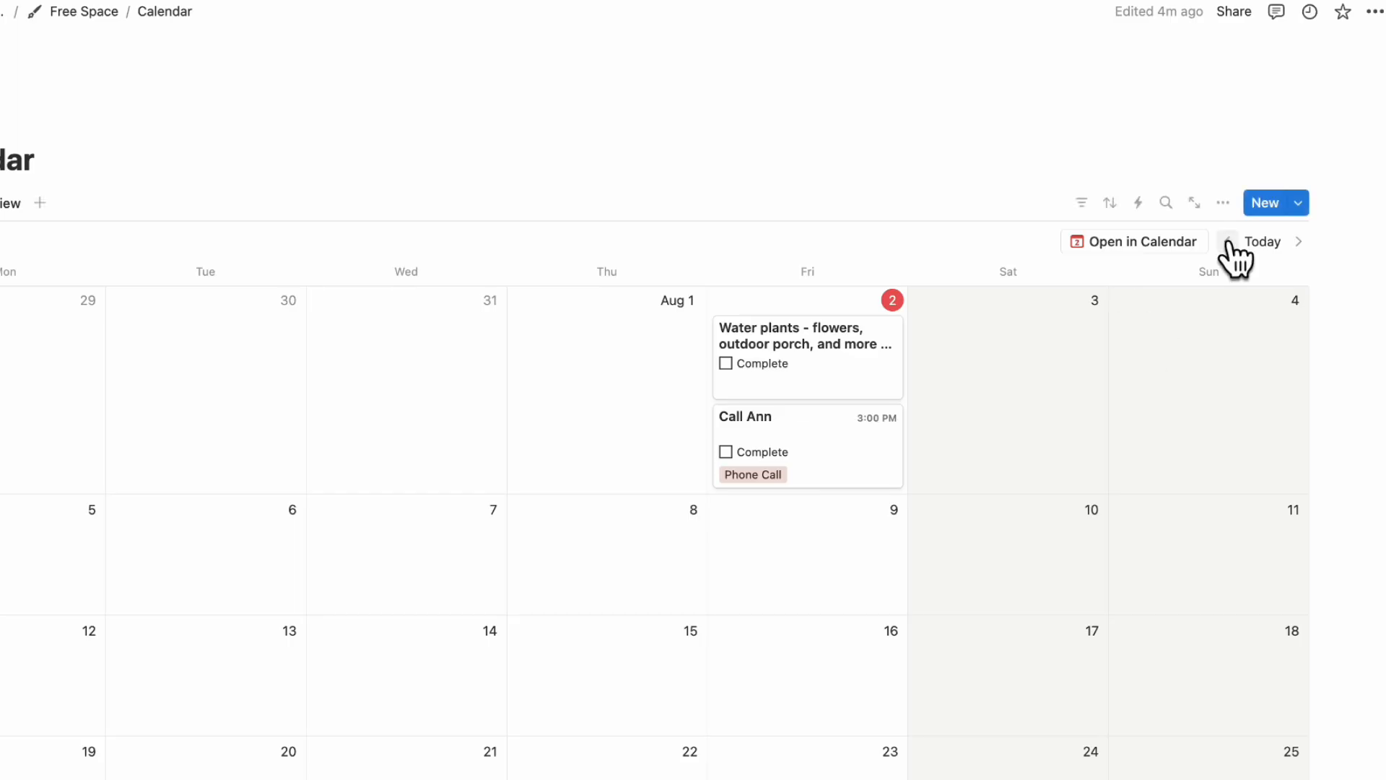
click(1223, 202)
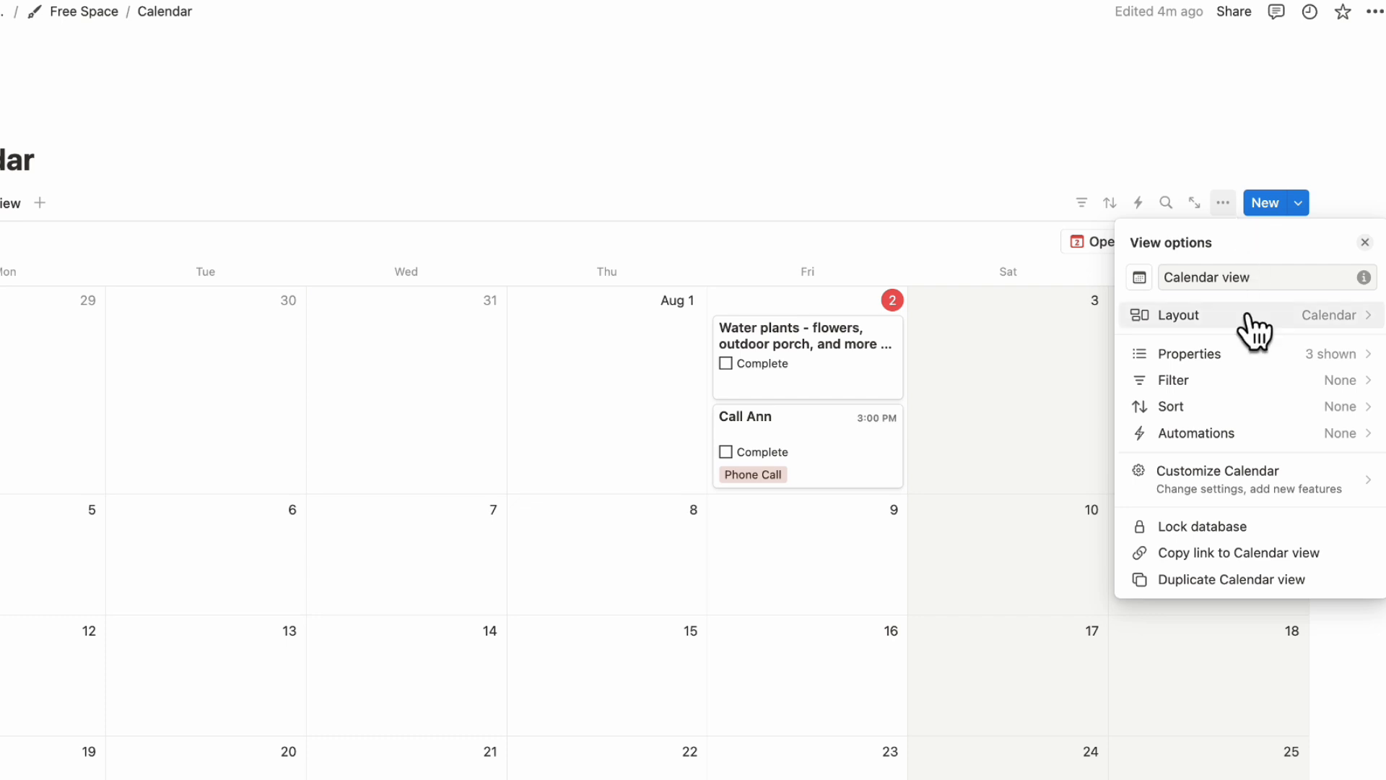
click(1181, 314)
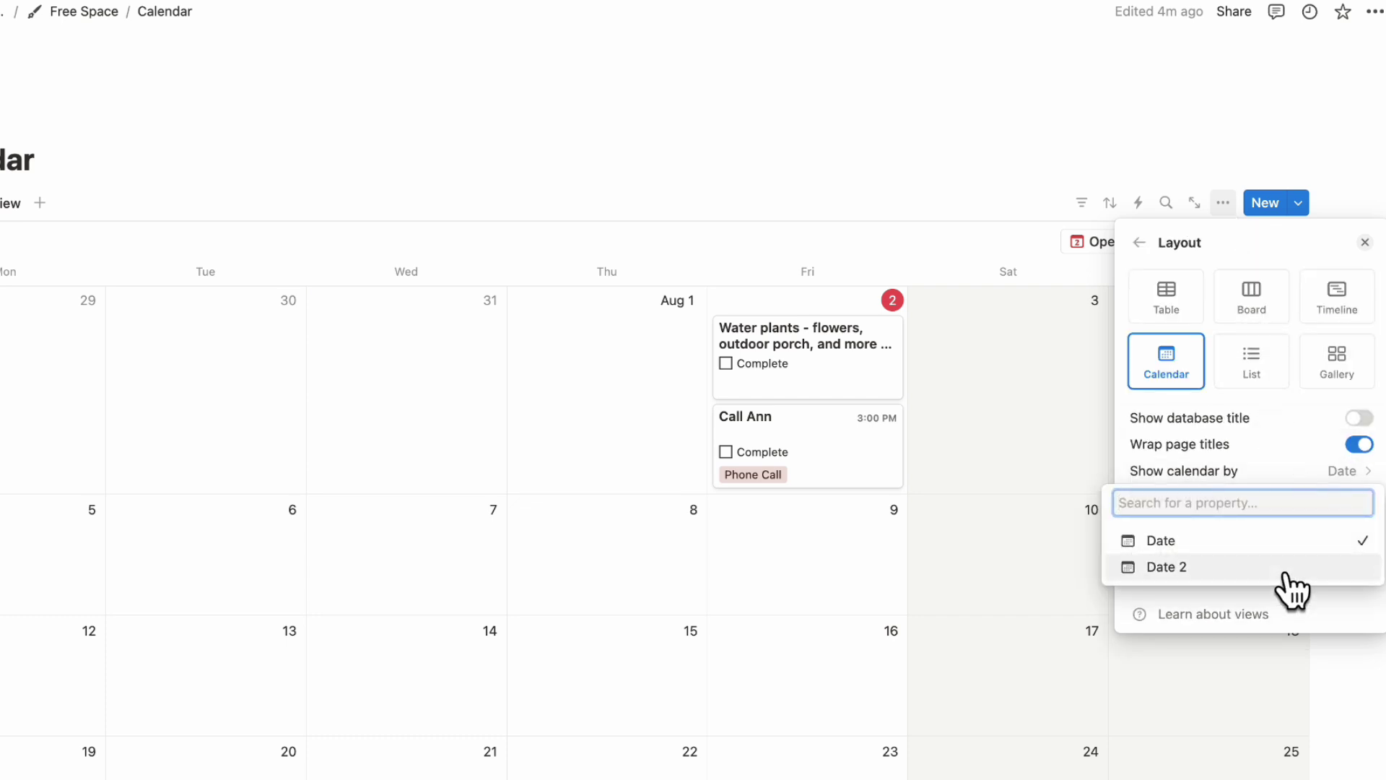
click(1165, 566)
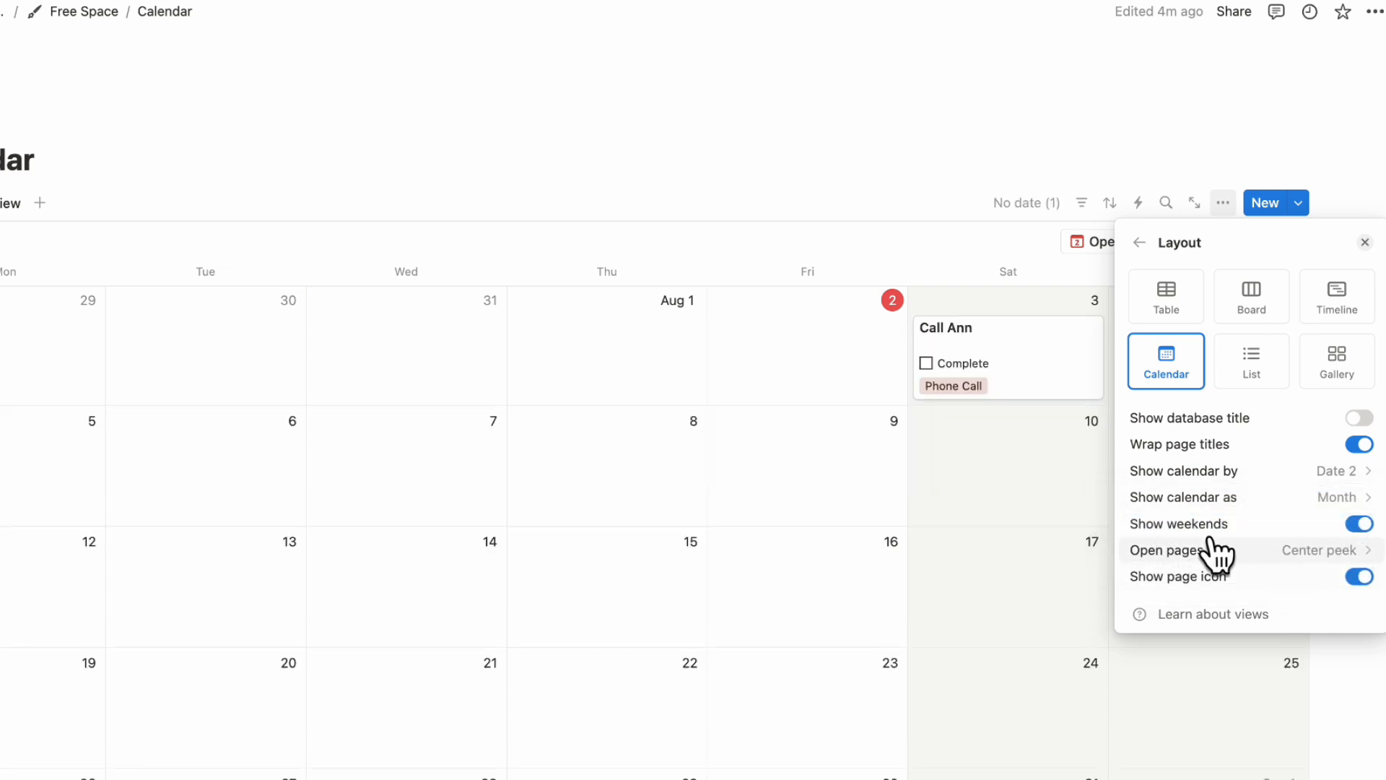
mouse_move(1323, 573)
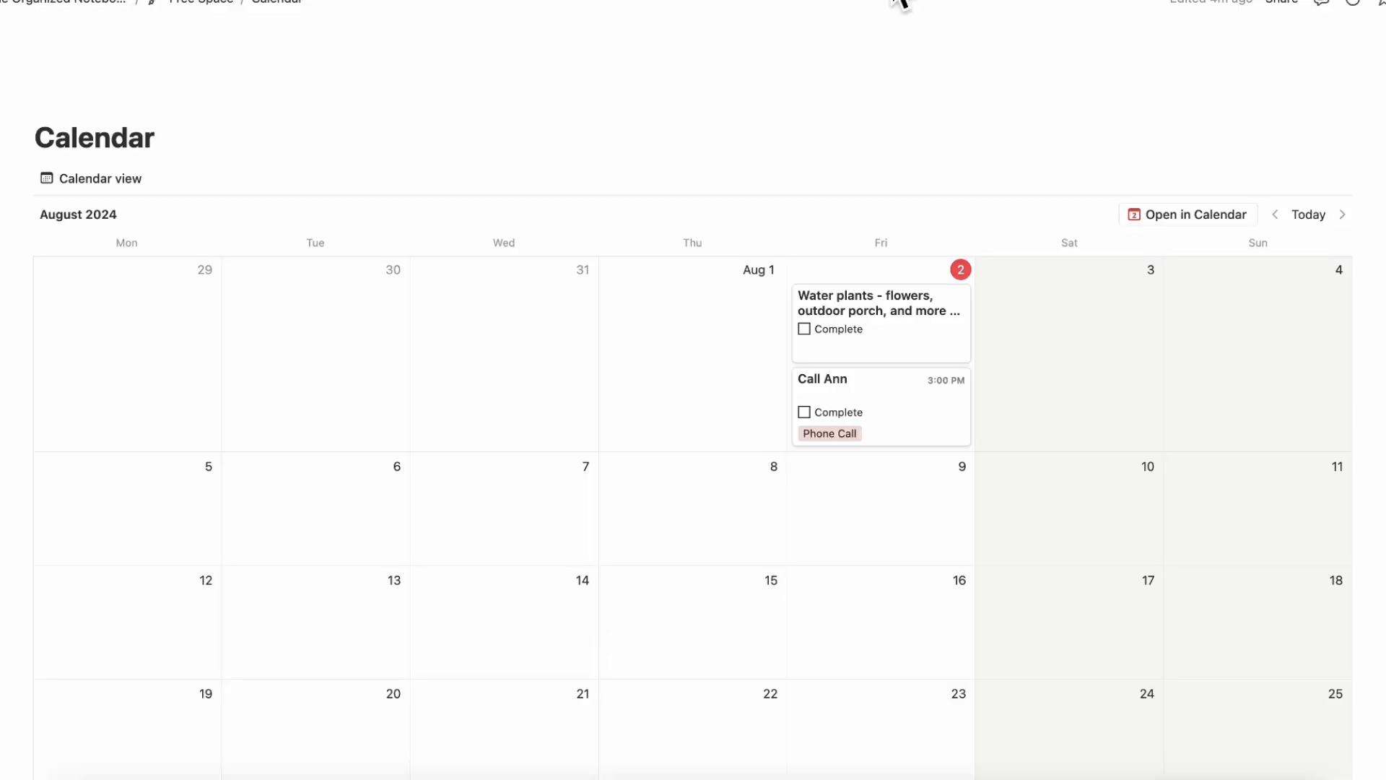
mouse_move(249, 121)
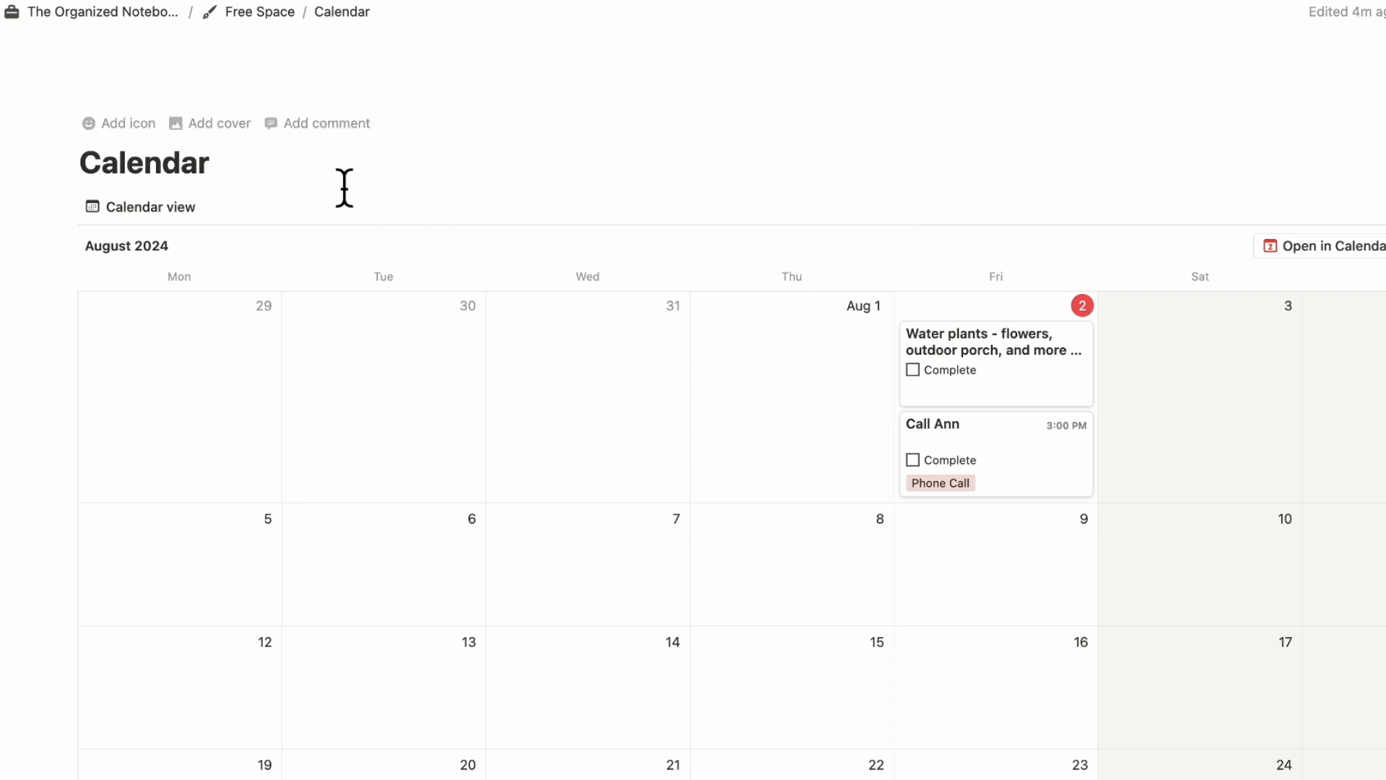
click(79, 11)
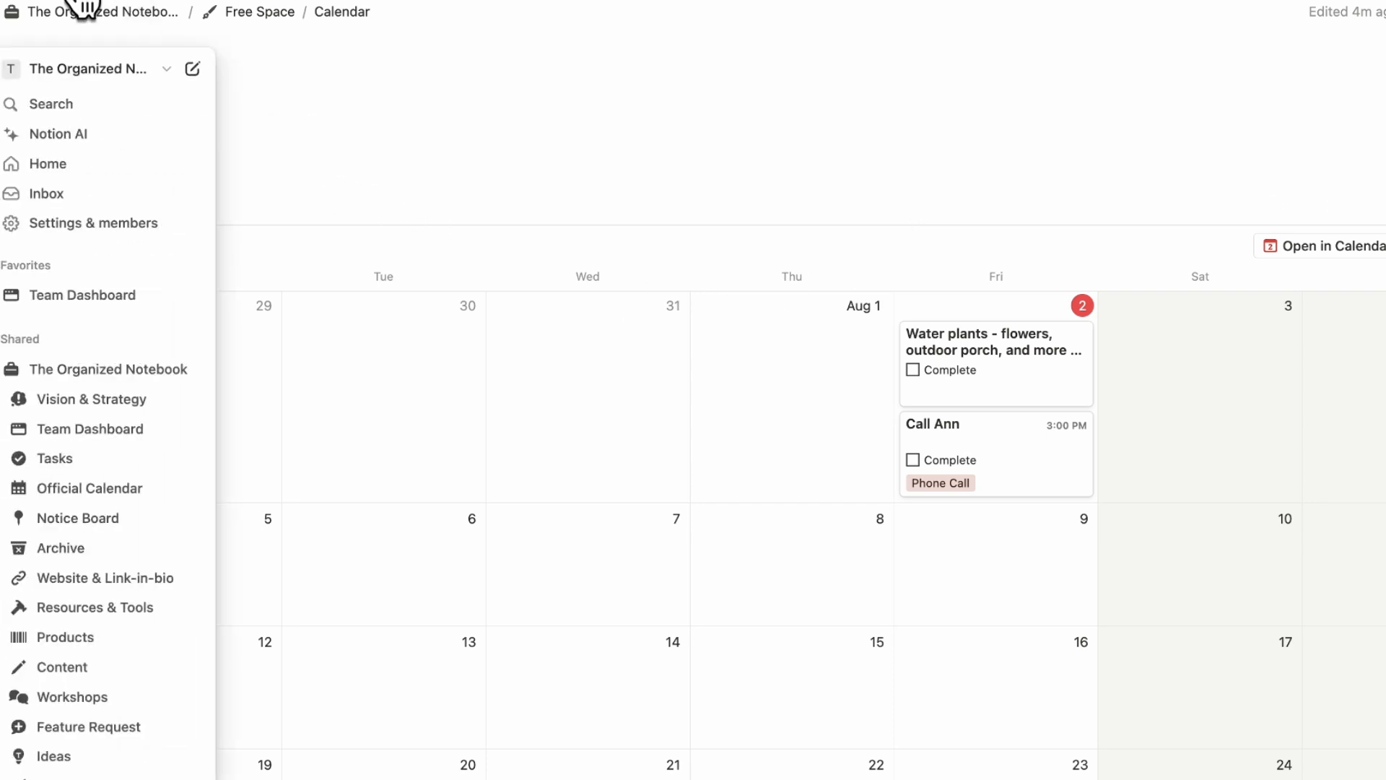
click(93, 222)
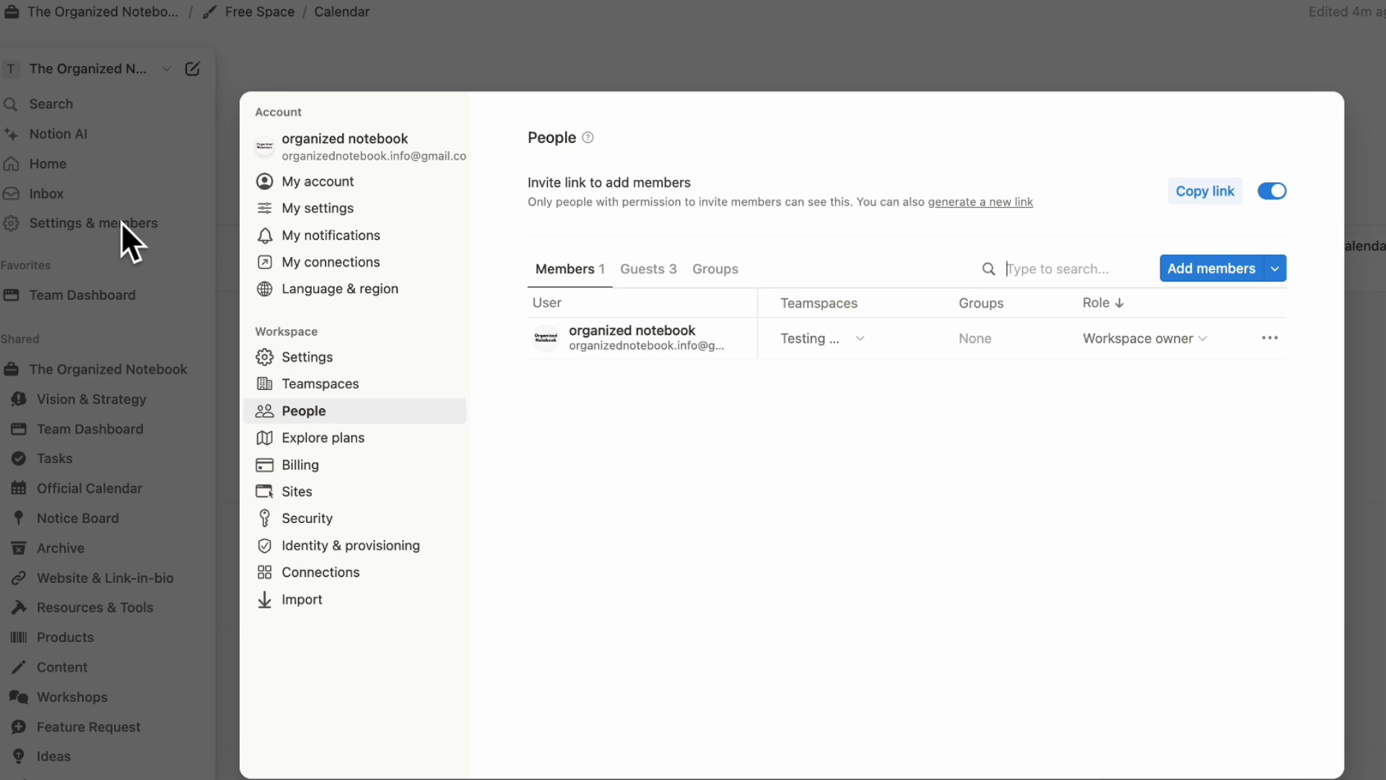
mouse_move(220, 300)
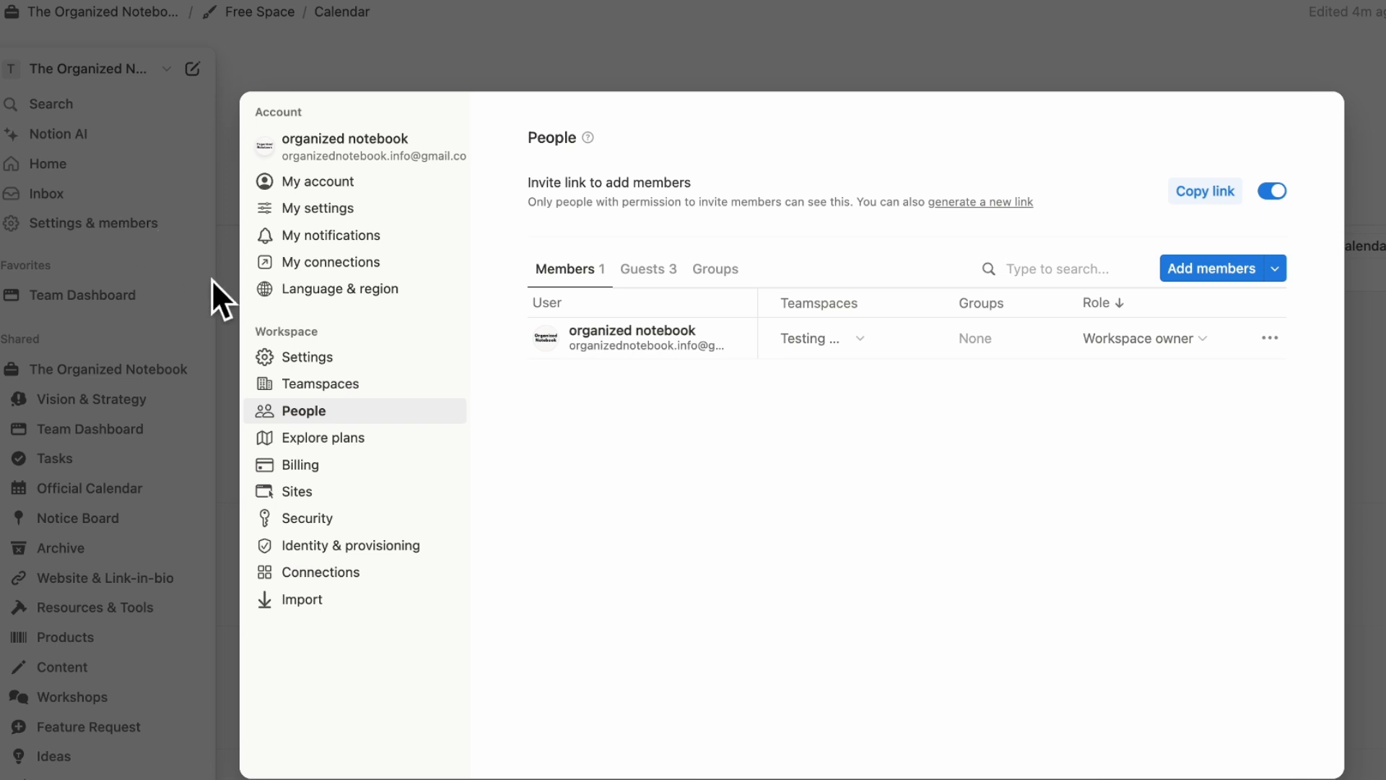
click(338, 289)
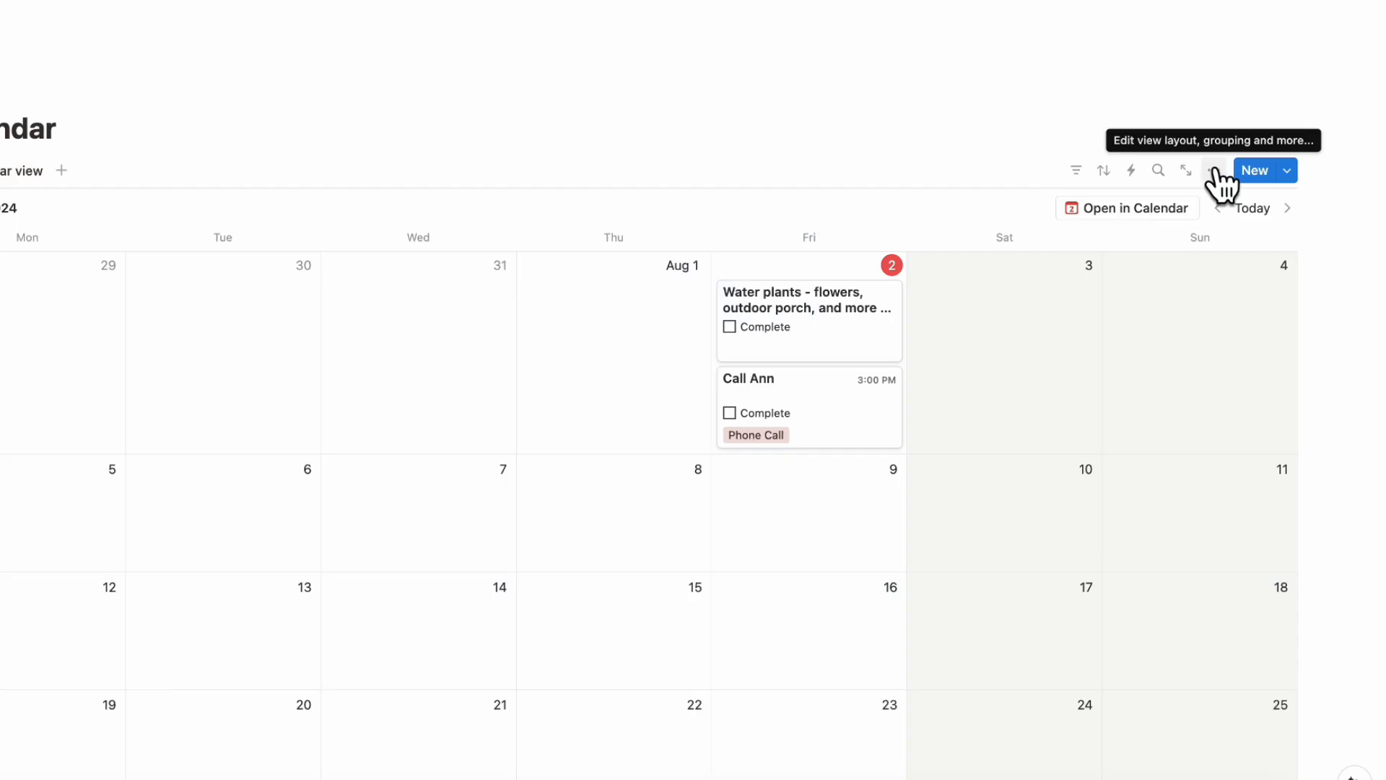
- Review the Layout options (Show calendar by, Show page icon) and dismiss them unchanged
click(1214, 170)
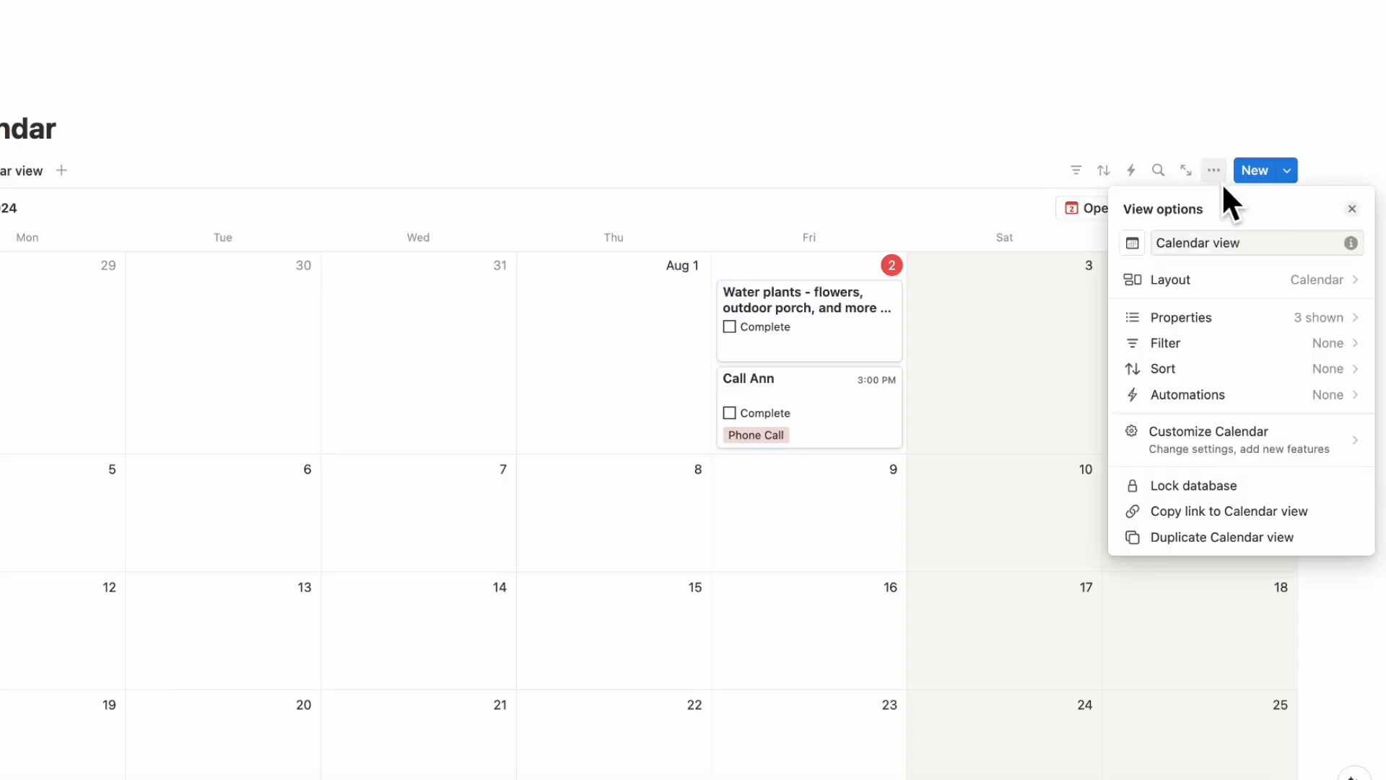
click(1161, 279)
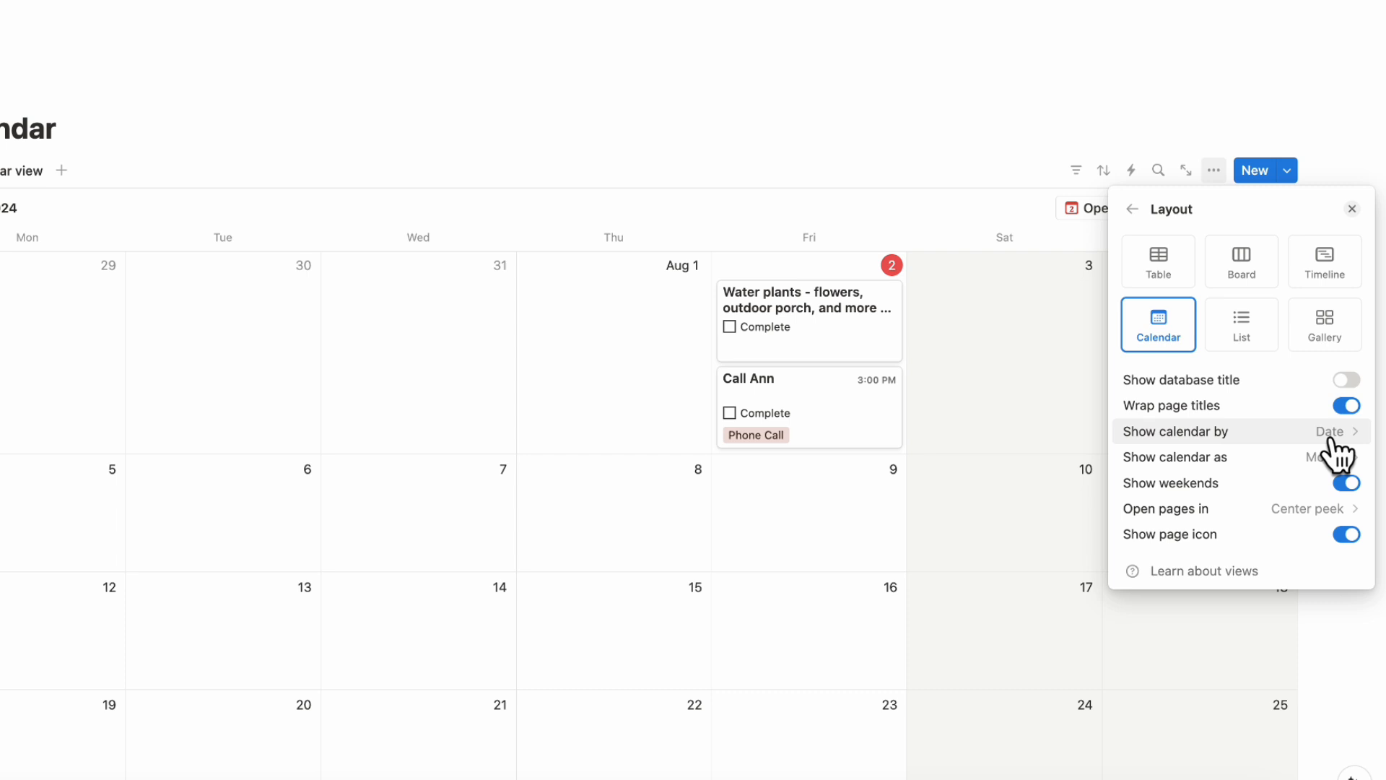
mouse_move(1335, 549)
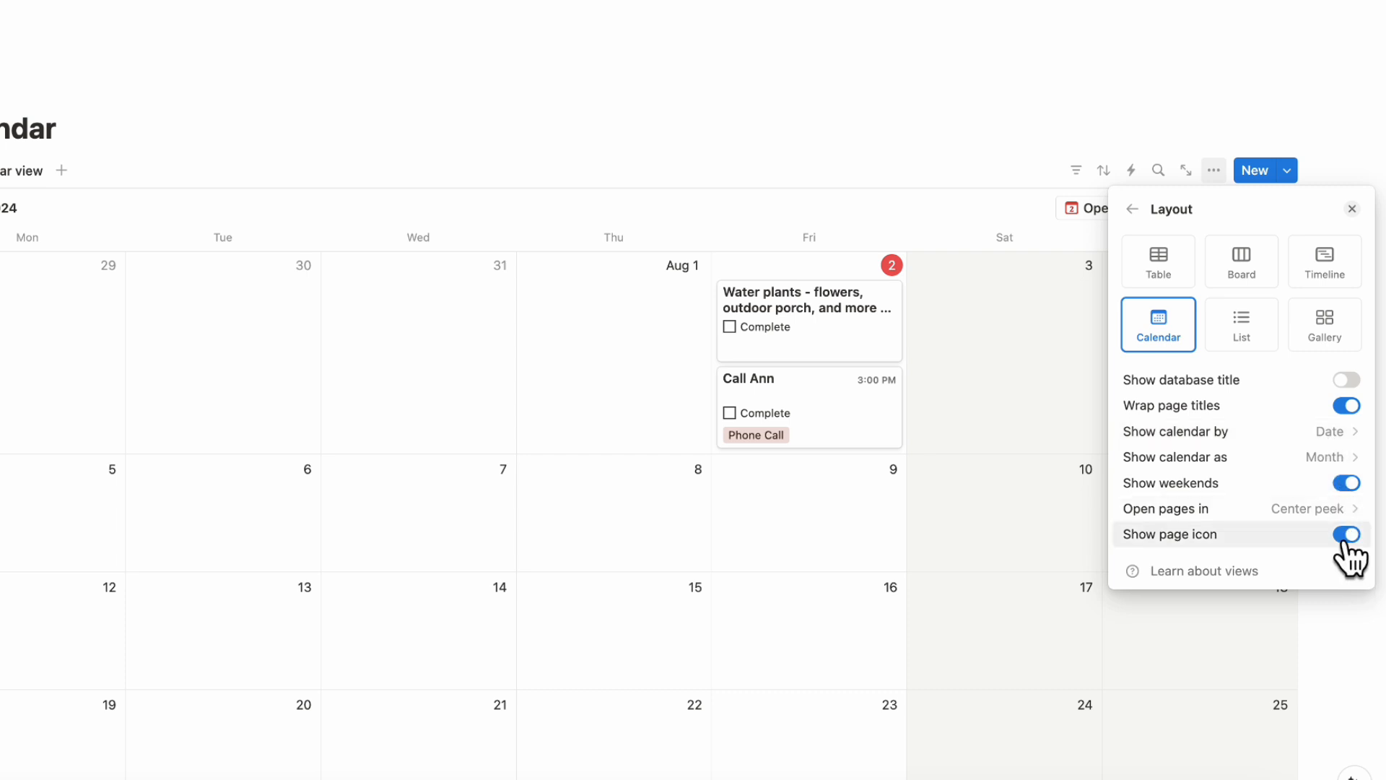
click(1345, 482)
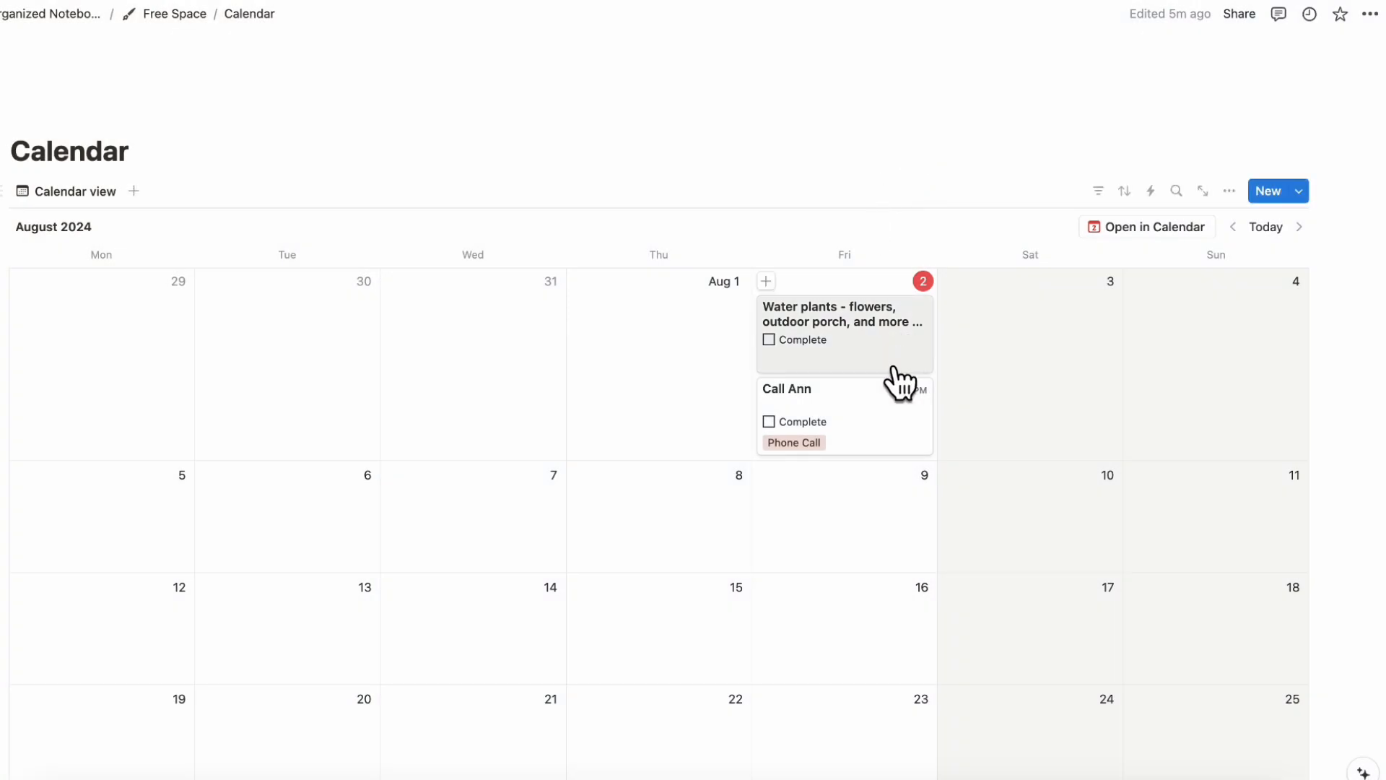
- Start a new database template titled 'Water Plants'
scroll(up, 3)
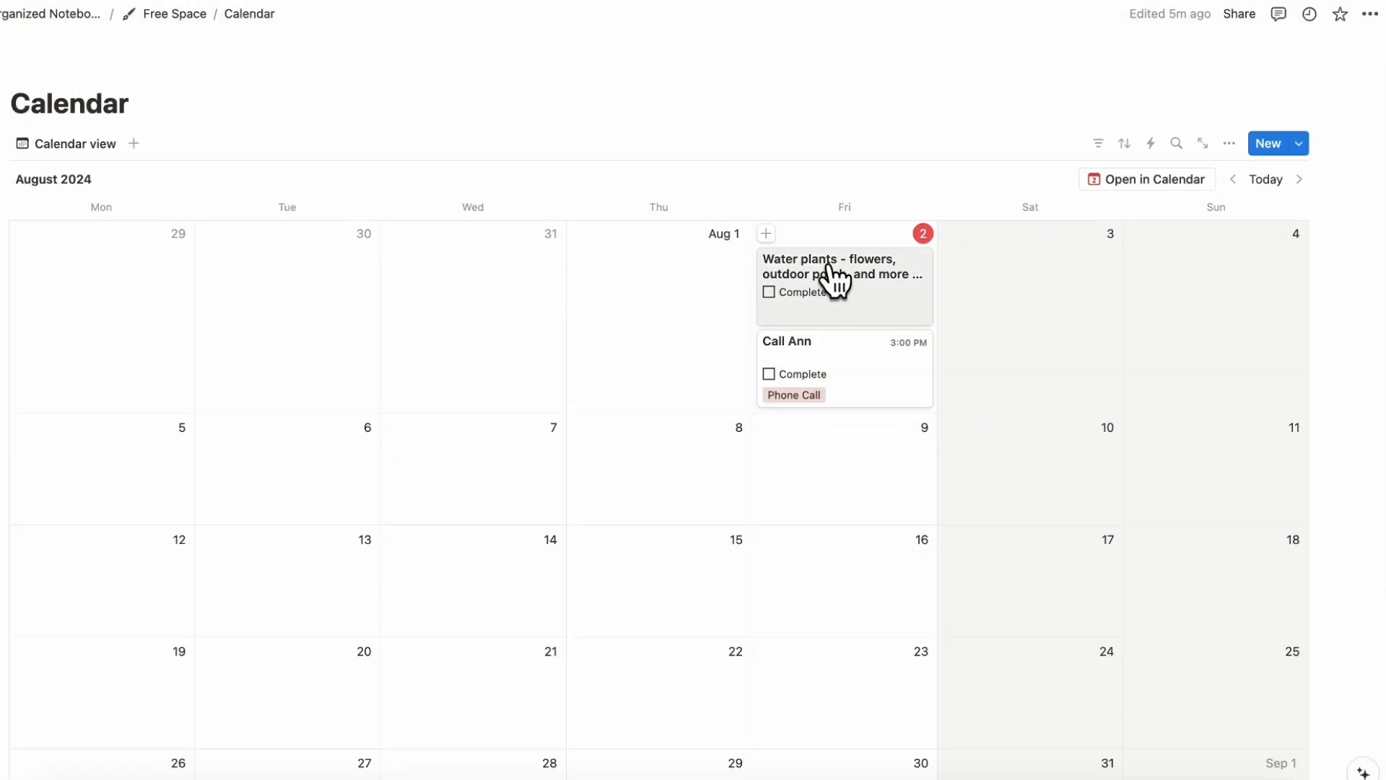
mouse_move(1292, 276)
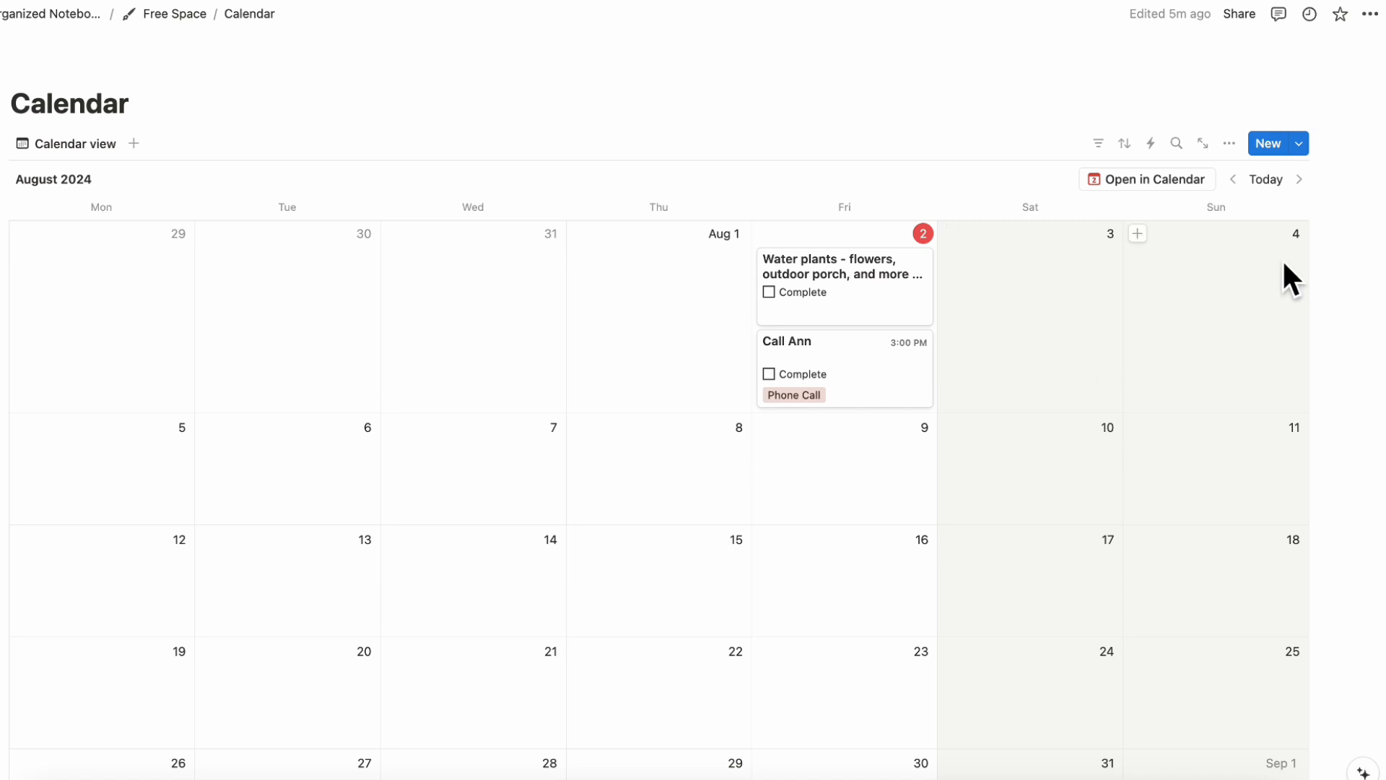
click(1299, 143)
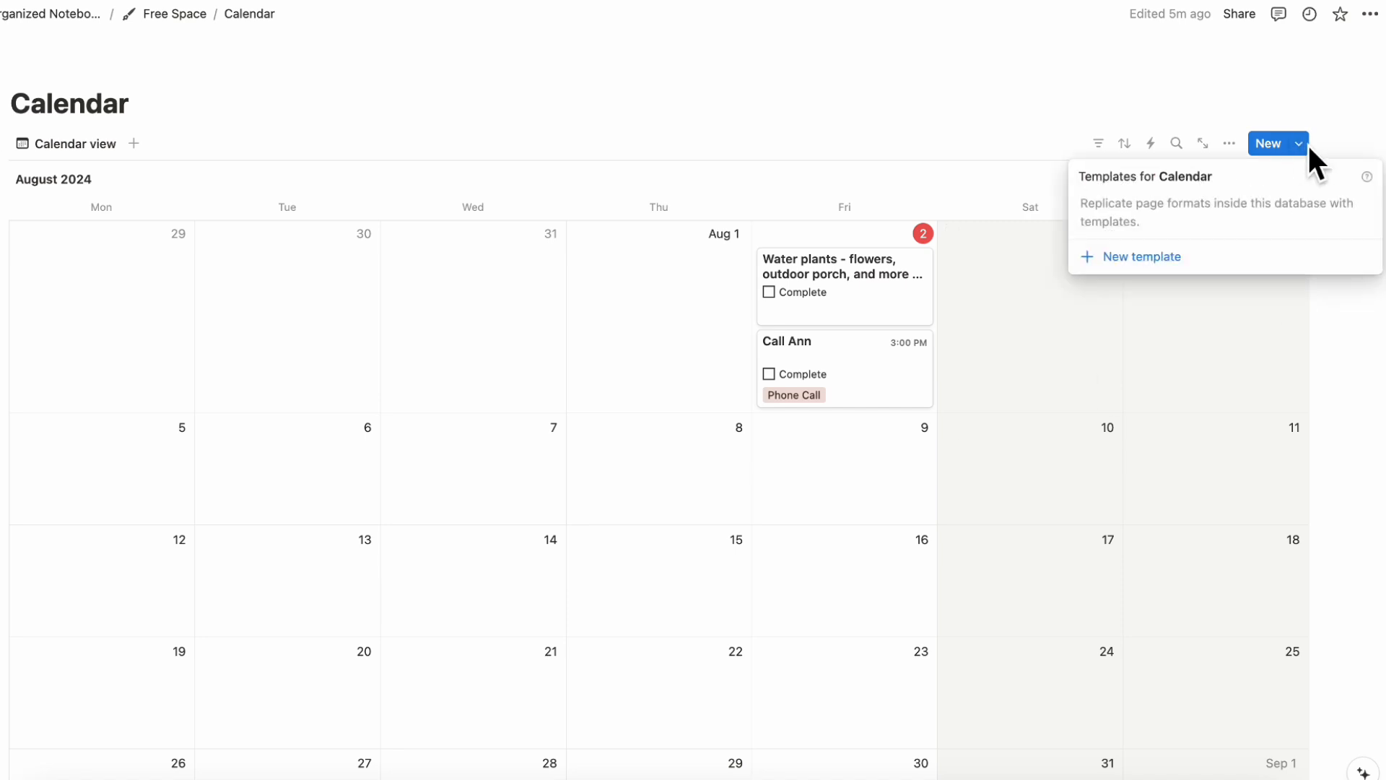
click(1141, 257)
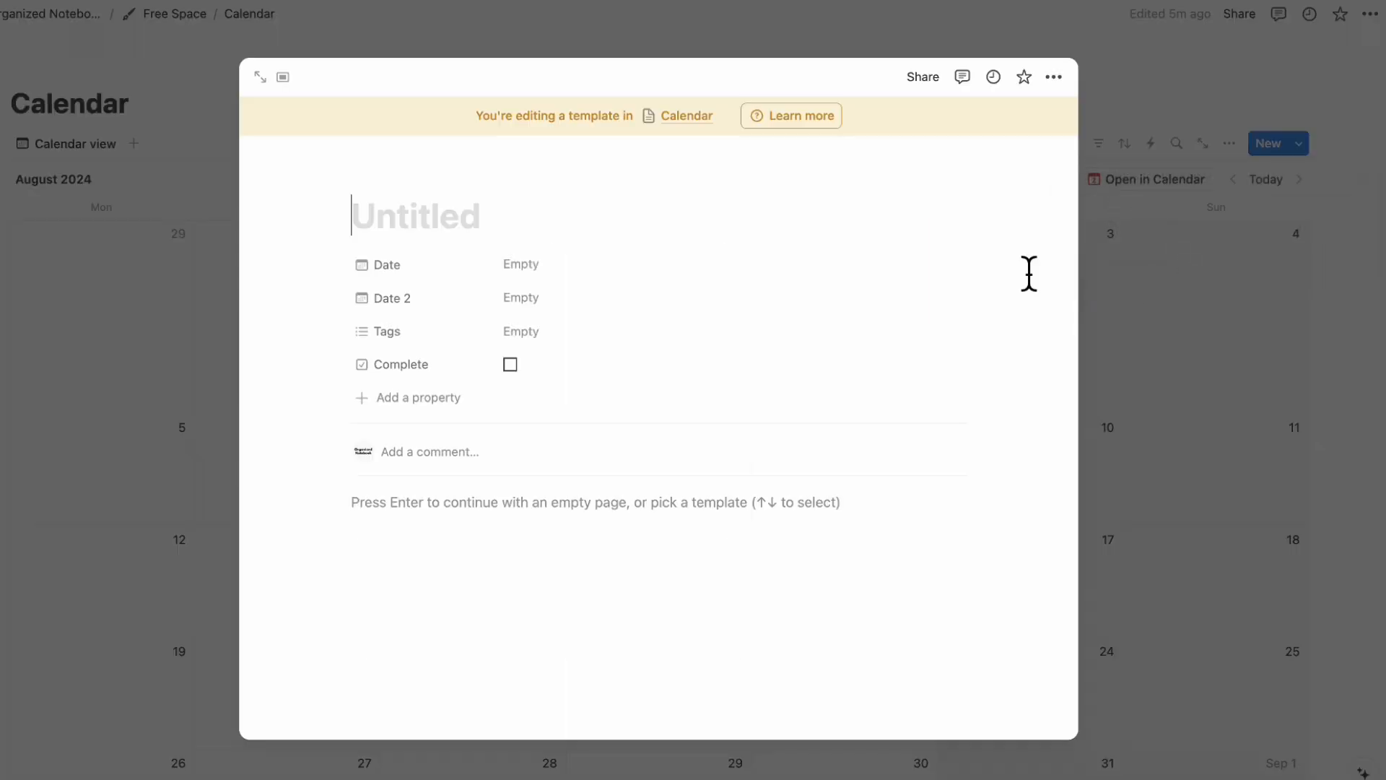
text(Wat)
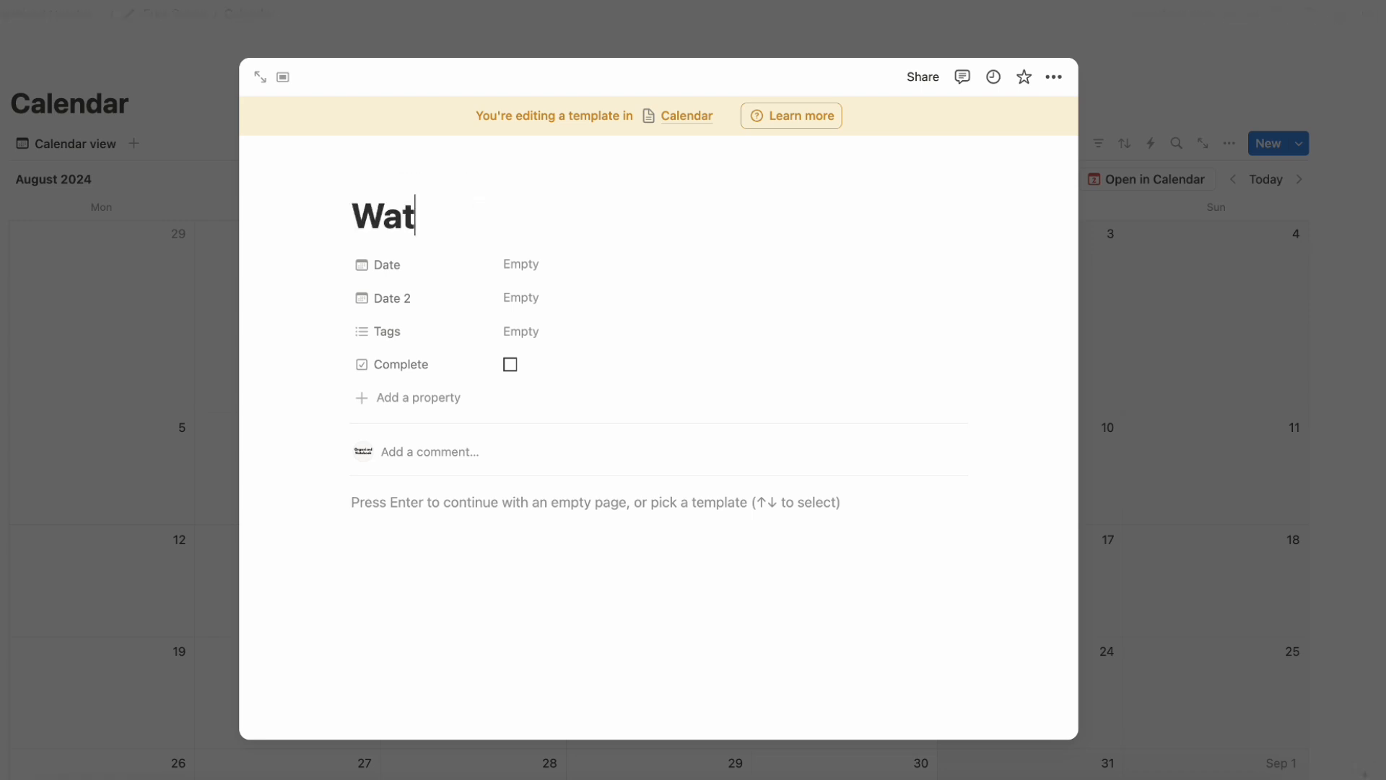
text(er Plants)
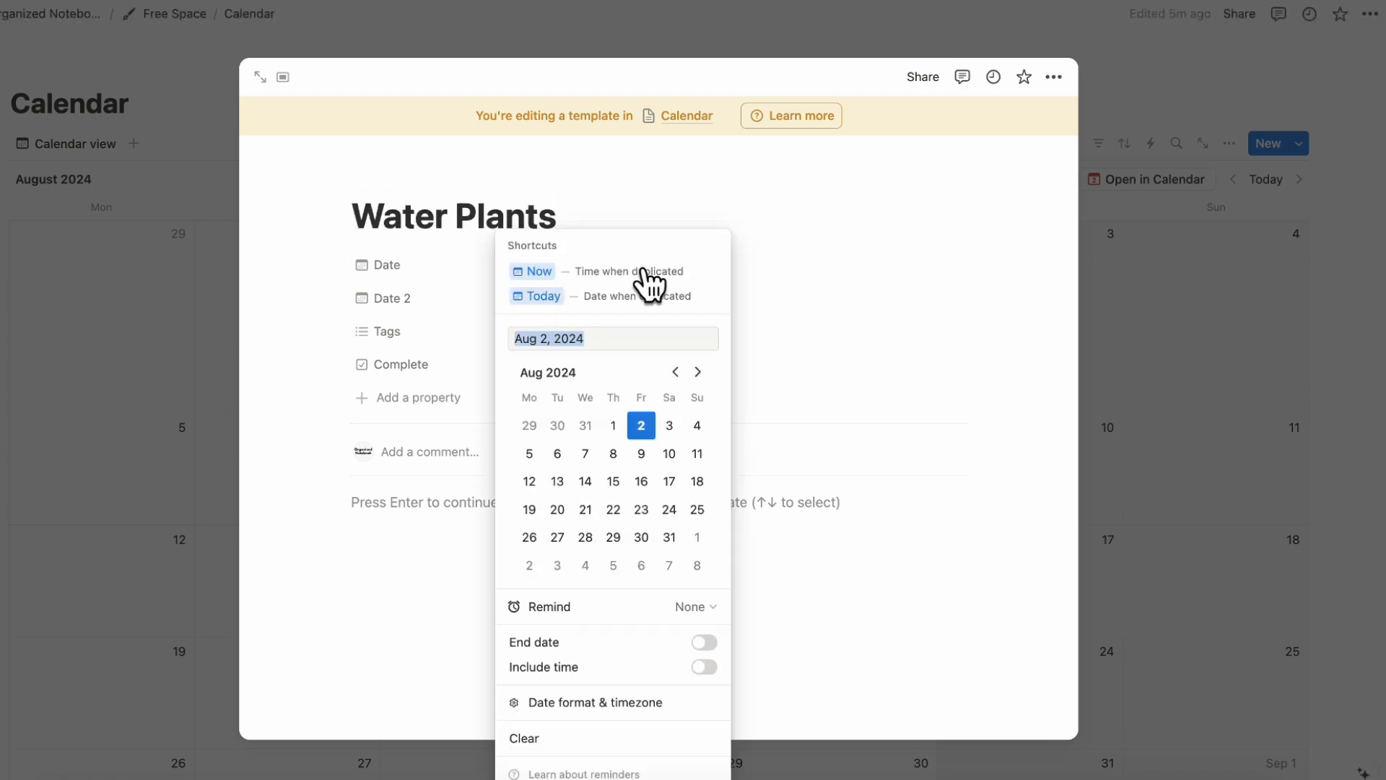
mouse_move(699, 305)
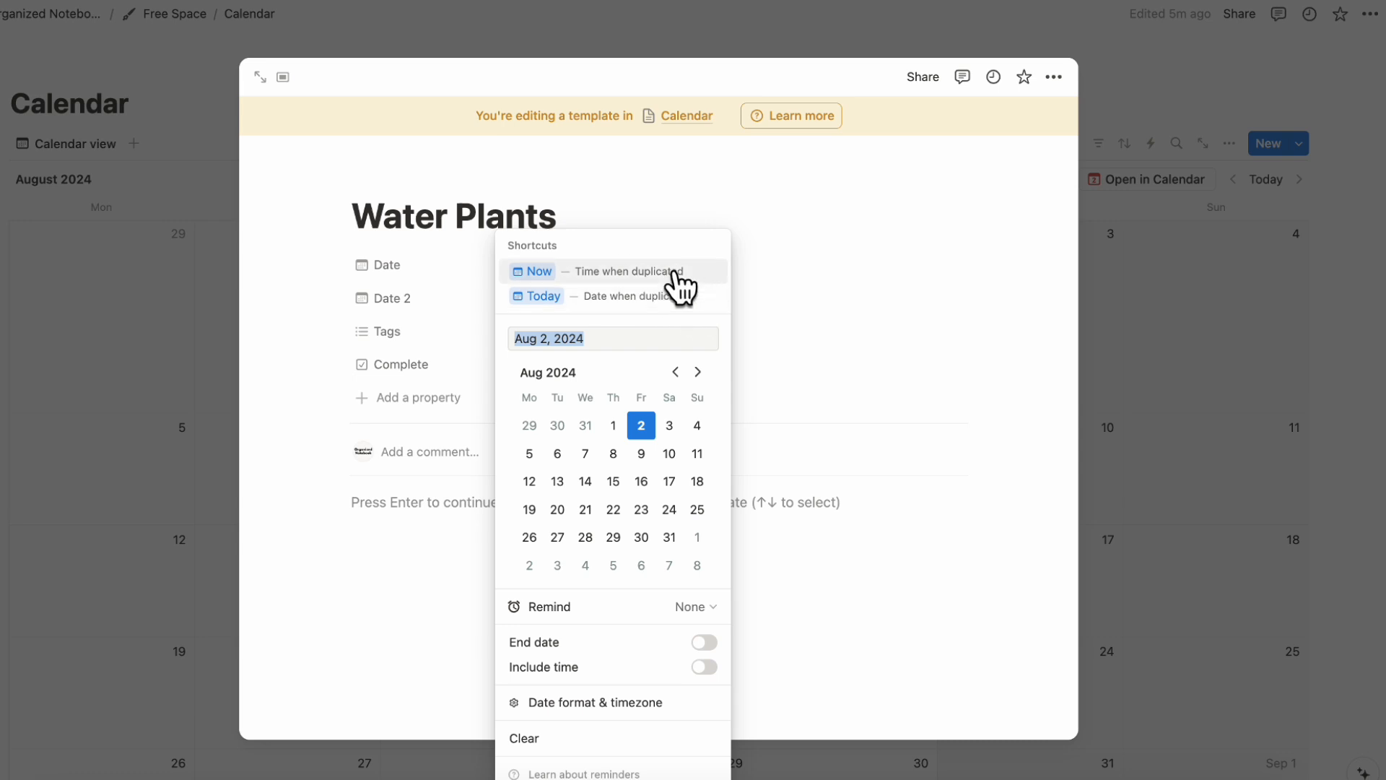
- Set the template's Date to Today and leave the editor
click(537, 295)
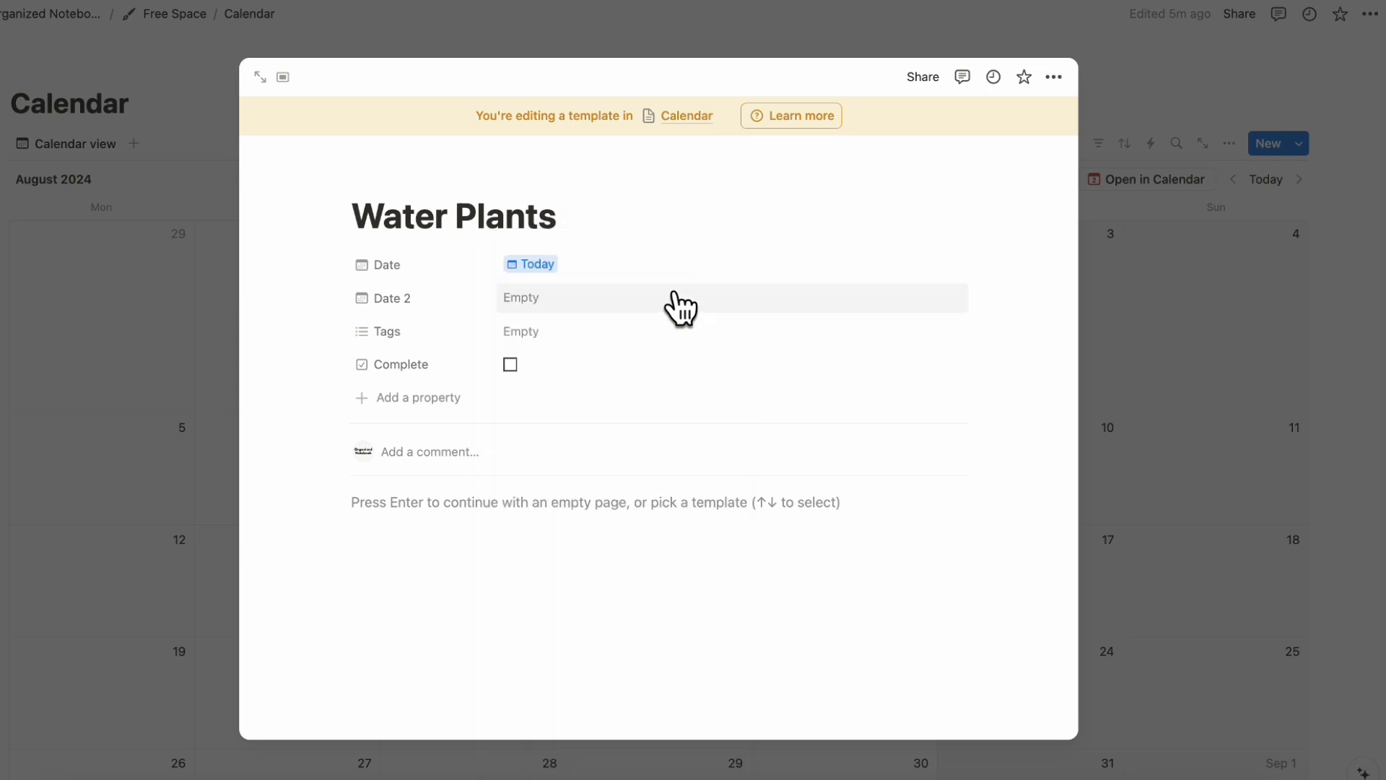
mouse_move(1176, 316)
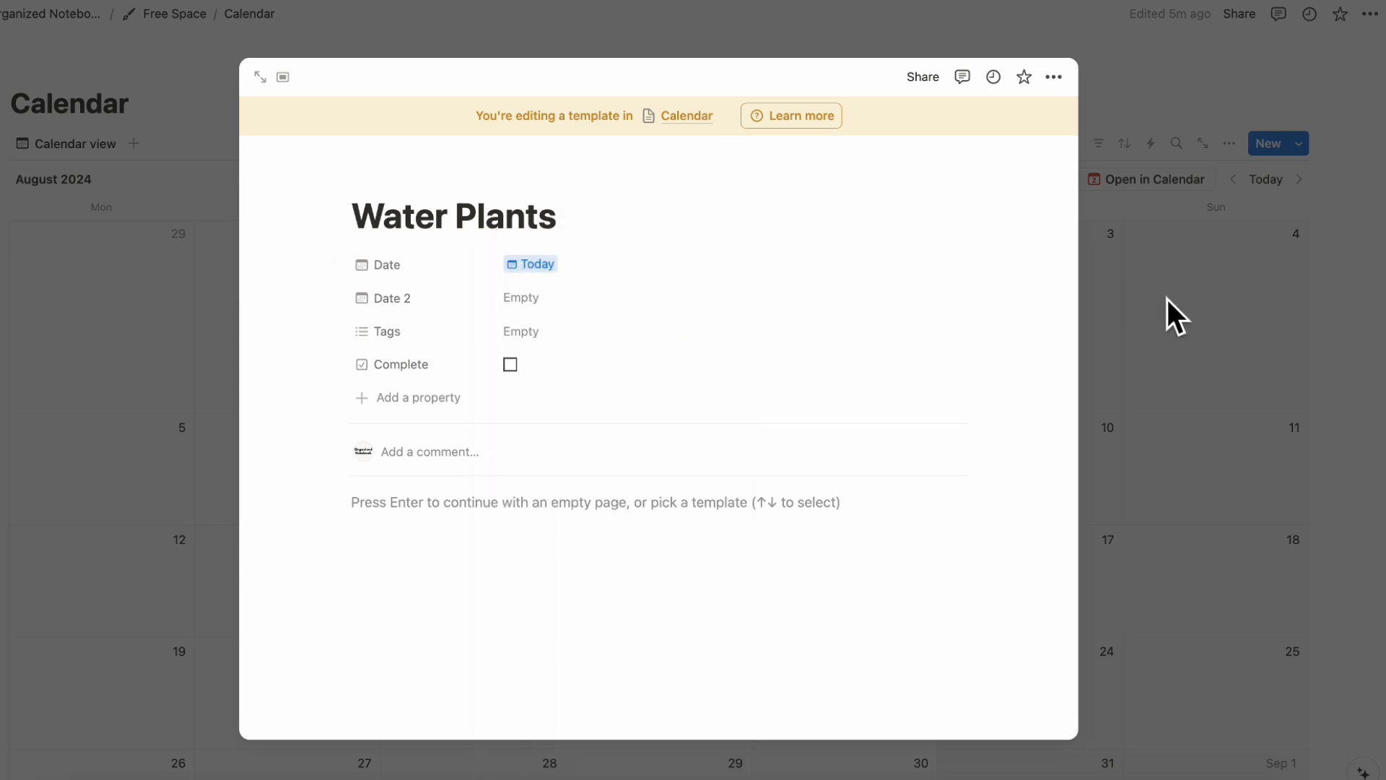
click(1298, 143)
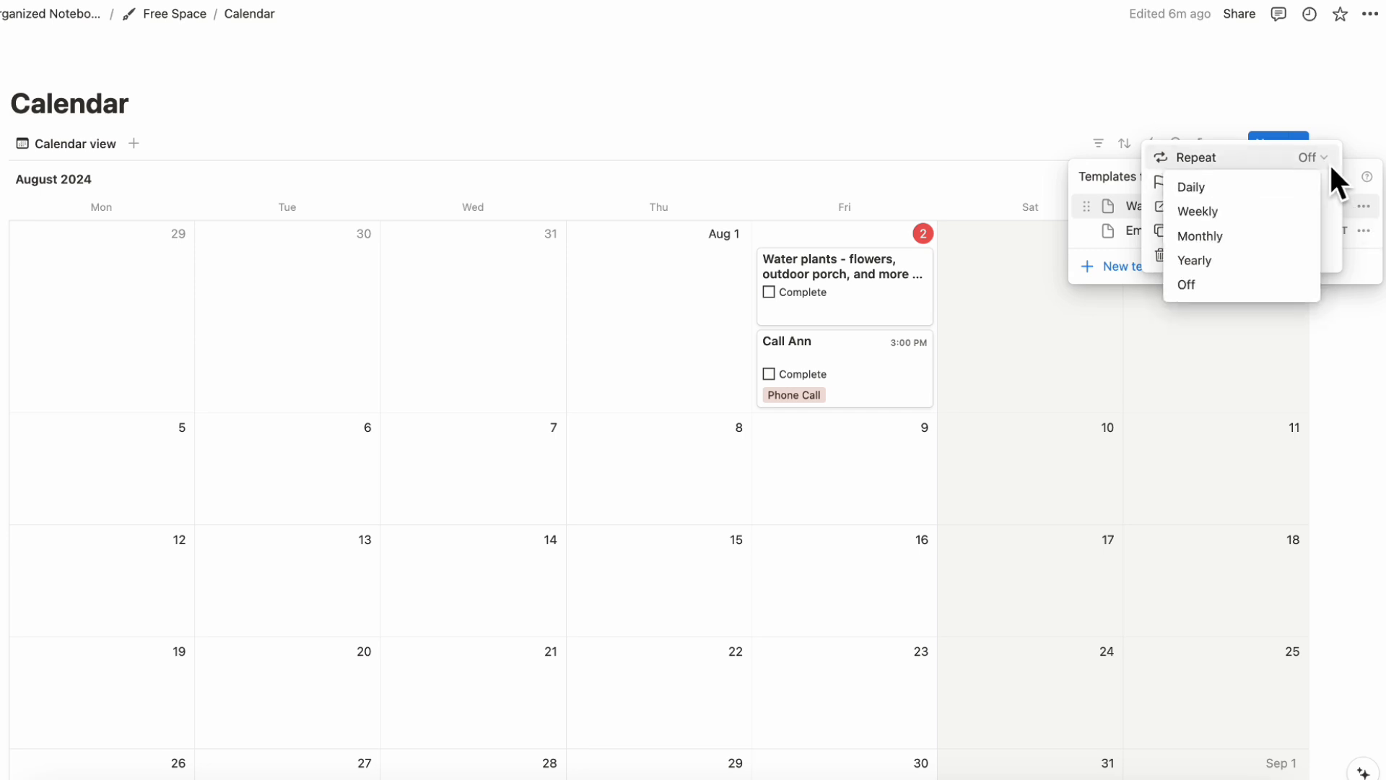
click(1199, 211)
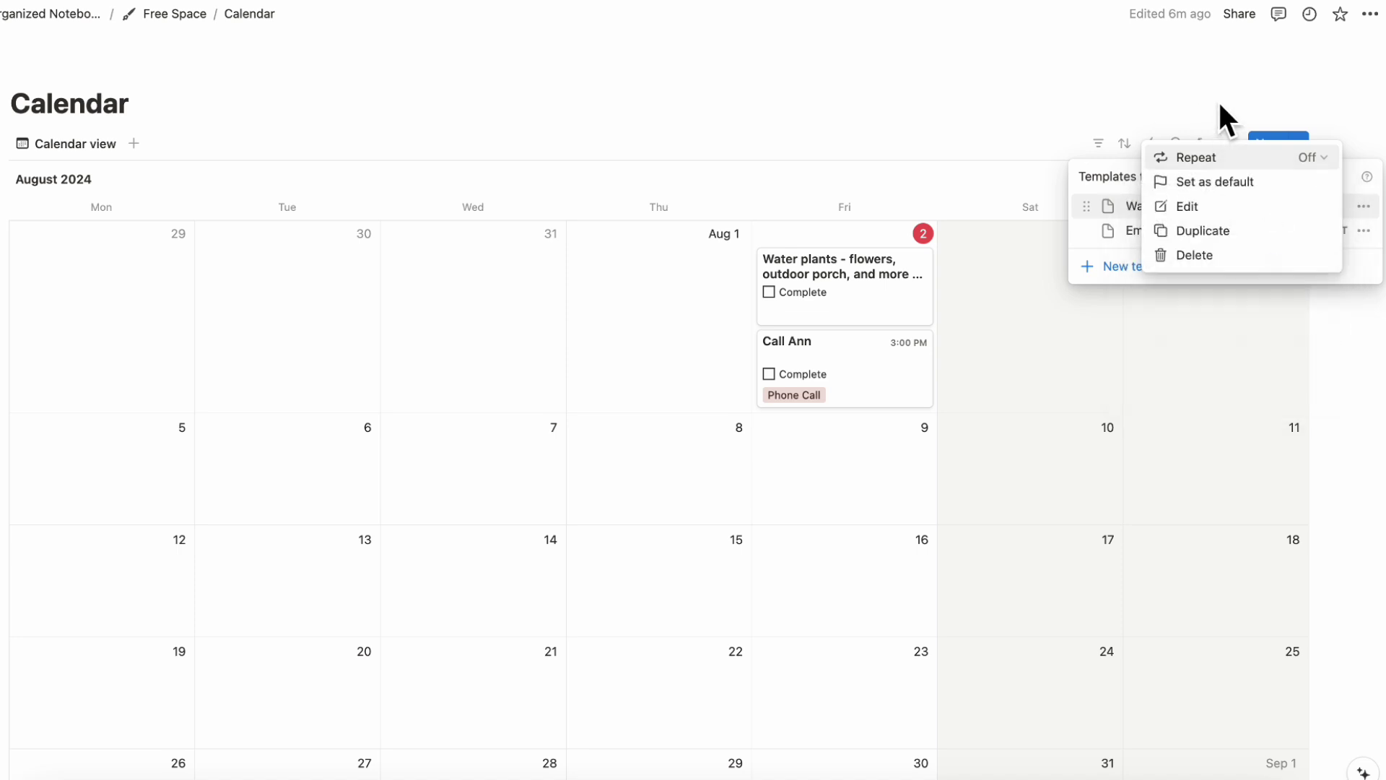
click(1163, 397)
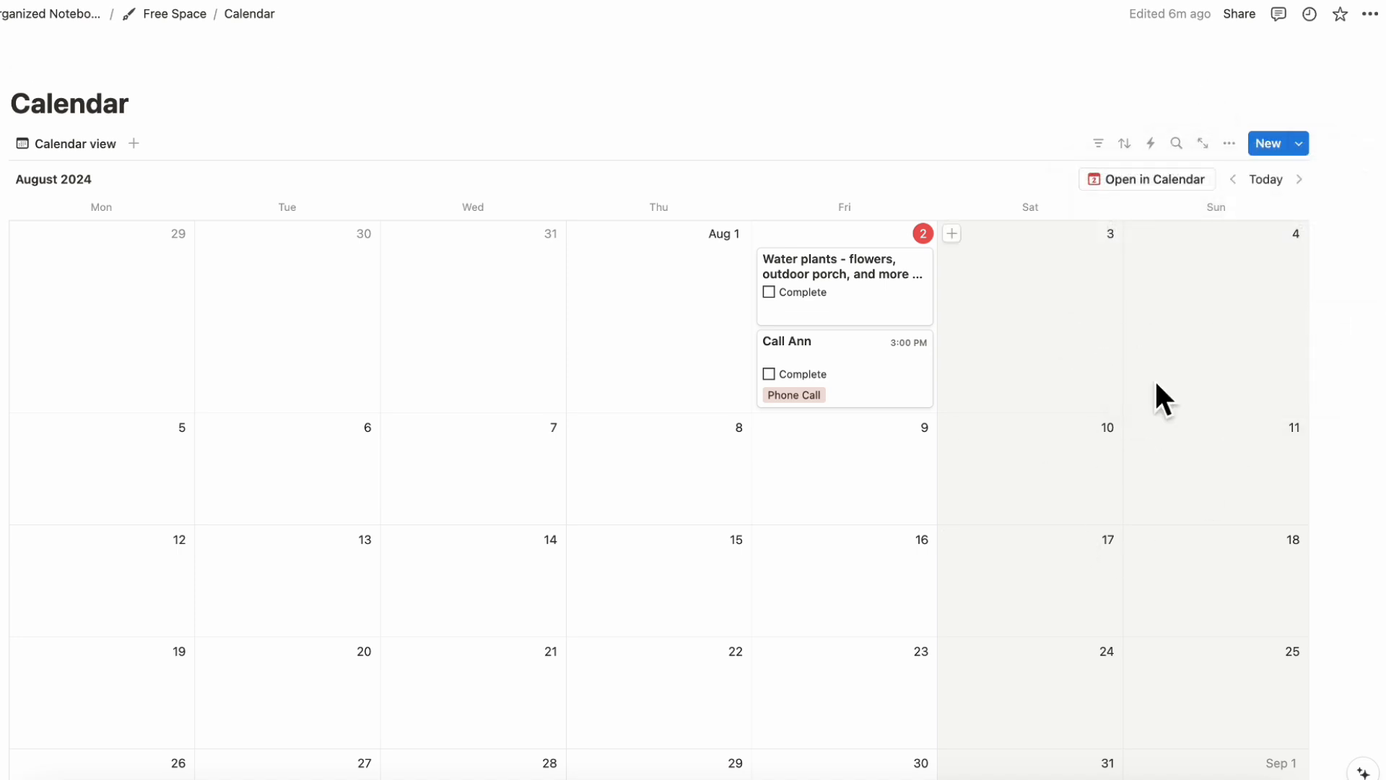
mouse_move(1308, 151)
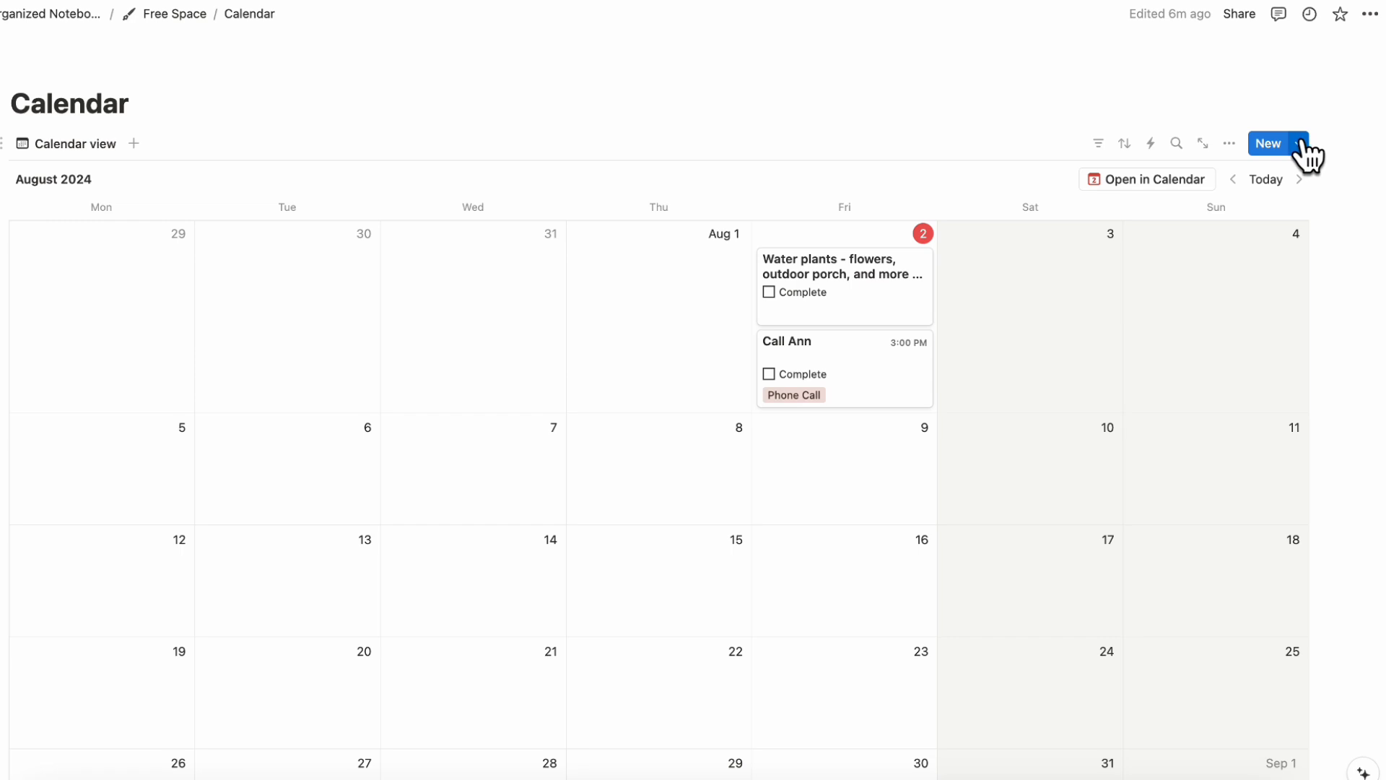
click(1297, 143)
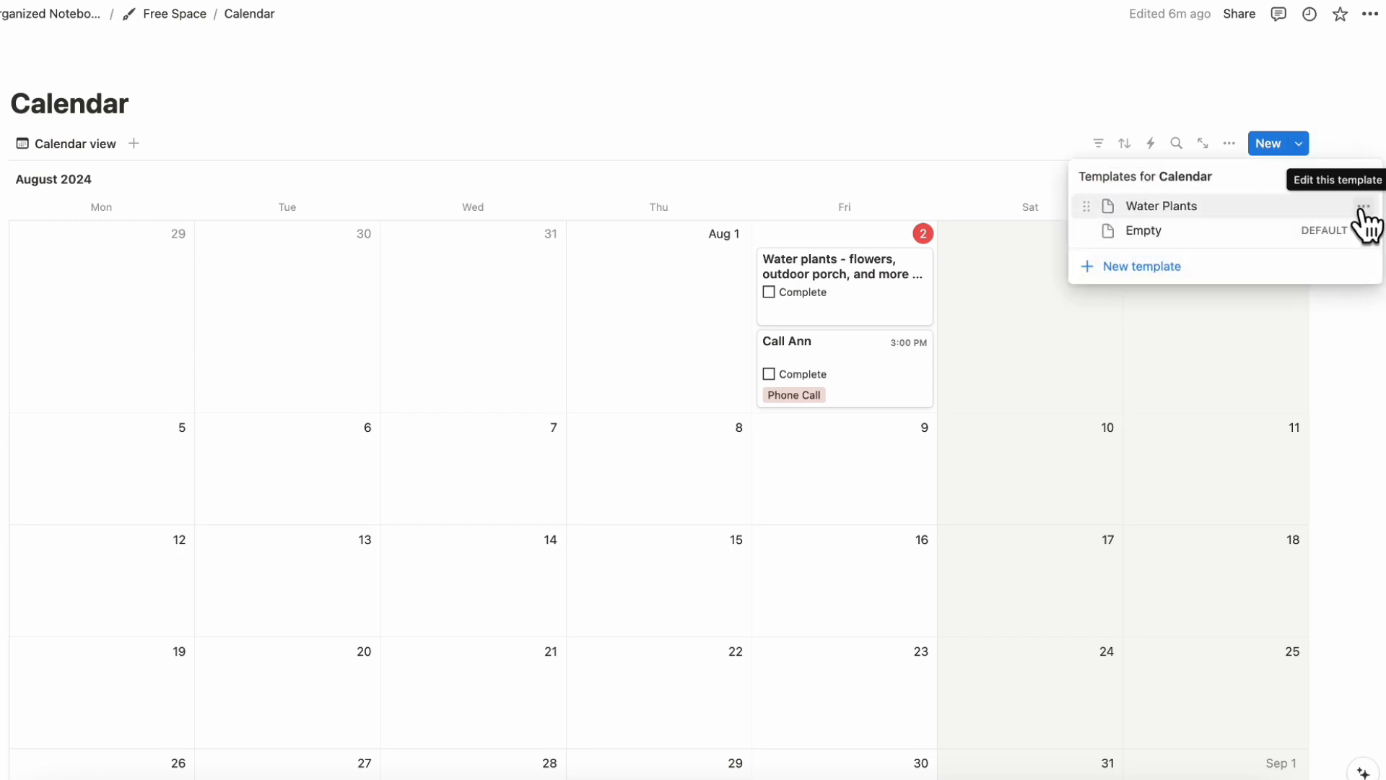
mouse_move(995, 187)
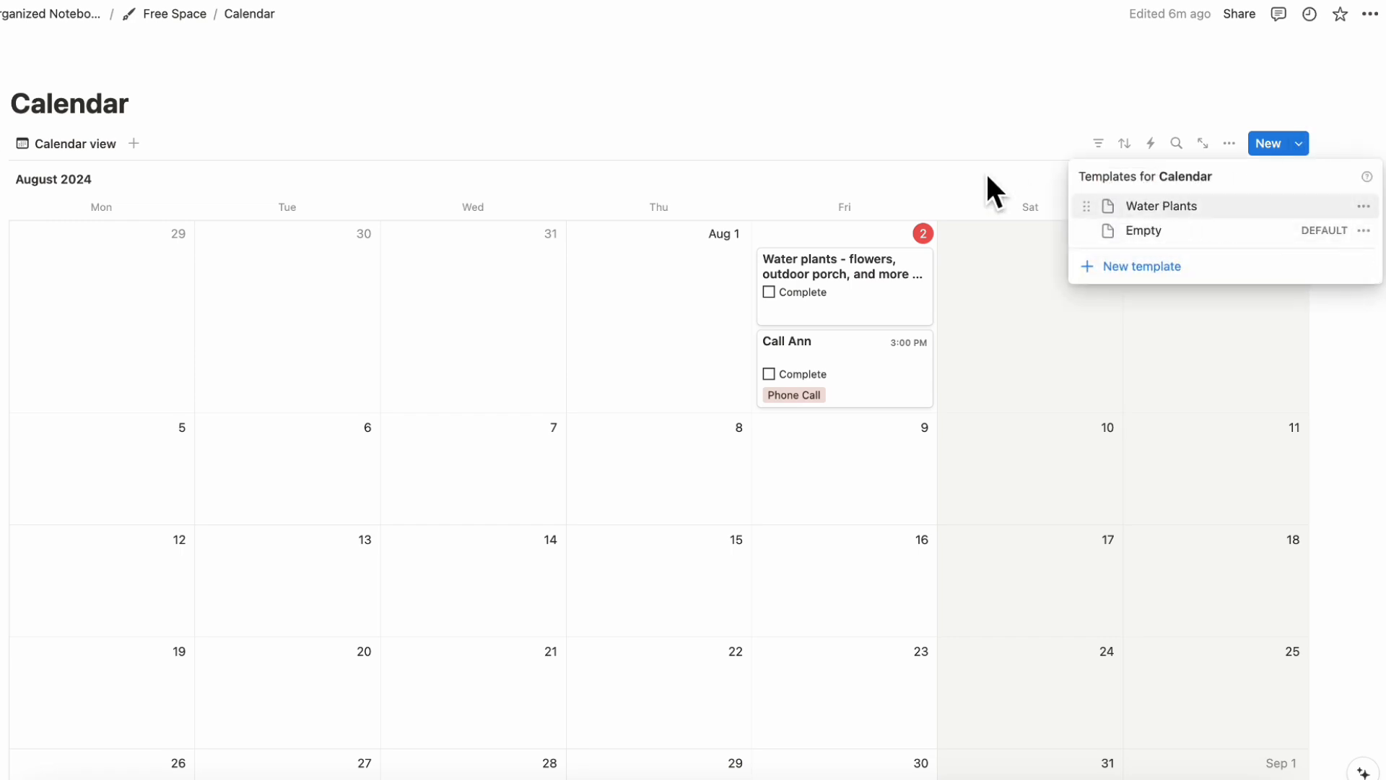
mouse_move(1096, 203)
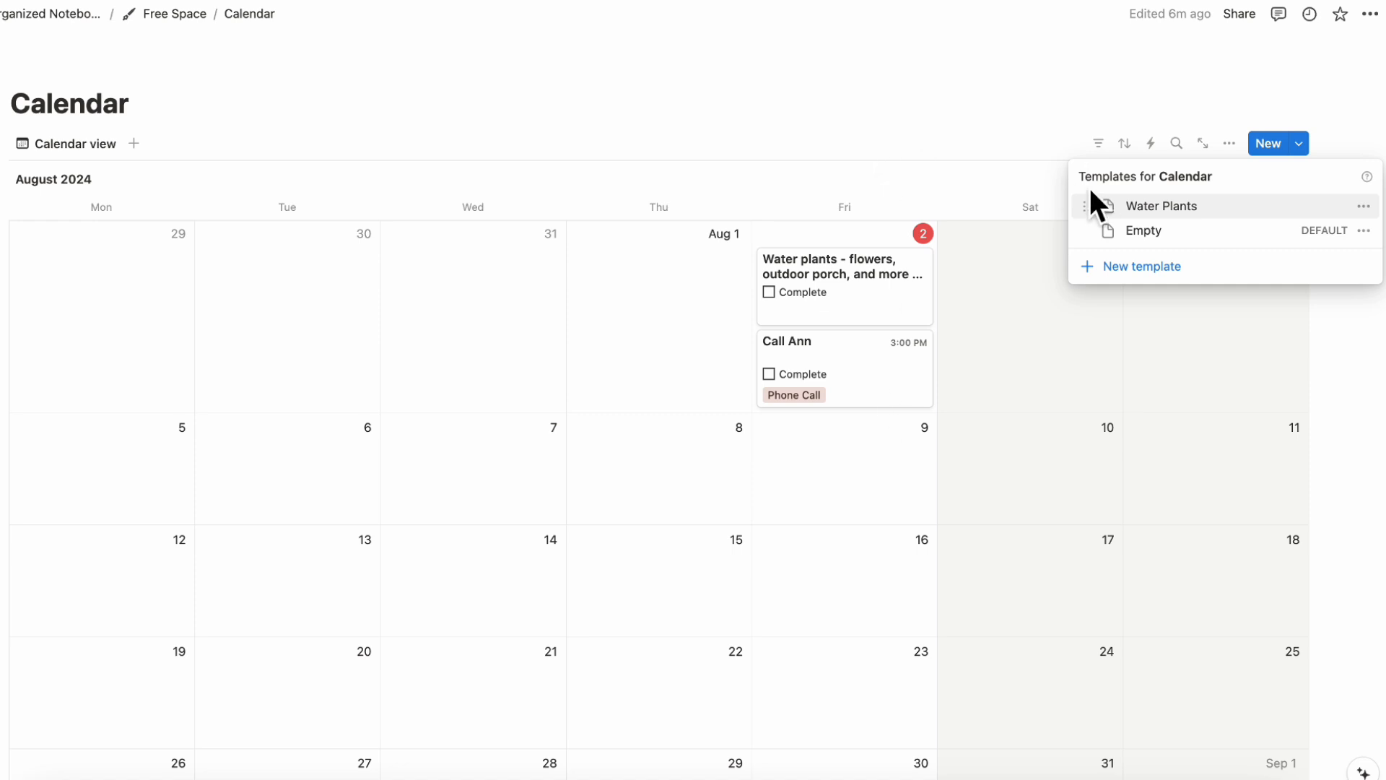
mouse_move(1100, 234)
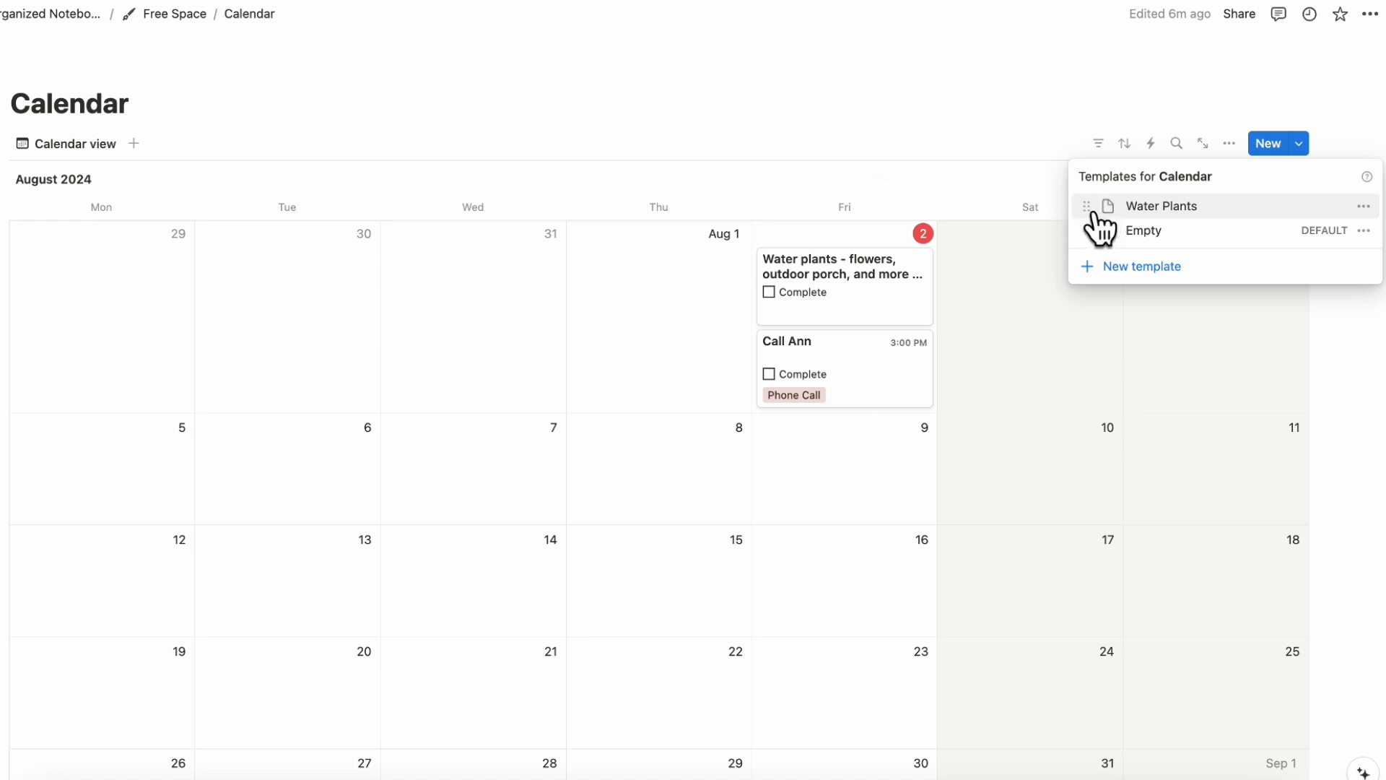
click(764, 123)
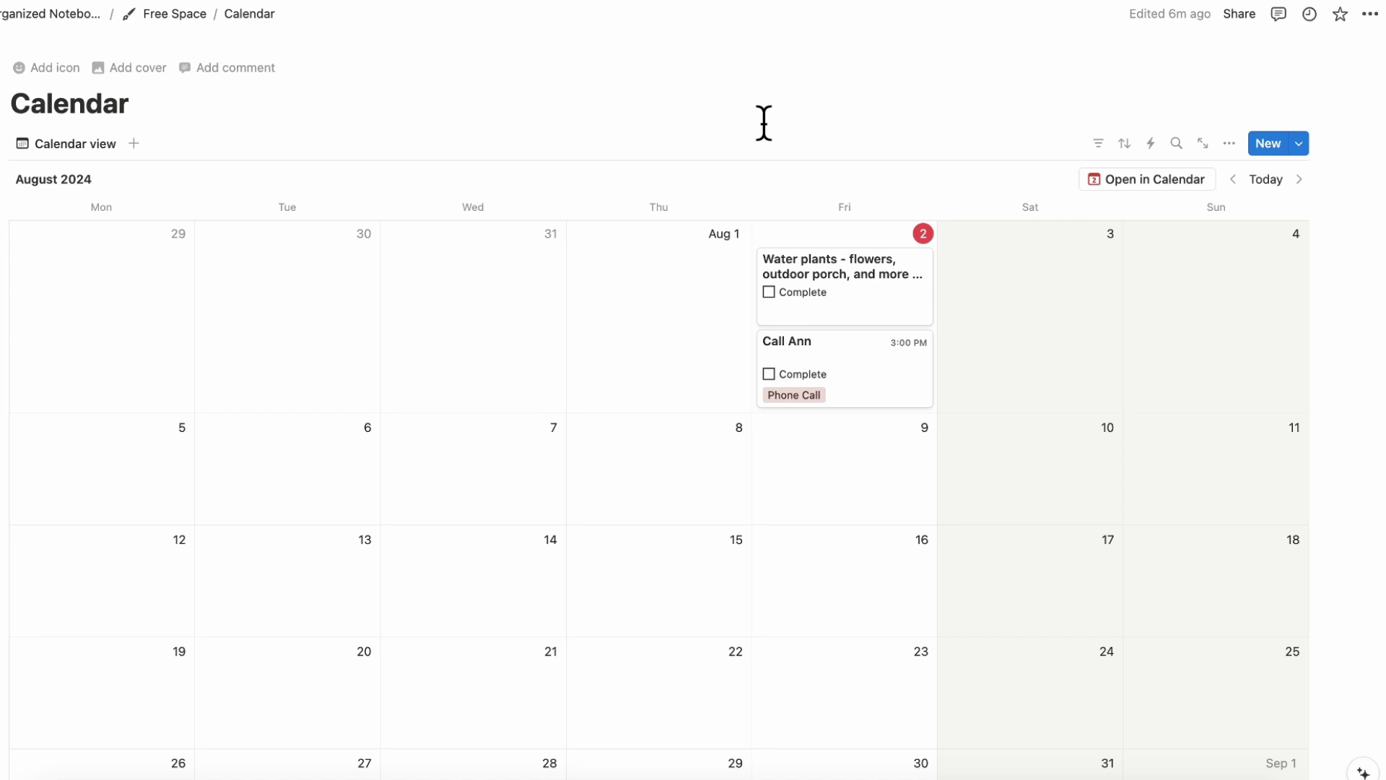
mouse_move(400, 7)
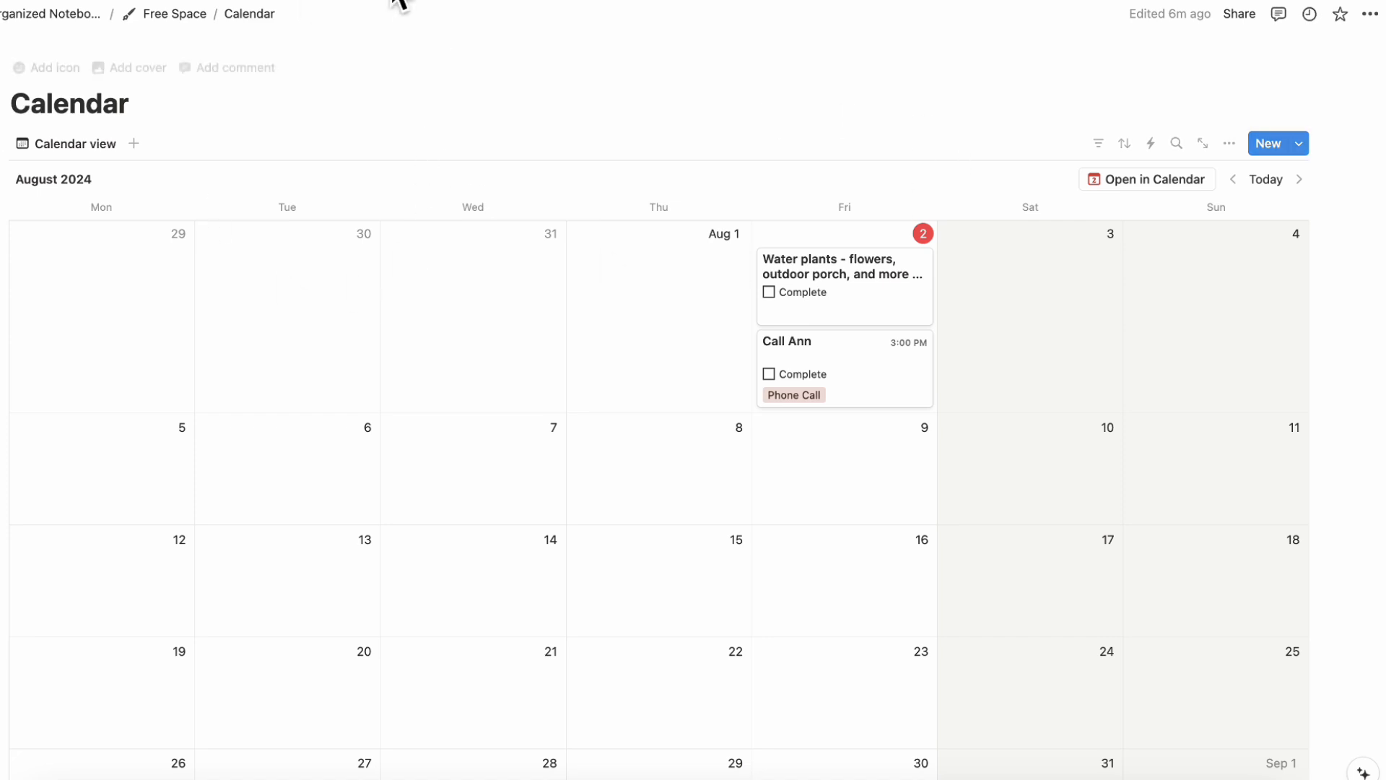
mouse_move(623, 213)
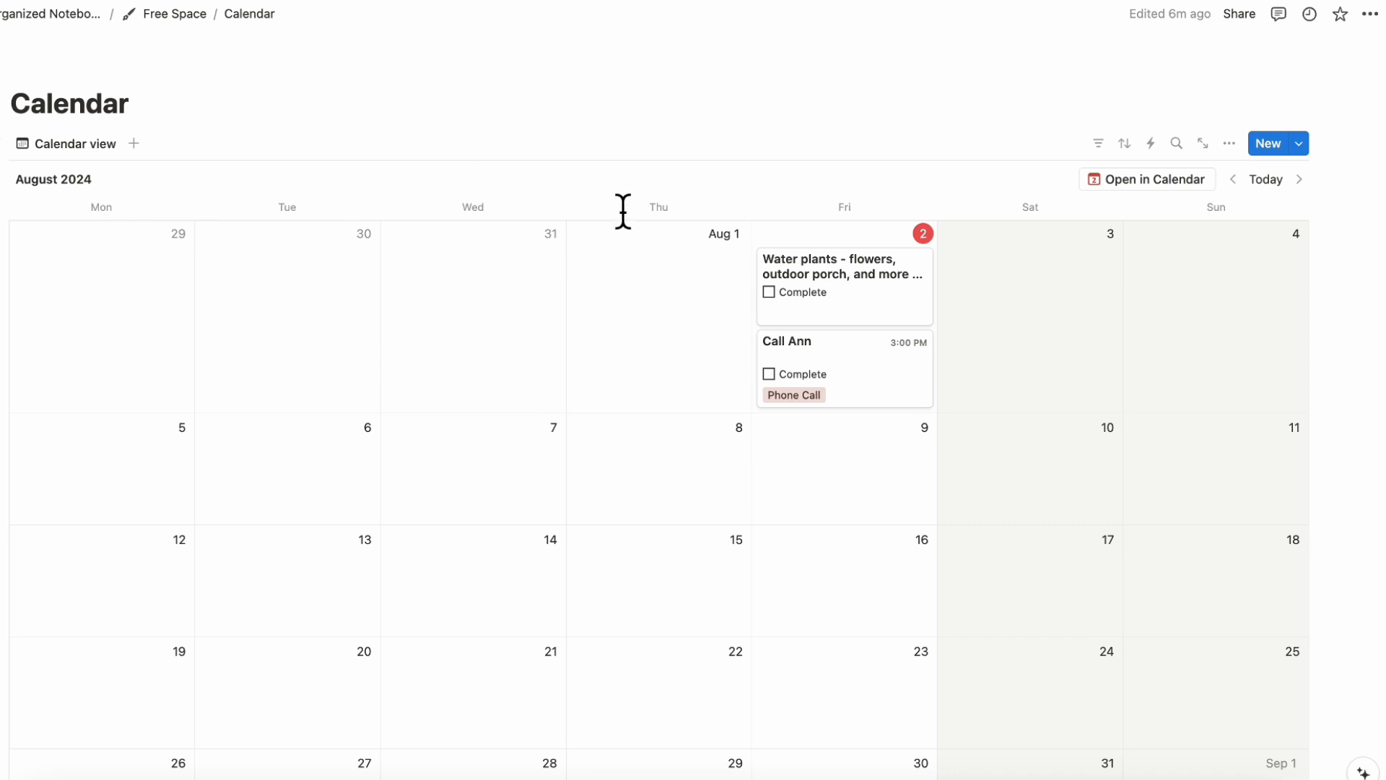
mouse_move(1147, 186)
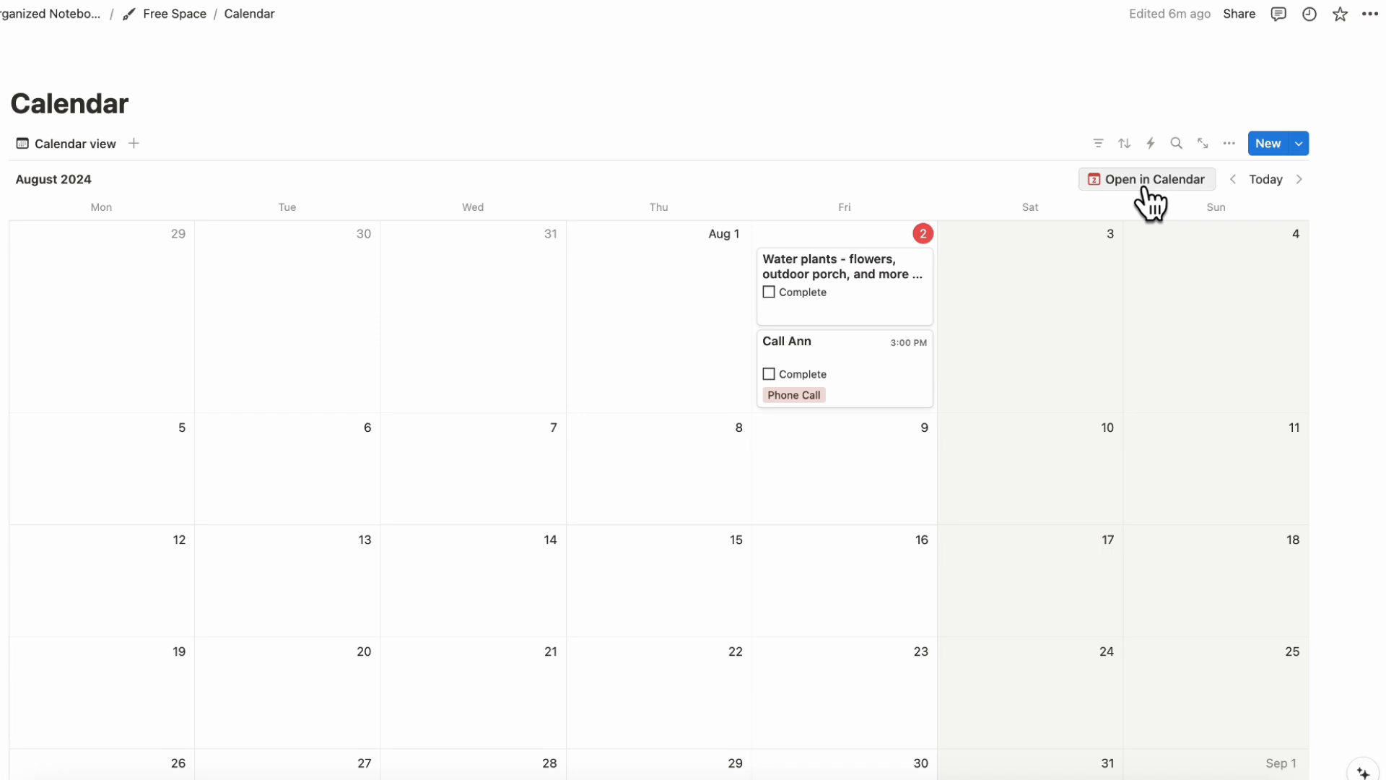
mouse_move(1143, 203)
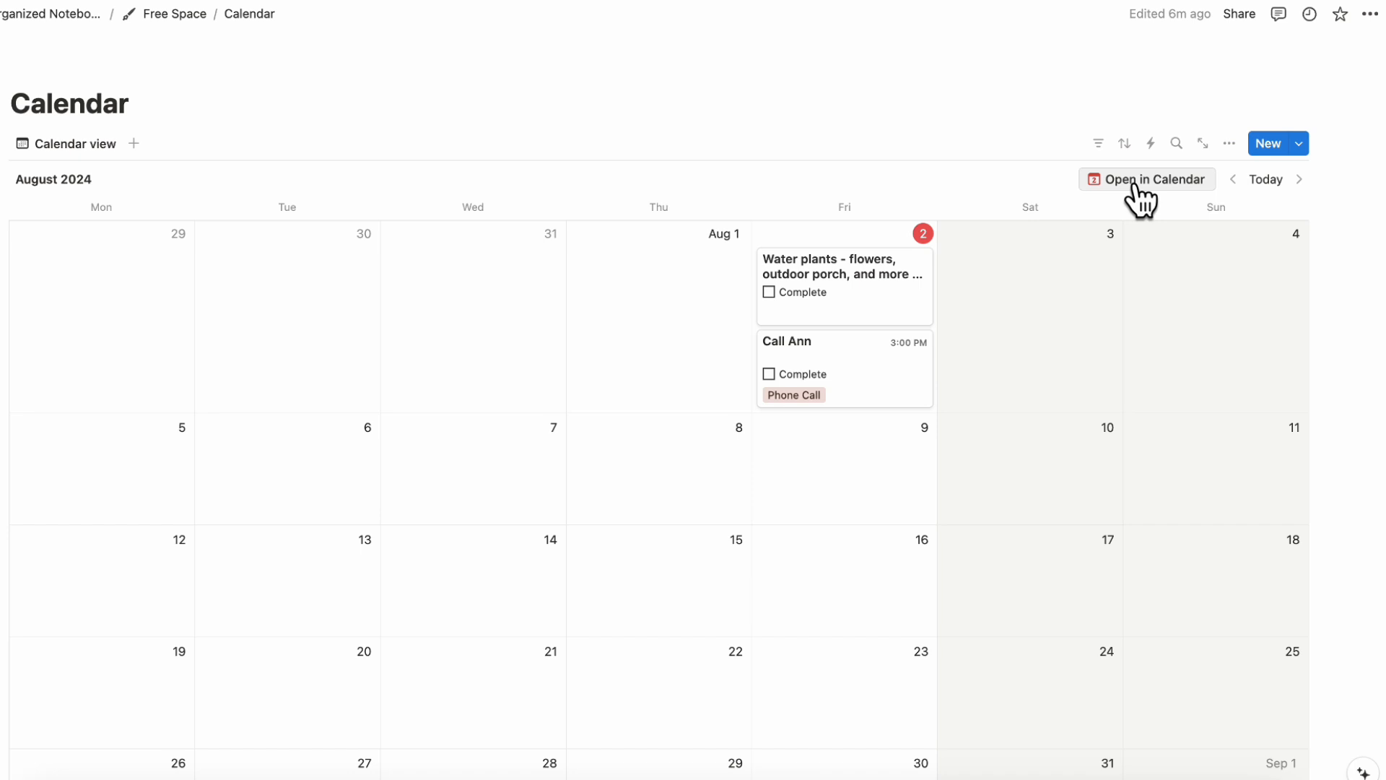
mouse_move(1135, 204)
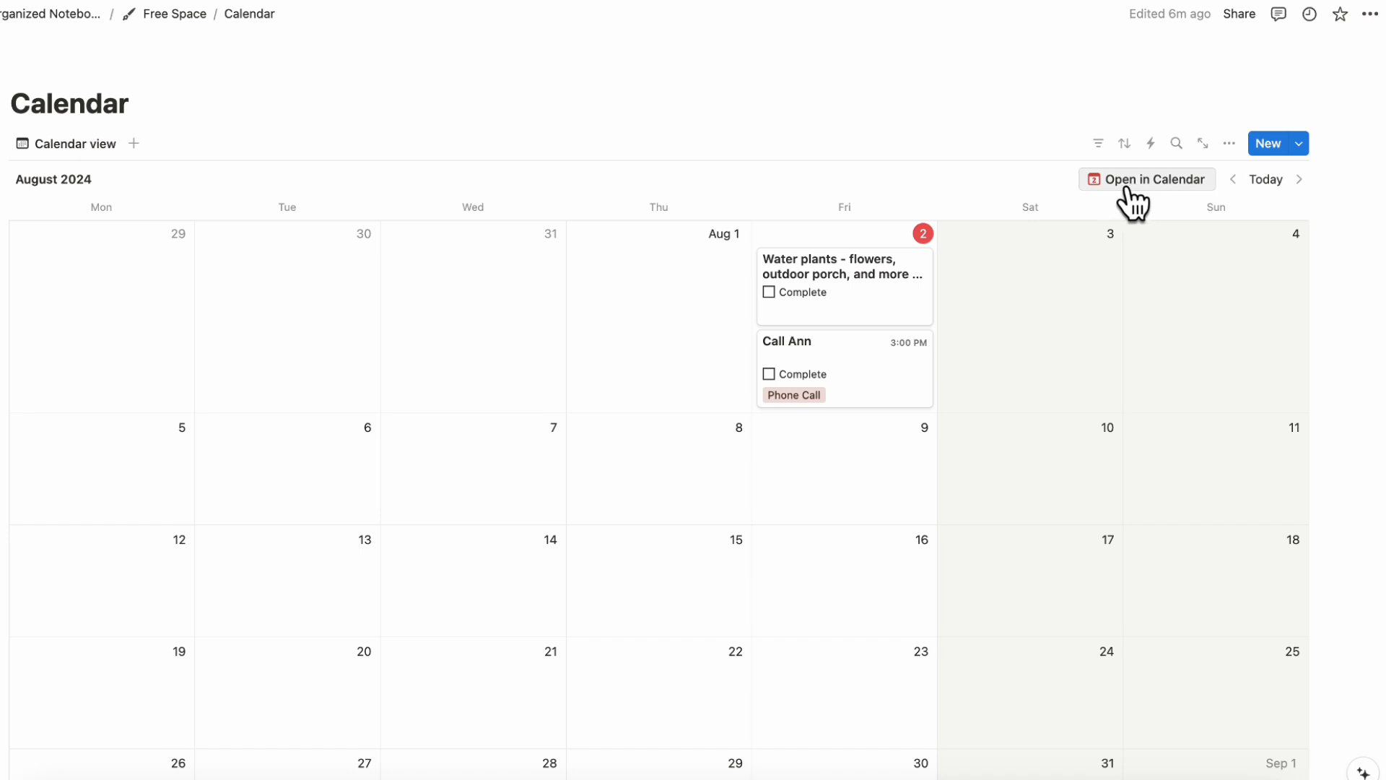